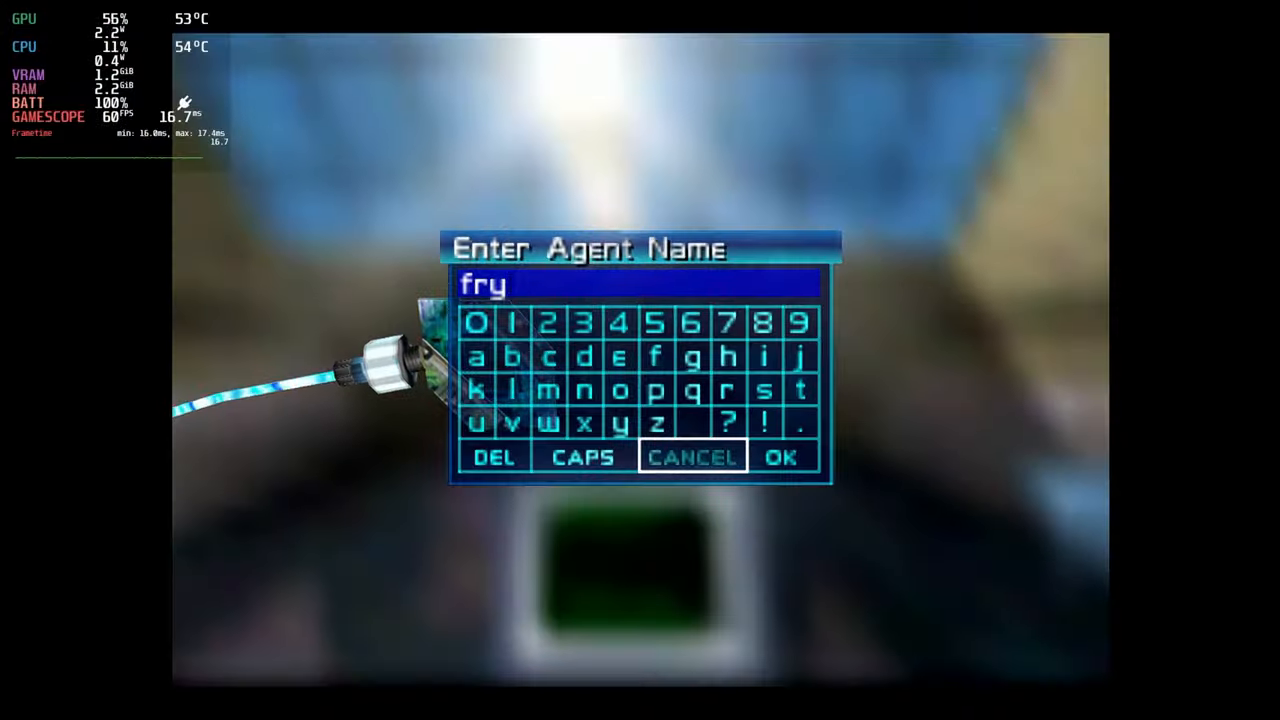
Leave the emulated game, browse controller layout templates, and return to the Gaming Mode home screen
{"action": "left_click", "coordinate": [786, 456]}
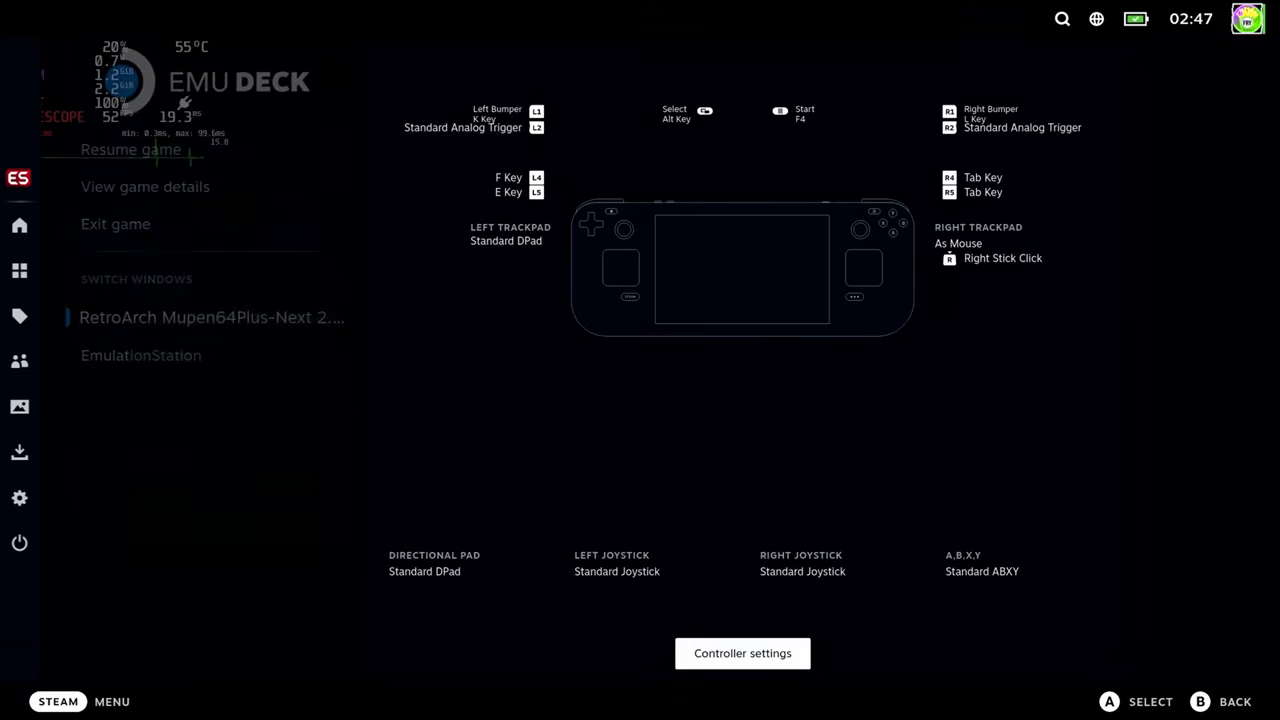
{"action": "left_click", "coordinate": [744, 652]}
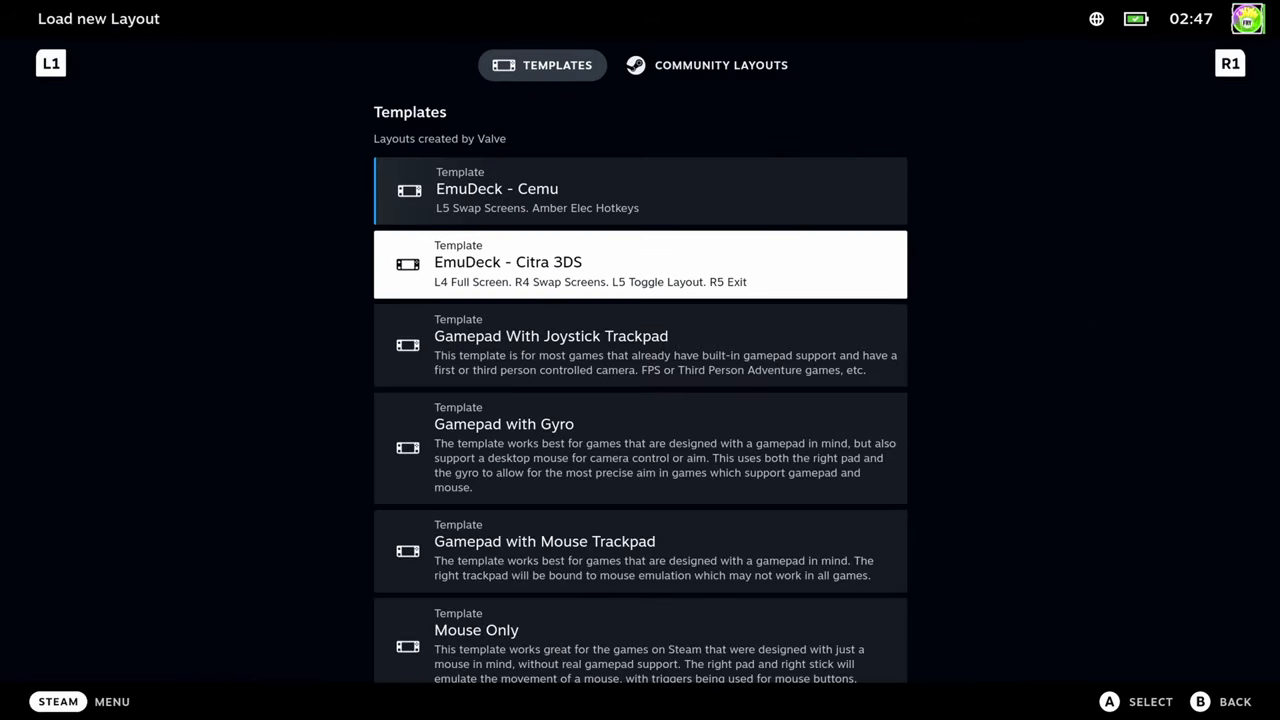
{"action": "left_click", "coordinate": [706, 64]}
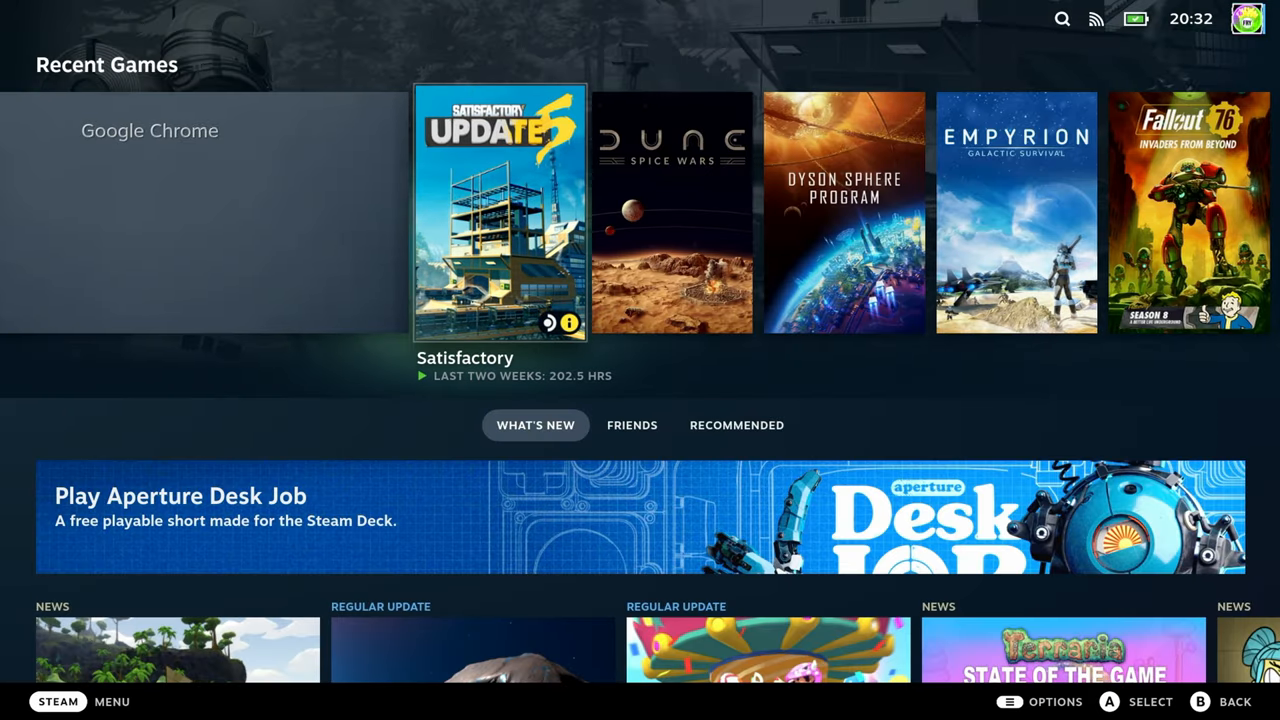
Check a game's Steam Deck compatibility popup, browse the Non-Steam library, and launch Dune: Spice Wars
{"action": "scroll", "scroll_direction": "right", "scroll_amount": 3}
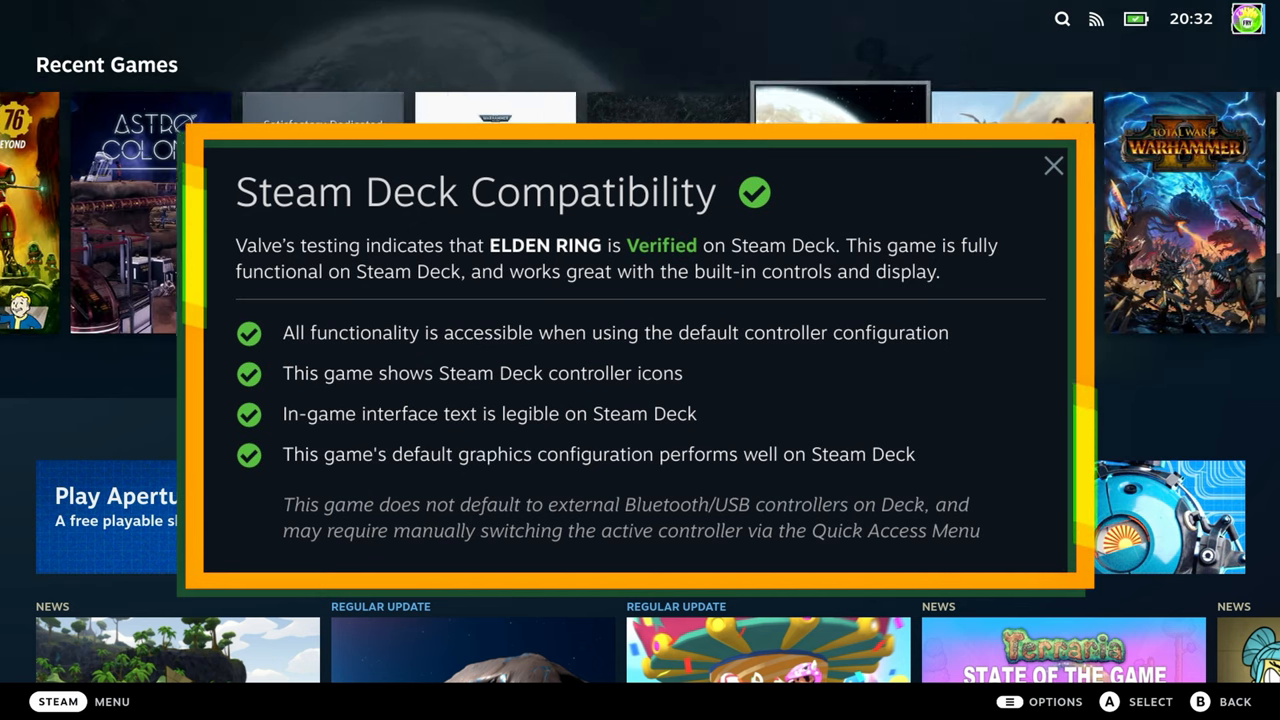
{"action": "left_click", "coordinate": [1052, 166]}
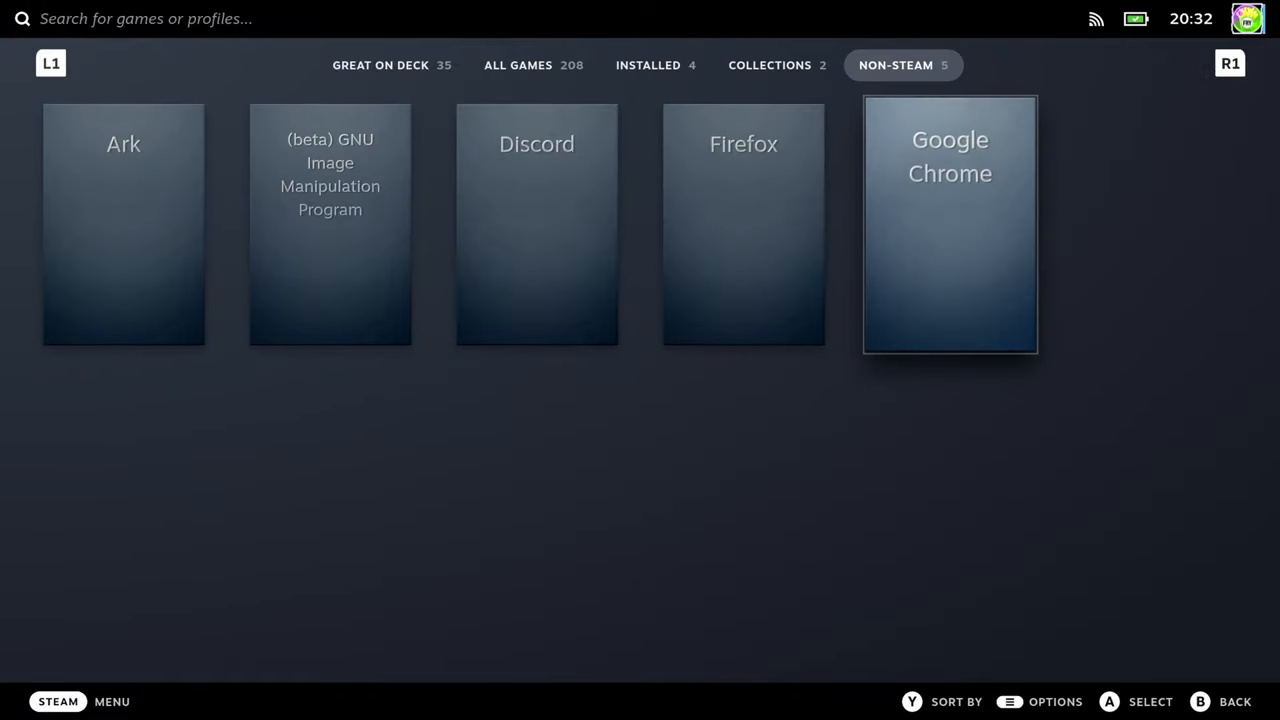
{"action": "left_click", "coordinate": [948, 224]}
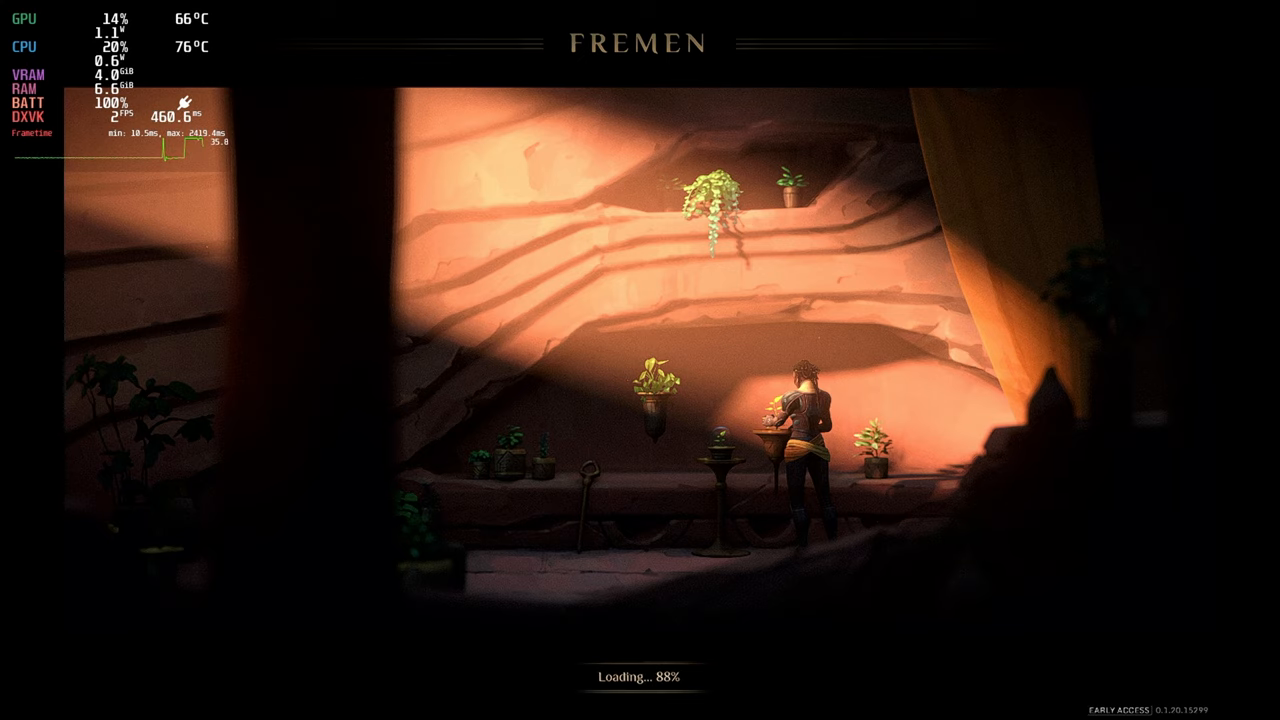
From the Steam menu, browse Dune: Spice Wars controller layout templates, then bring up Quick Settings
{"action": "key", "text": "Steam"}
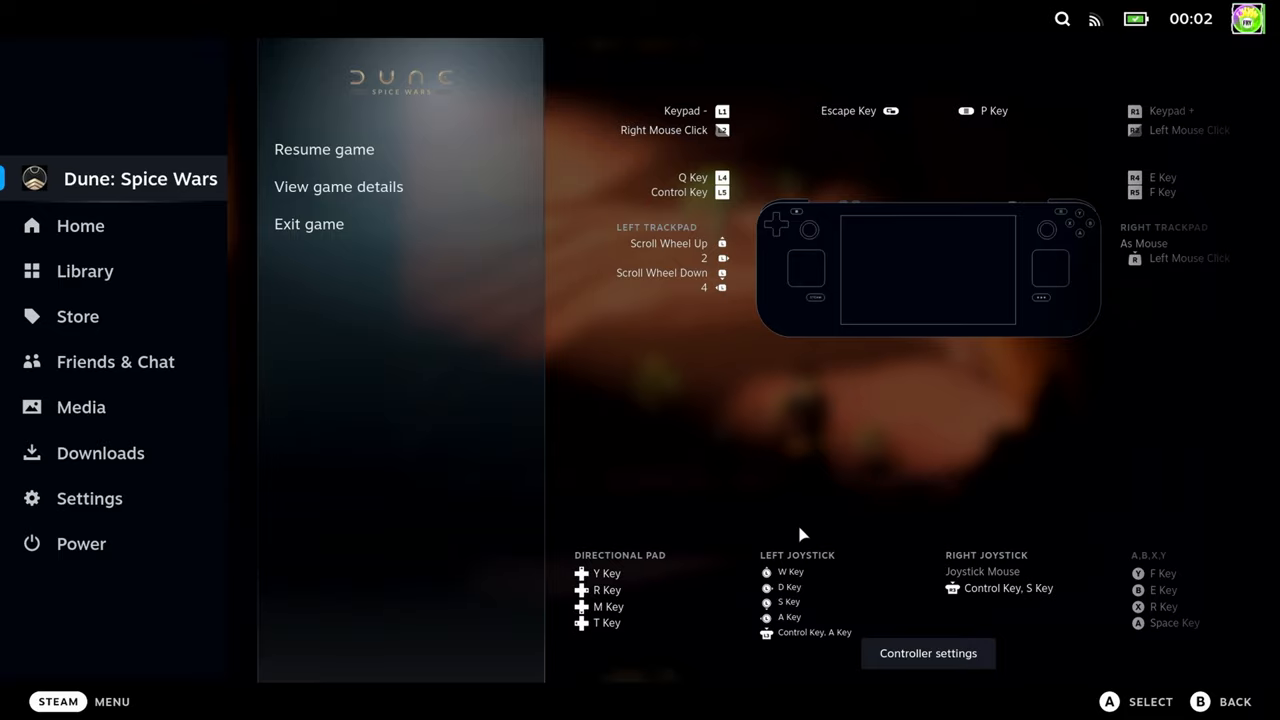
{"action": "left_click", "coordinate": [928, 652]}
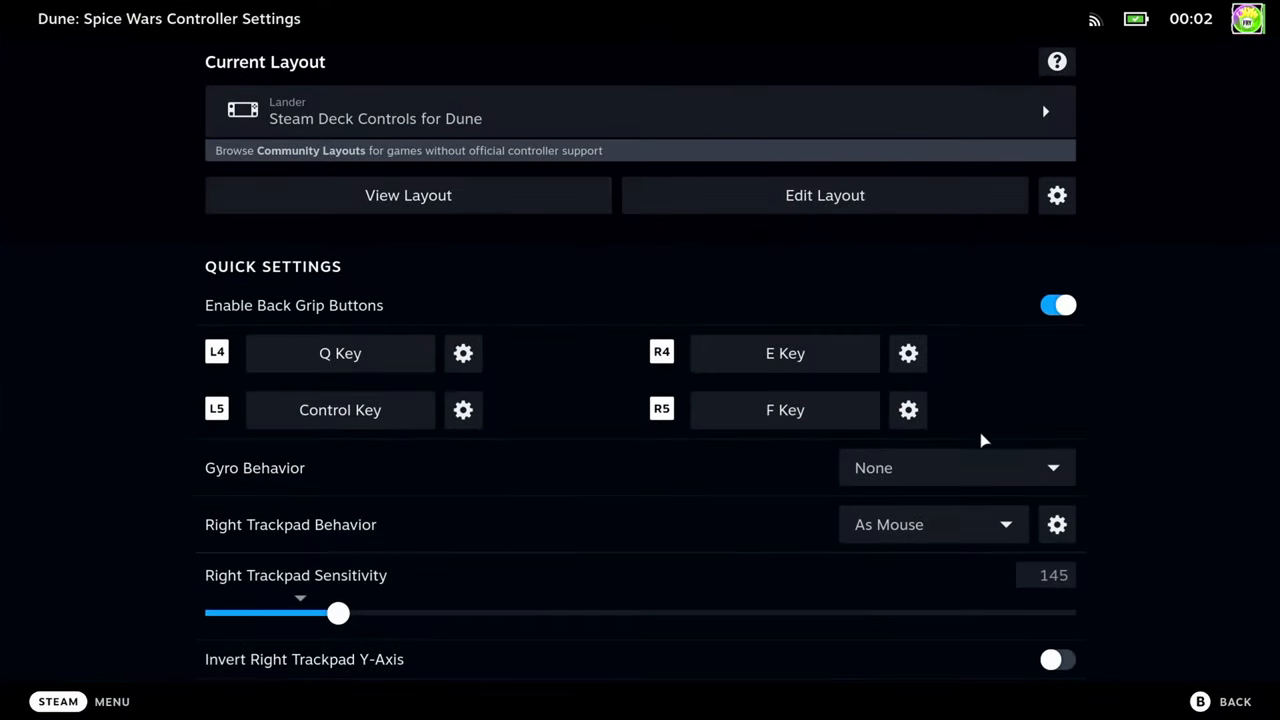
{"action": "mouse_move", "coordinate": [884, 118]}
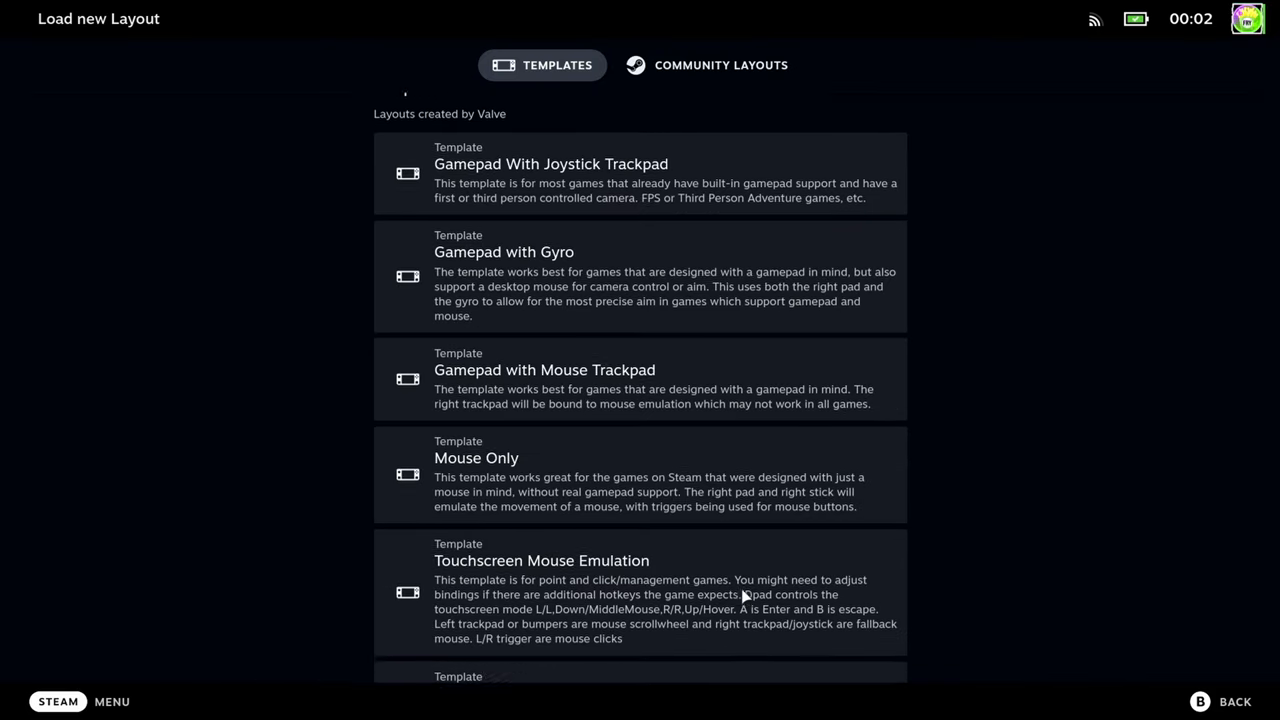
{"action": "scroll", "scroll_direction": "down", "scroll_amount": 3}
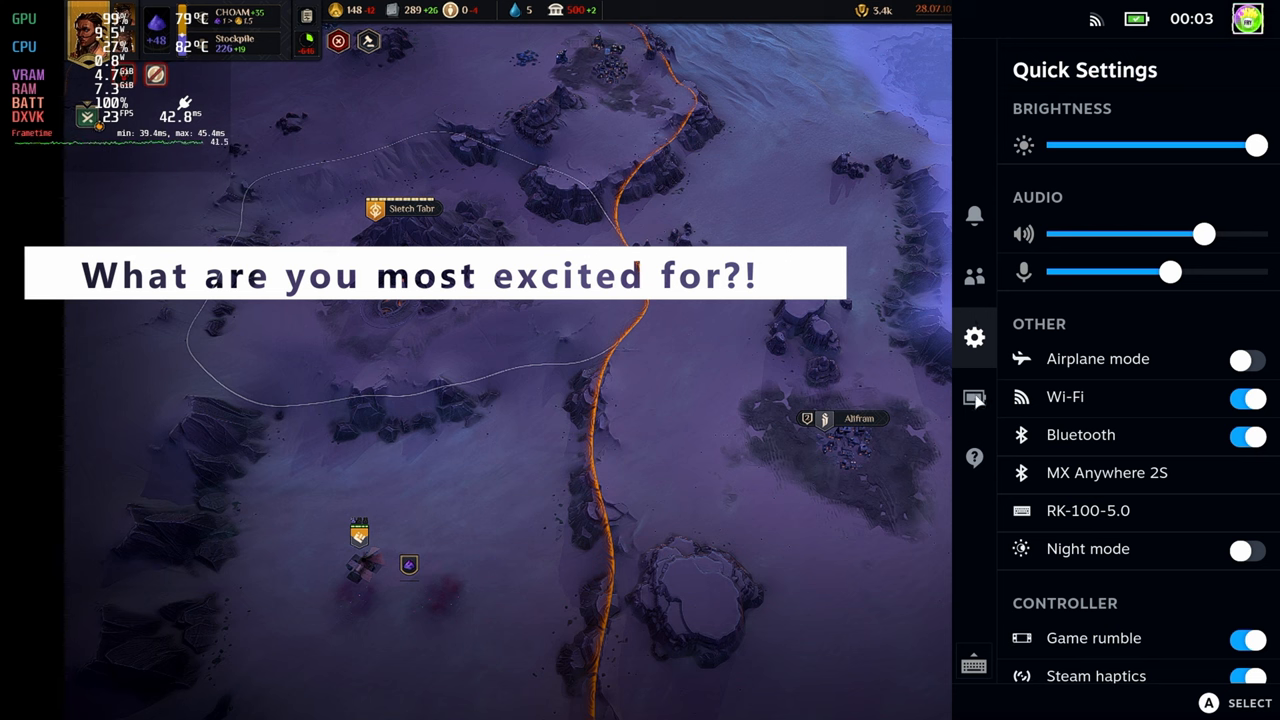
{"action": "left_click", "coordinate": [972, 398]}
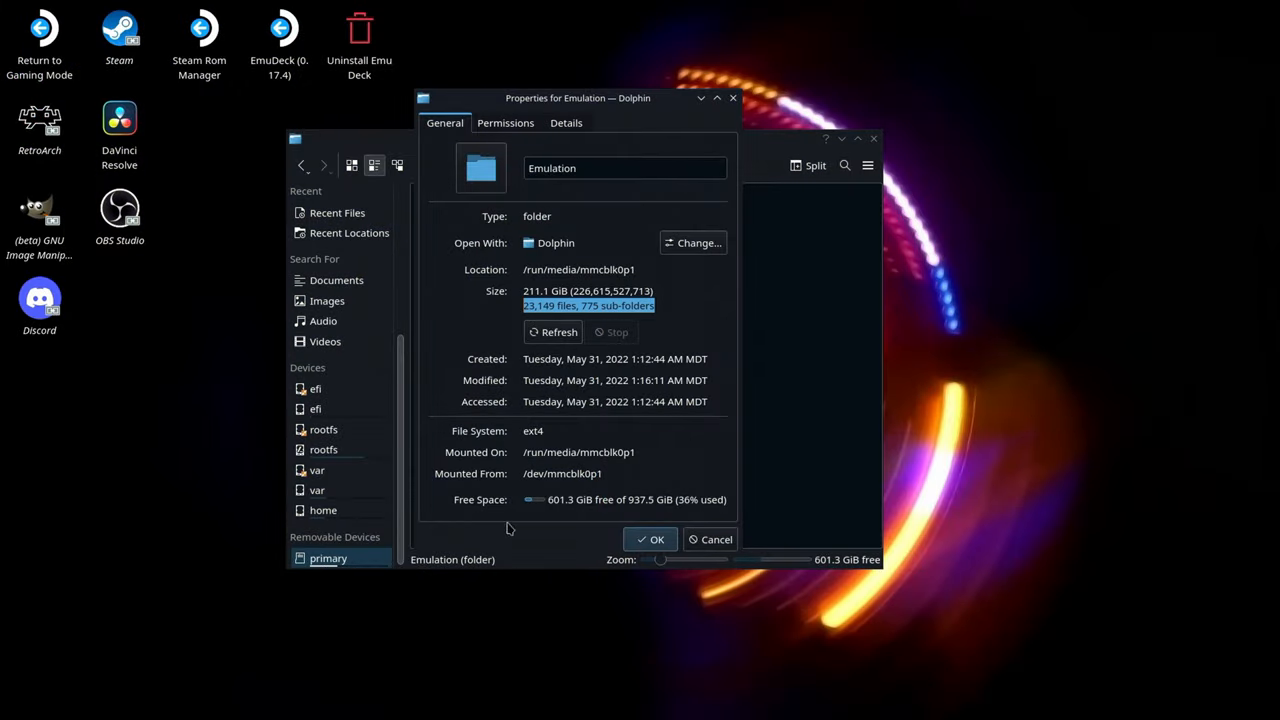
{"action": "mouse_move", "coordinate": [706, 392]}
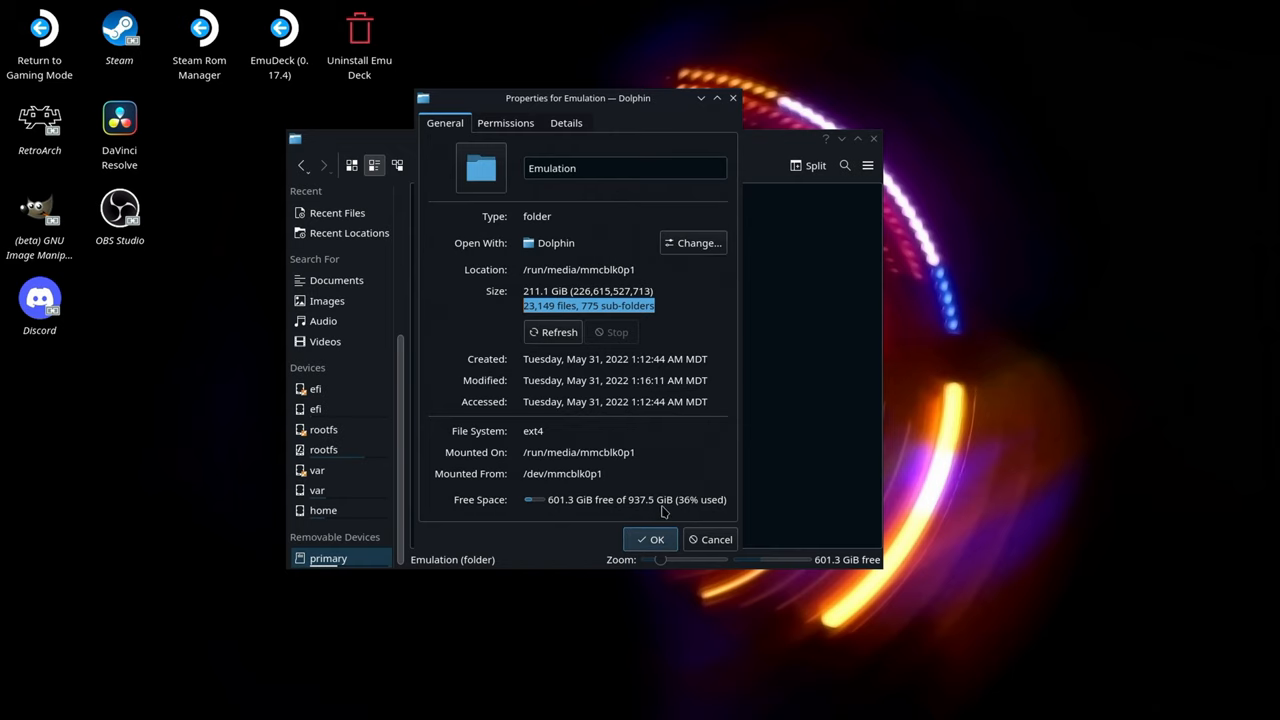
Dismiss the Emulation folder's 211.1 GiB properties and browse Discover's Applications category
{"action": "left_click", "coordinate": [650, 540]}
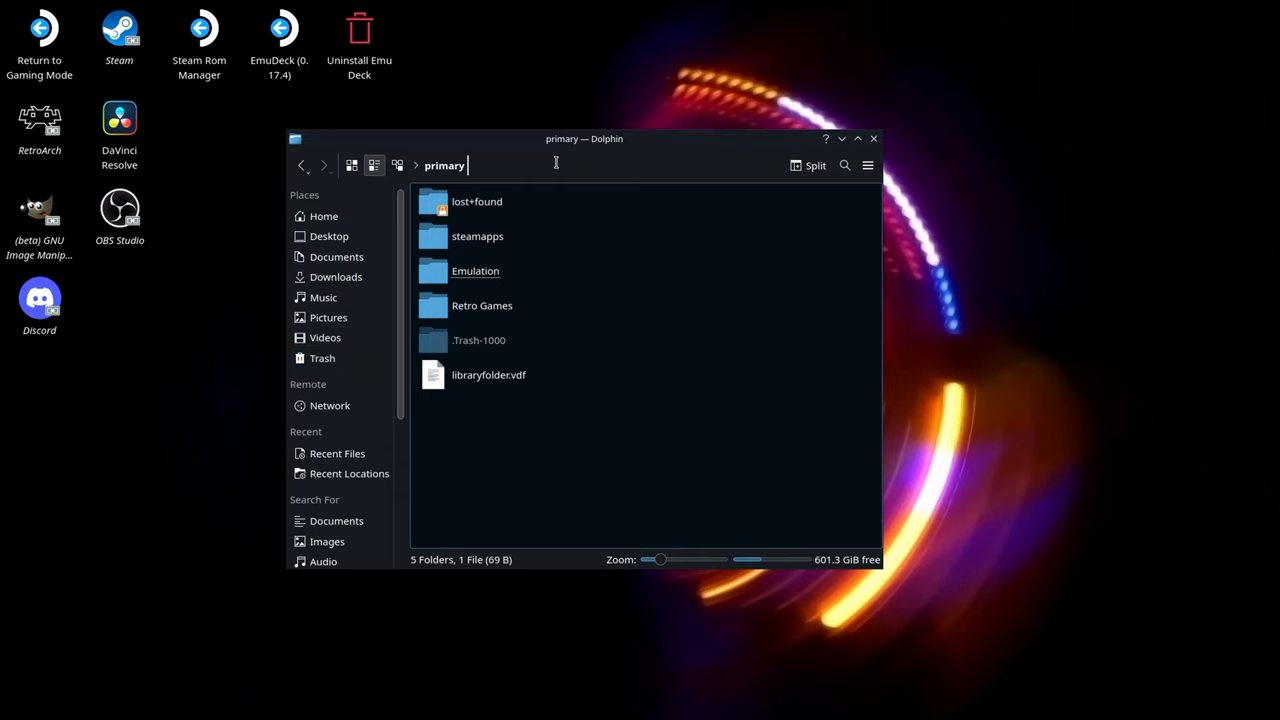
{"action": "left_click", "coordinate": [872, 138]}
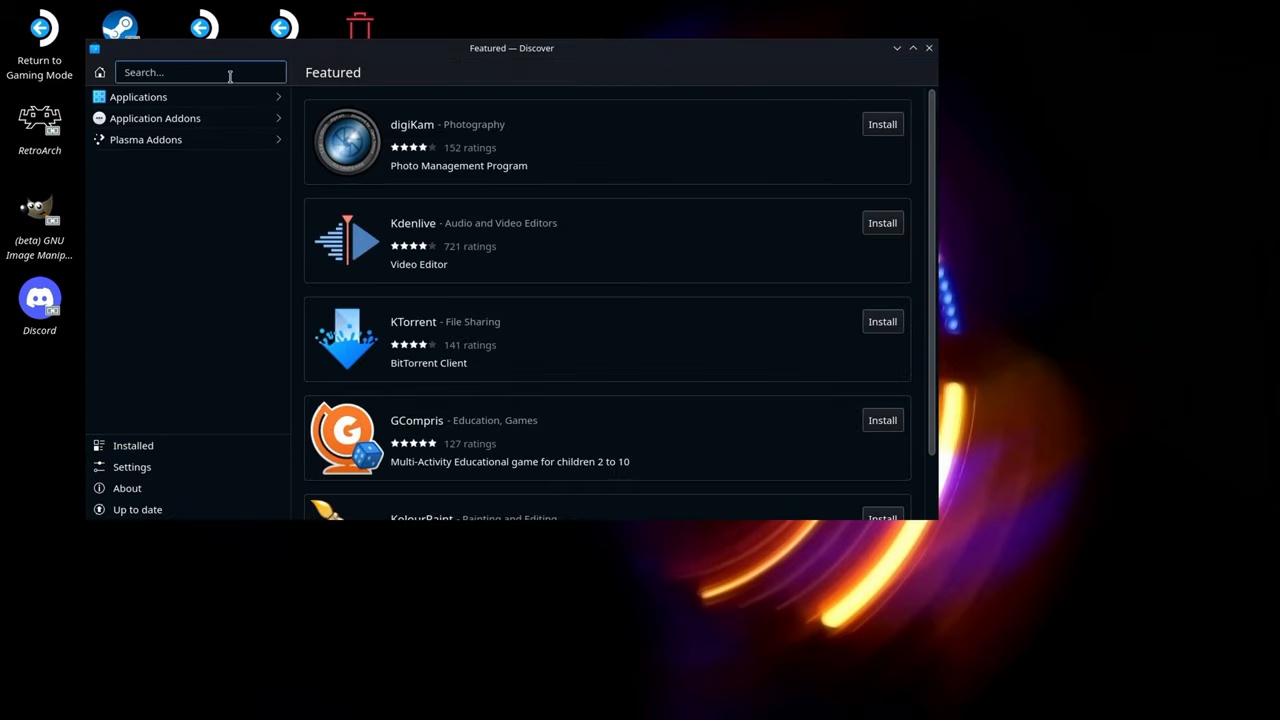
{"action": "left_click", "coordinate": [140, 96]}
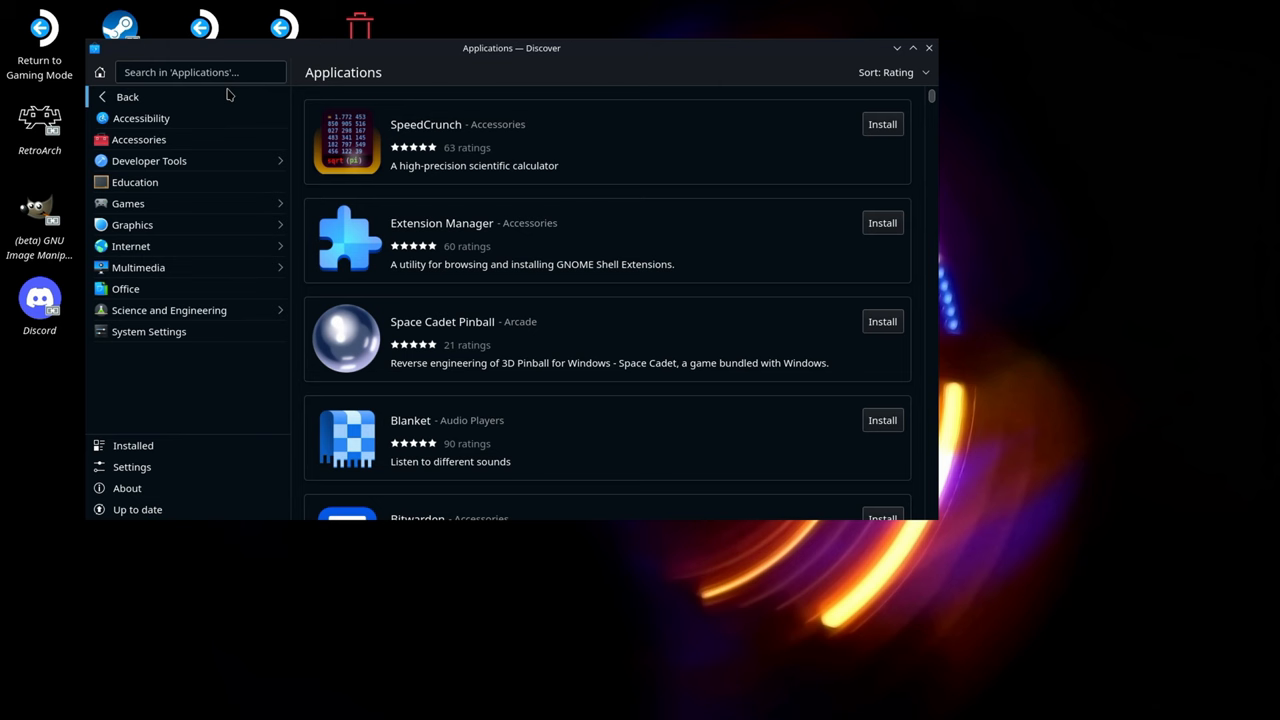
{"action": "mouse_move", "coordinate": [190, 236]}
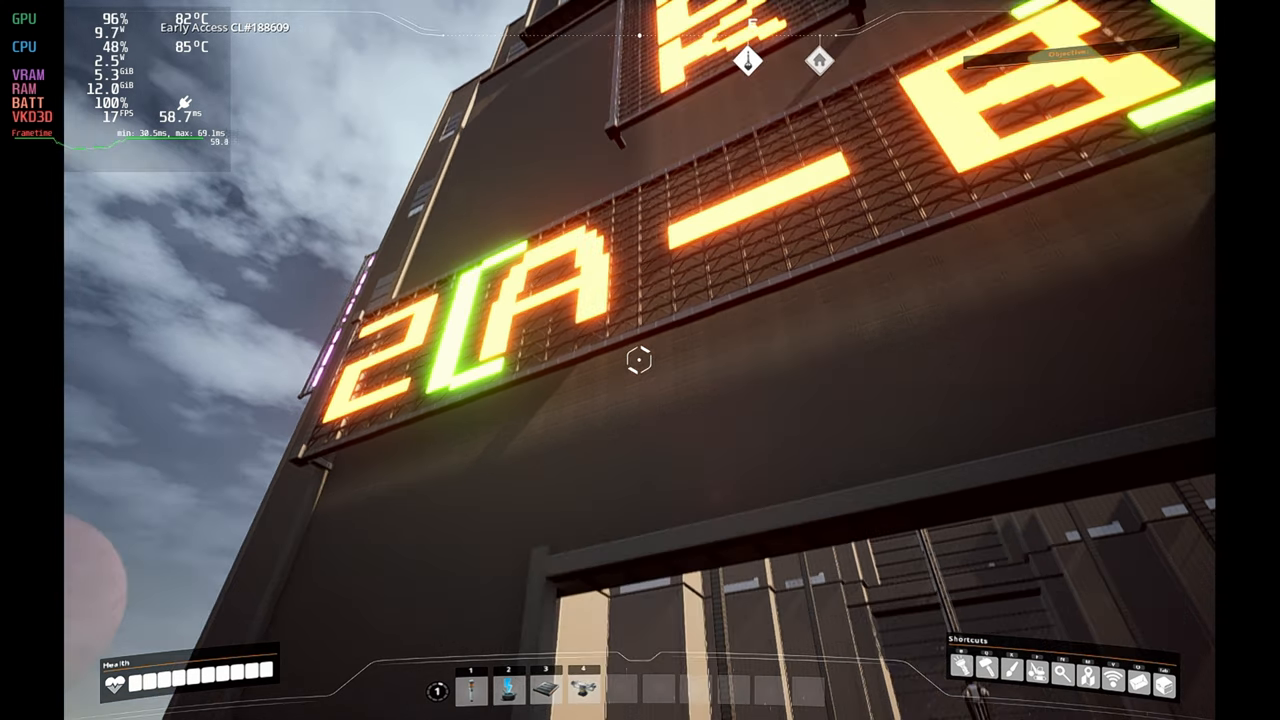
{"action": "mouse_move", "coordinate": [640, 360]}
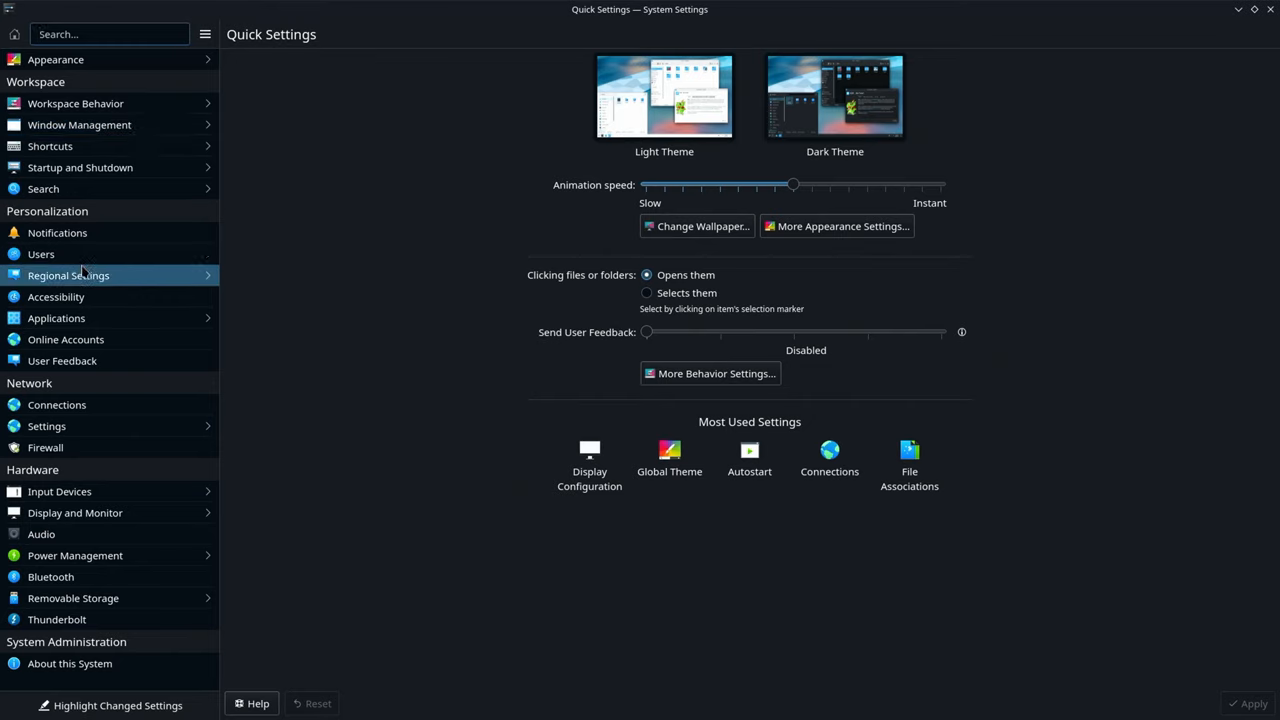
{"action": "mouse_move", "coordinate": [116, 466]}
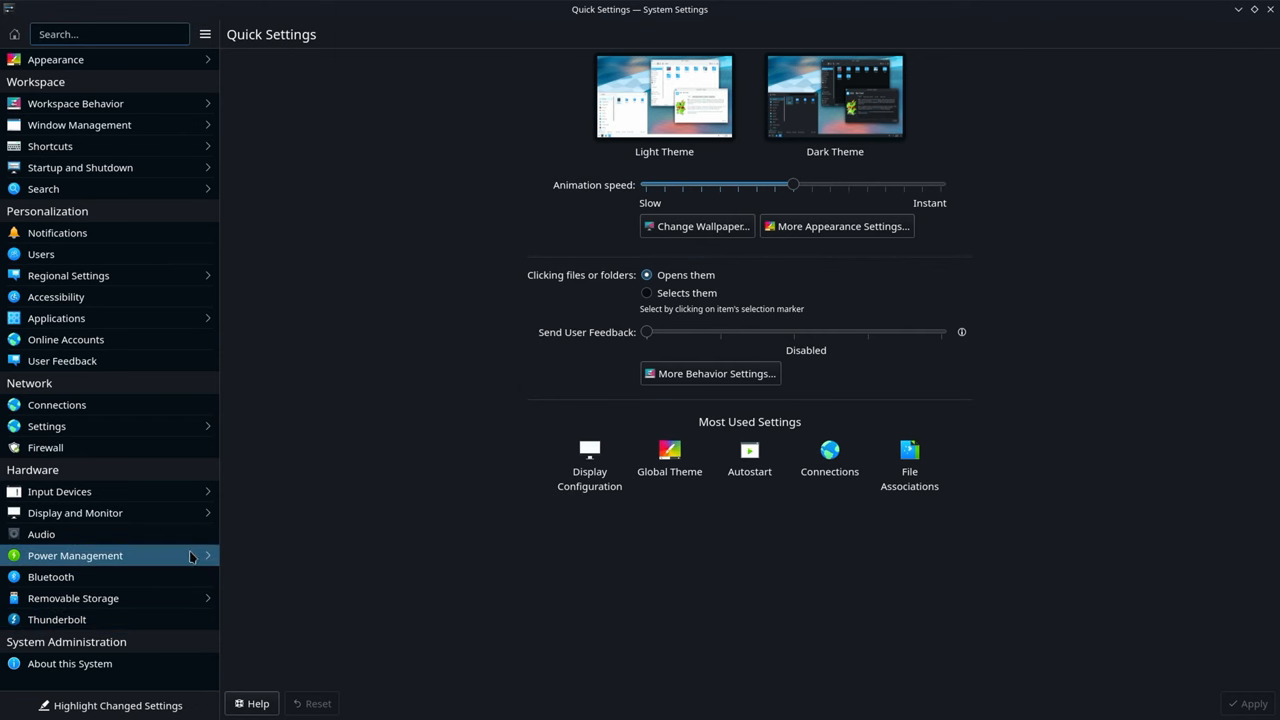
View Power Management, Display and Monitor, and About this System showing SteamOS 3.2 on the AMD Custom APU
{"action": "left_click", "coordinate": [76, 556]}
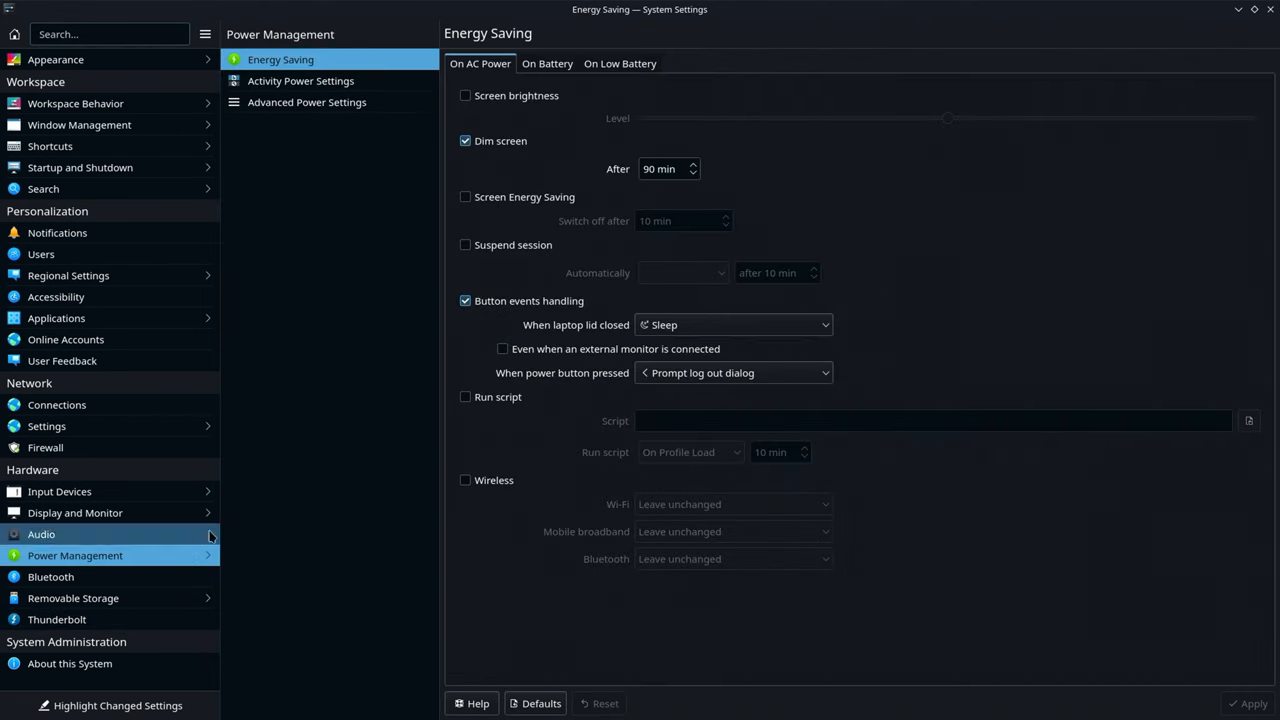
{"action": "left_click", "coordinate": [74, 512]}
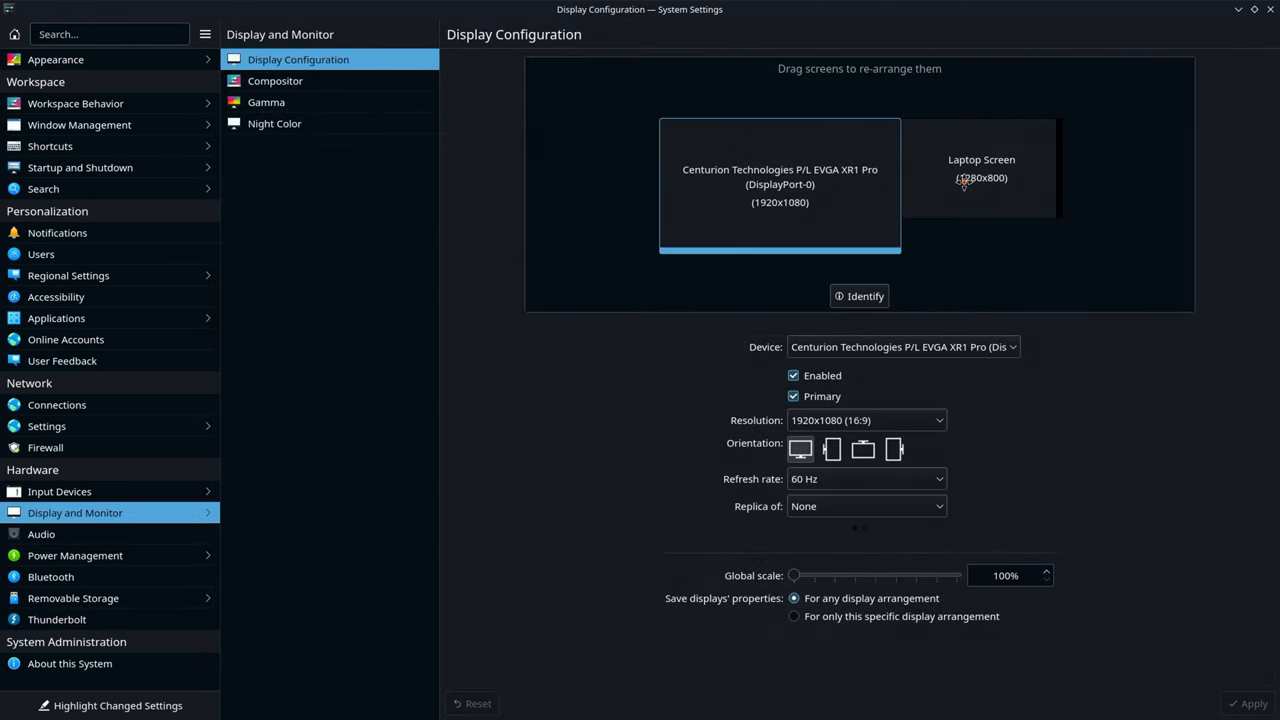
{"action": "mouse_move", "coordinate": [928, 298]}
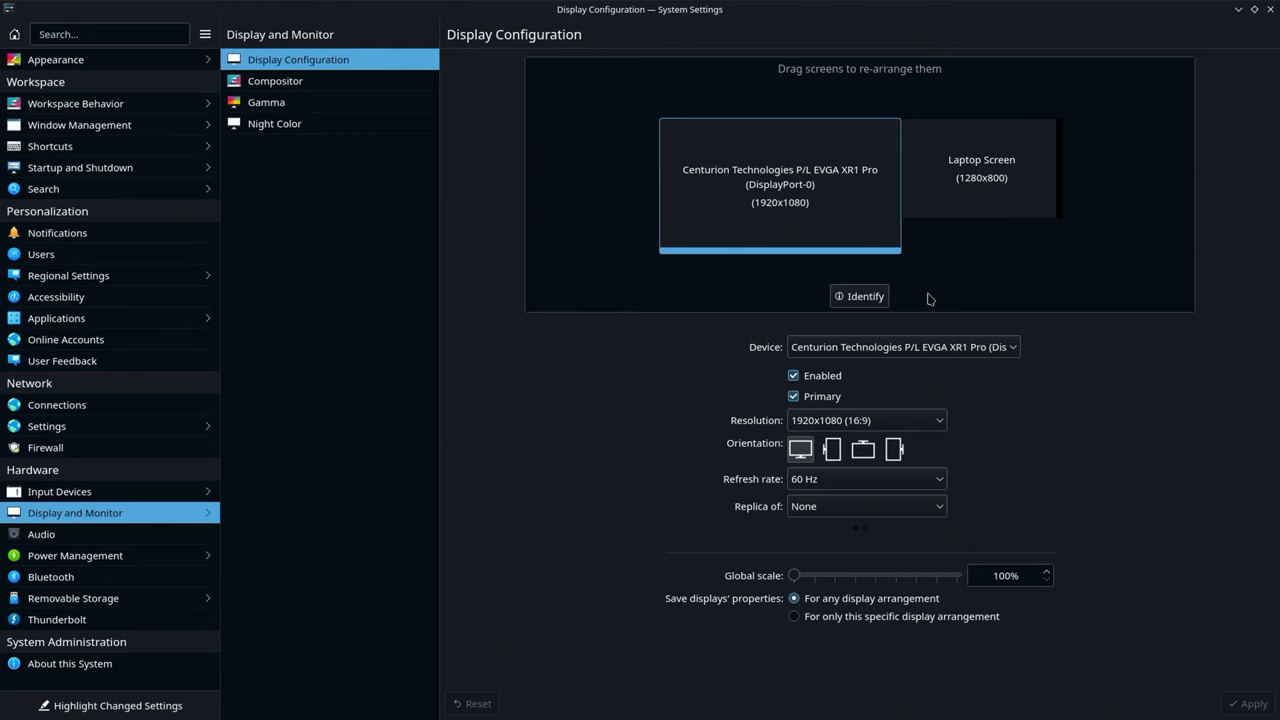
{"action": "left_click", "coordinate": [72, 664]}
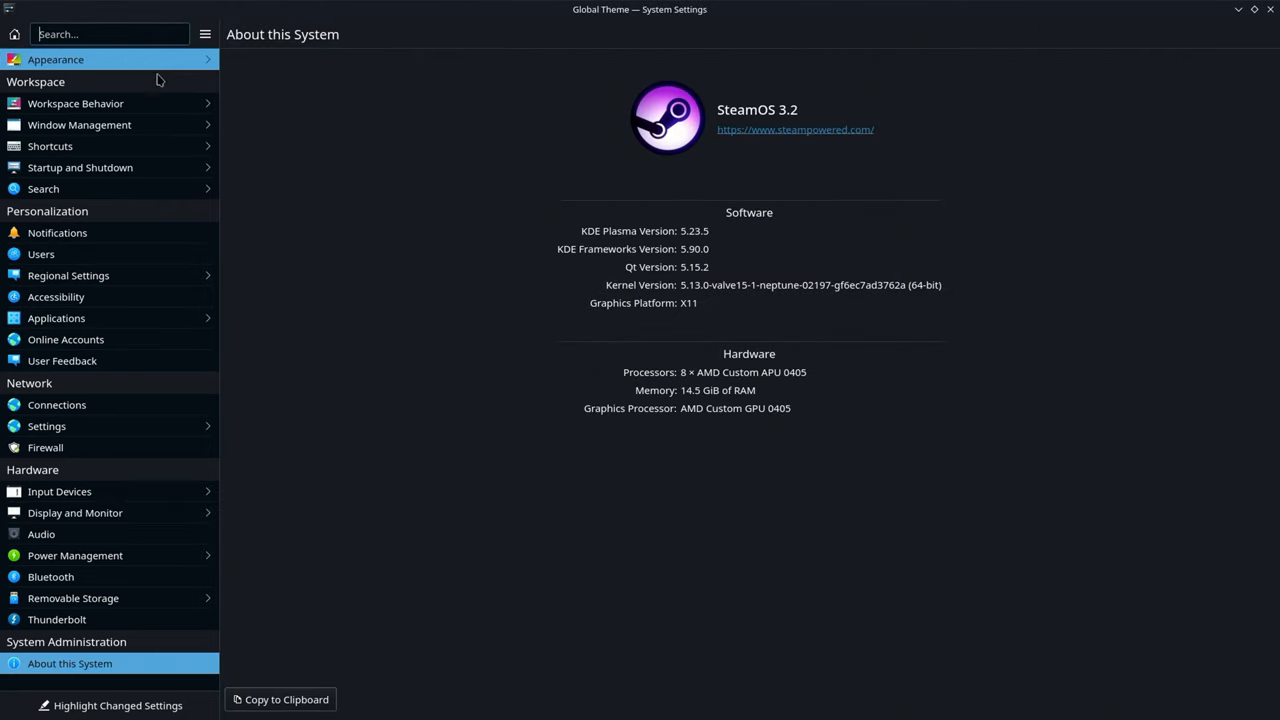
{"action": "left_click", "coordinate": [56, 60]}
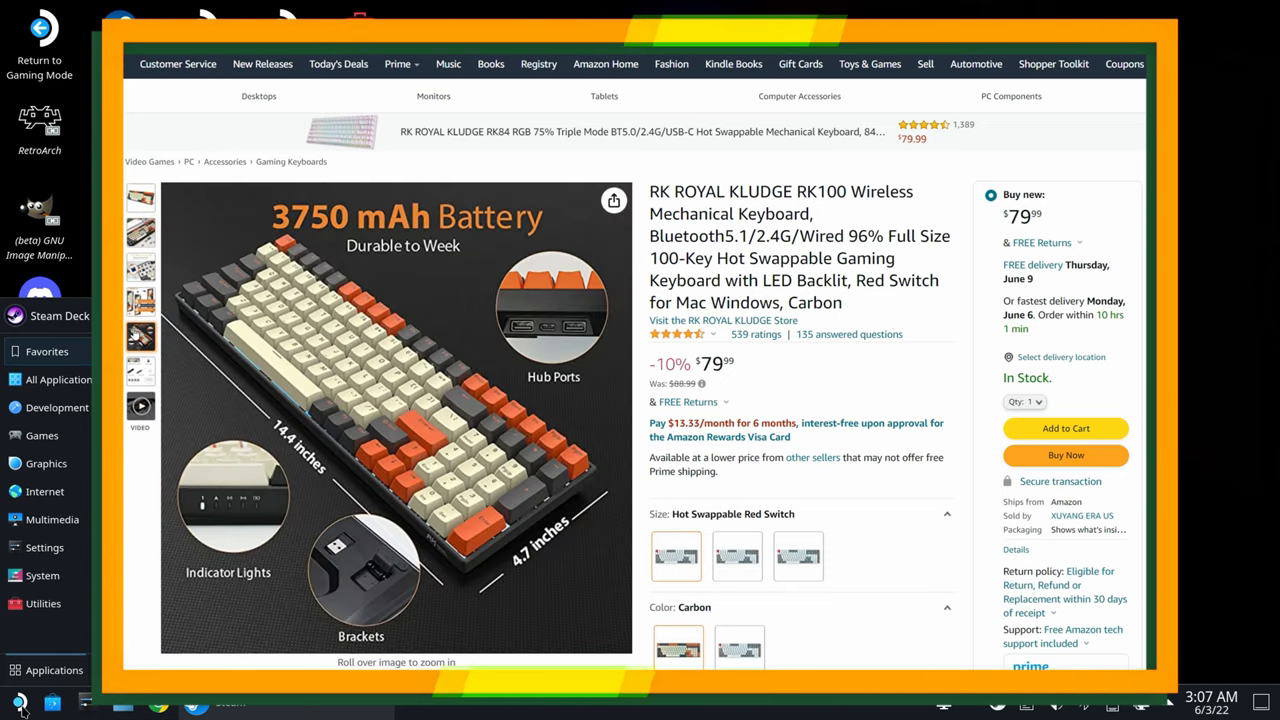
Scroll the Amazon uni SD card reader listing down to its hub and cable comparison images
{"action": "scroll", "scroll_direction": "down", "scroll_amount": 3}
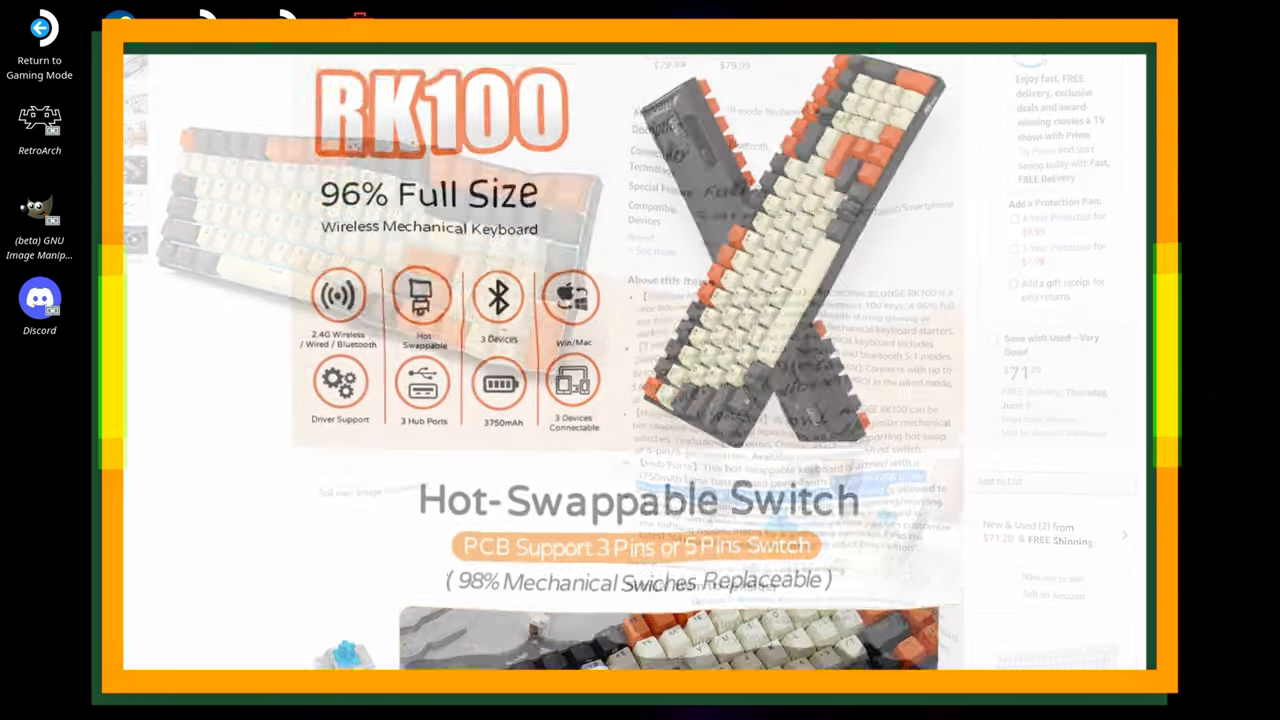
{"action": "scroll", "scroll_direction": "down", "scroll_amount": 3}
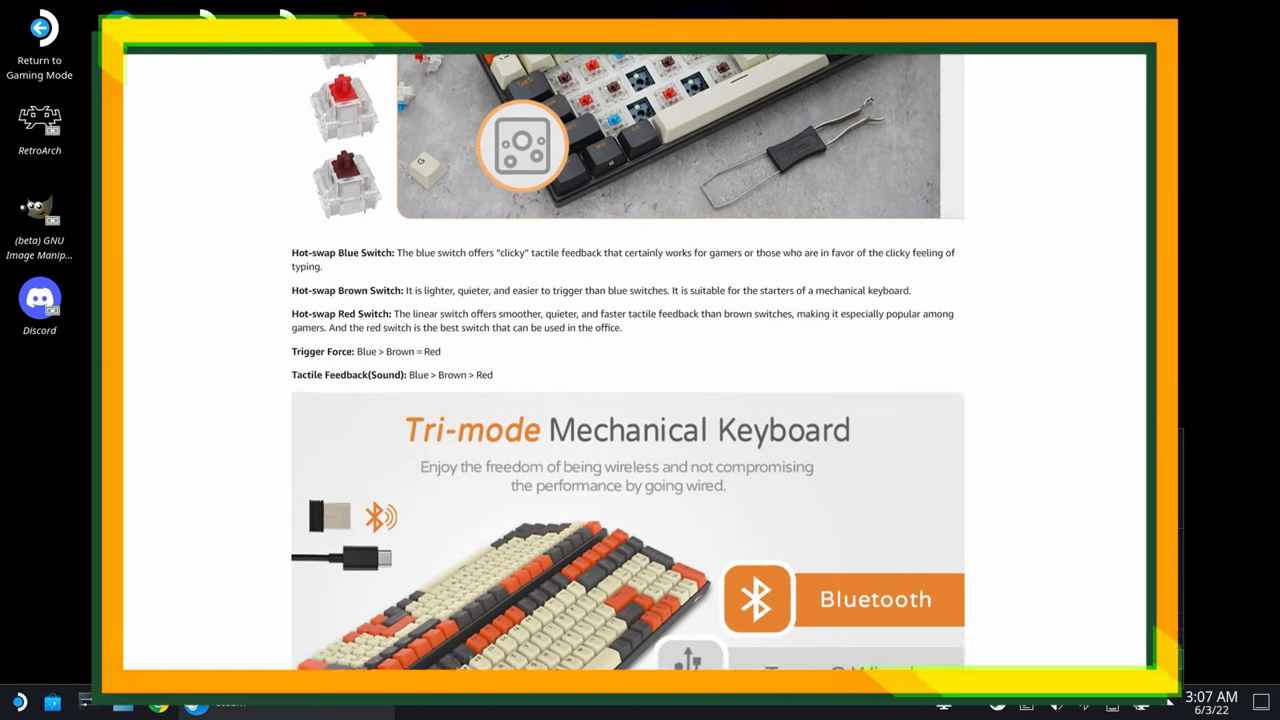
{"action": "scroll", "scroll_direction": "down", "scroll_amount": 3}
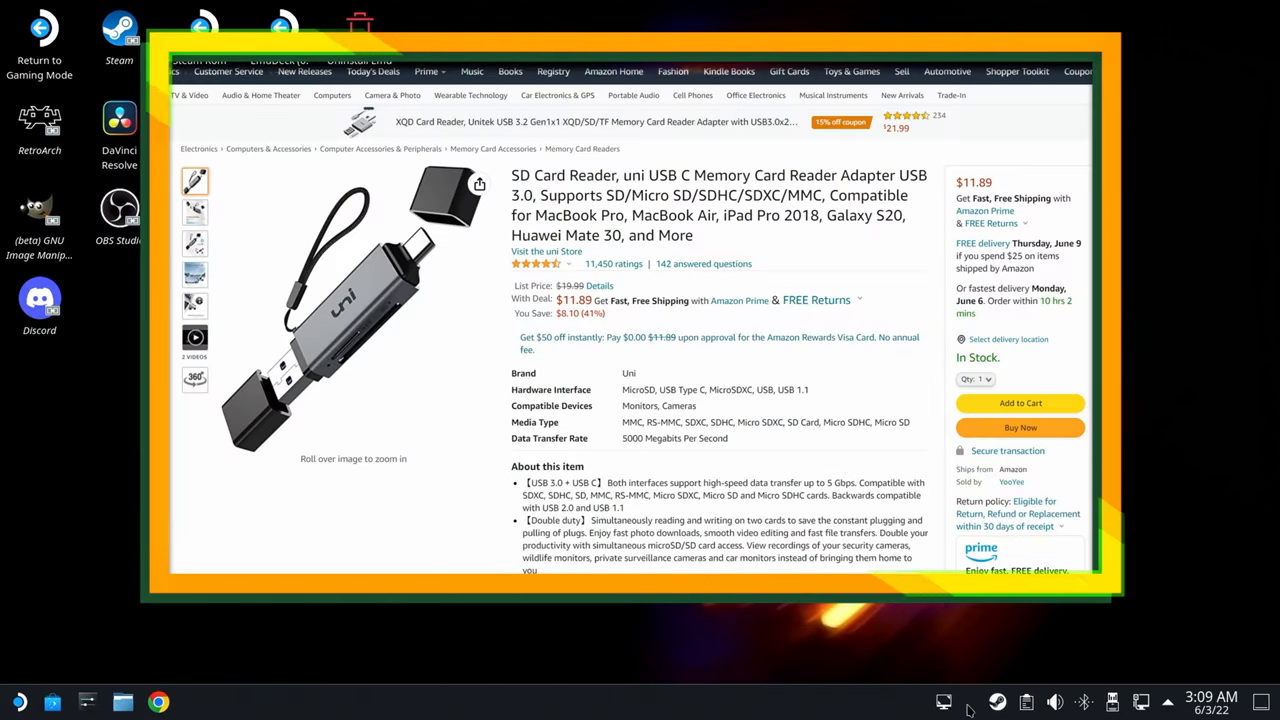
{"action": "mouse_move", "coordinate": [944, 706]}
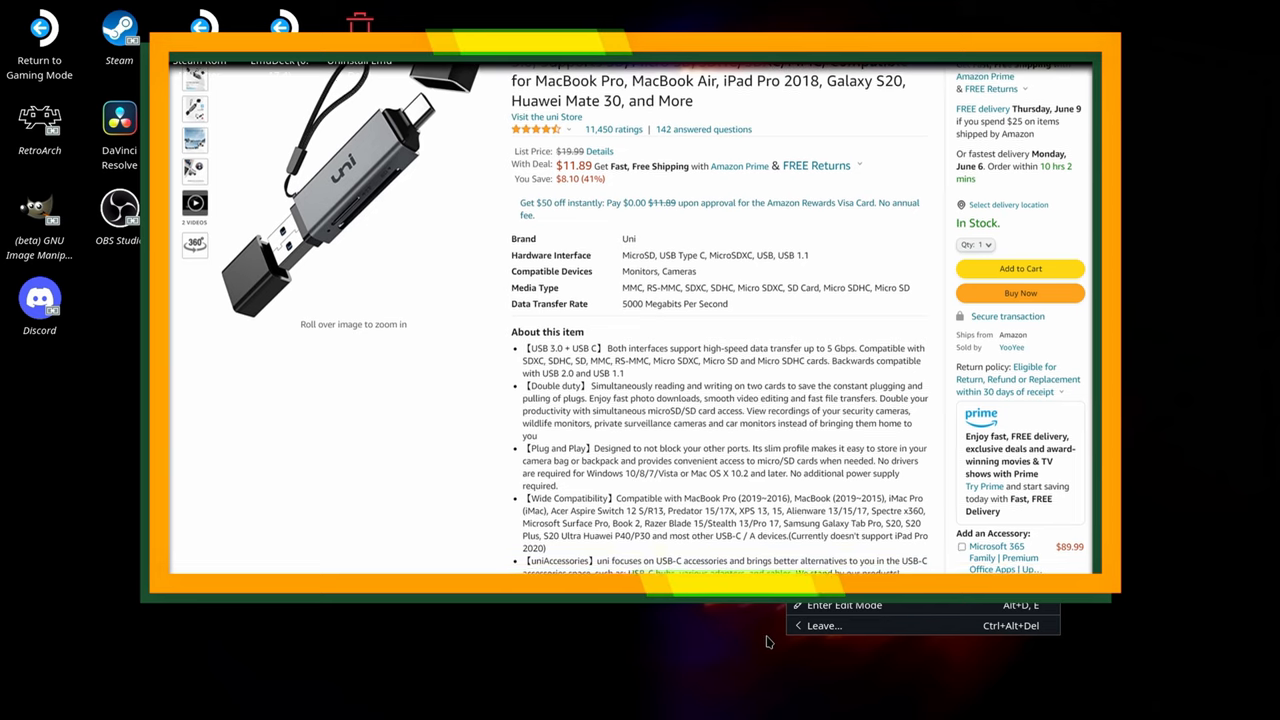
{"action": "scroll", "scroll_direction": "down", "scroll_amount": 3}
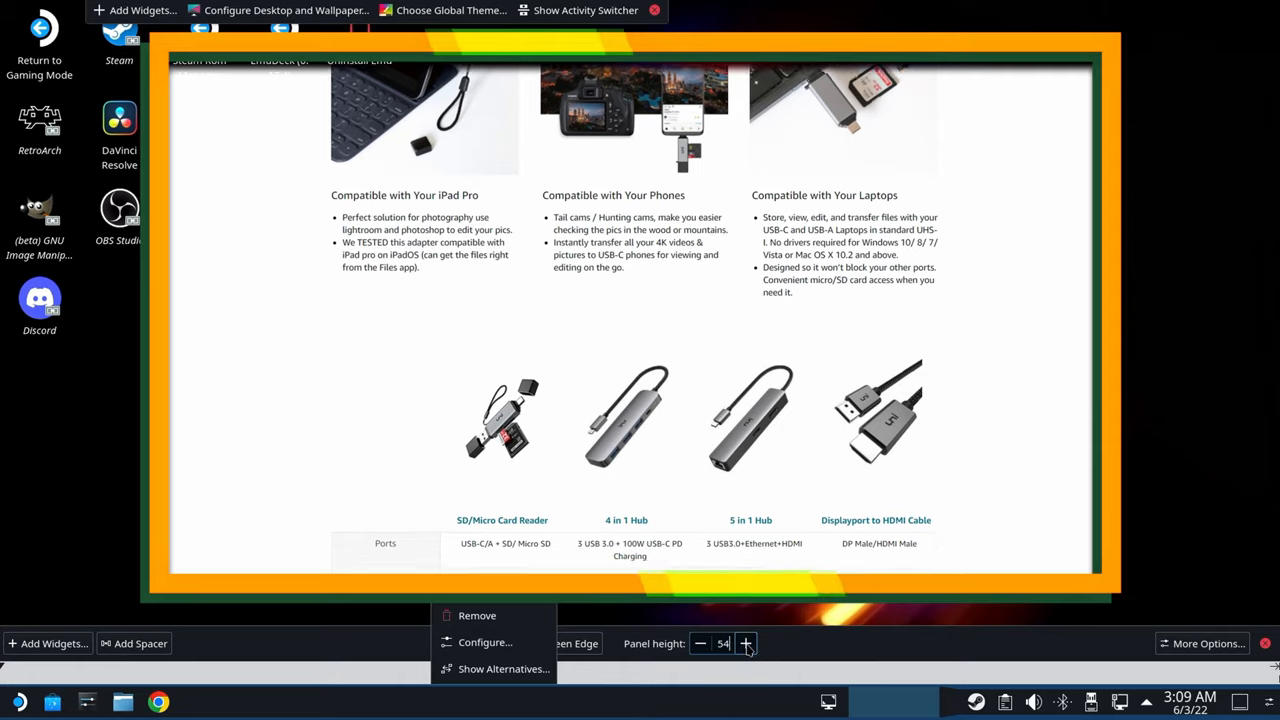
{"action": "scroll", "scroll_direction": "down", "scroll_amount": 3}
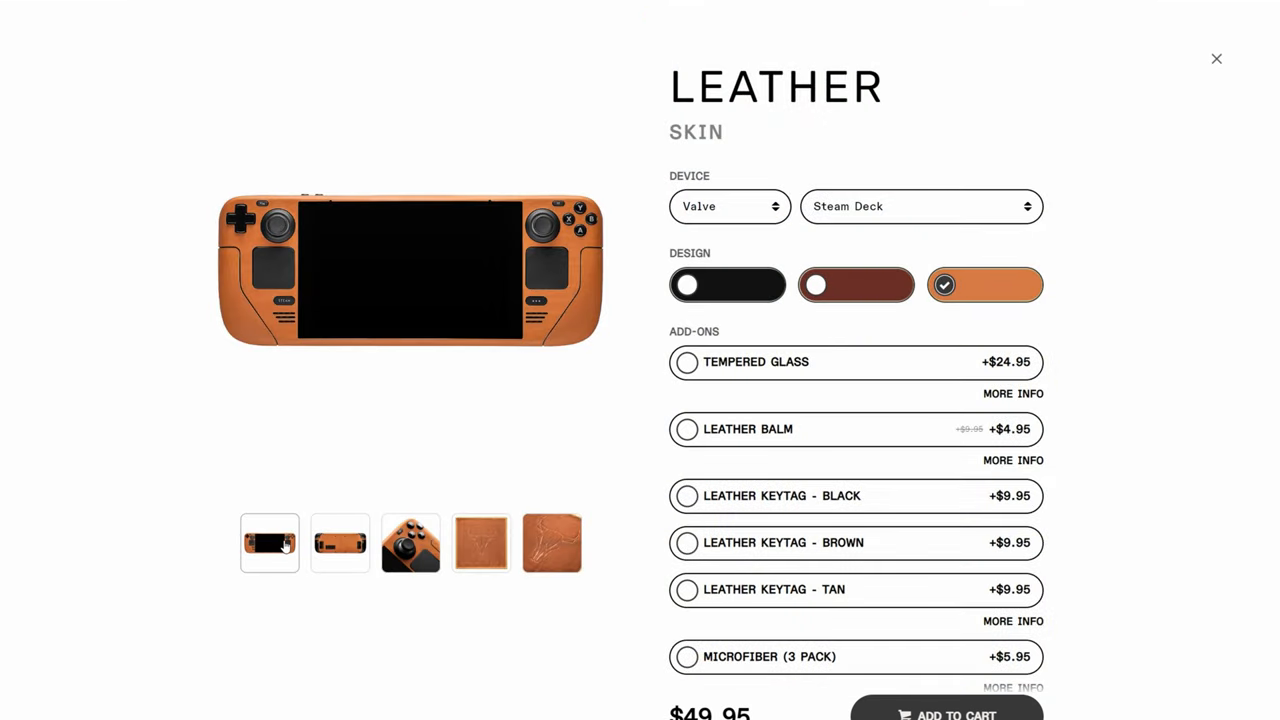
View the dbrand leather skin's bull-skull cloth photo and add-ons, then the tempered glass optical clarity section
{"action": "left_click", "coordinate": [408, 544]}
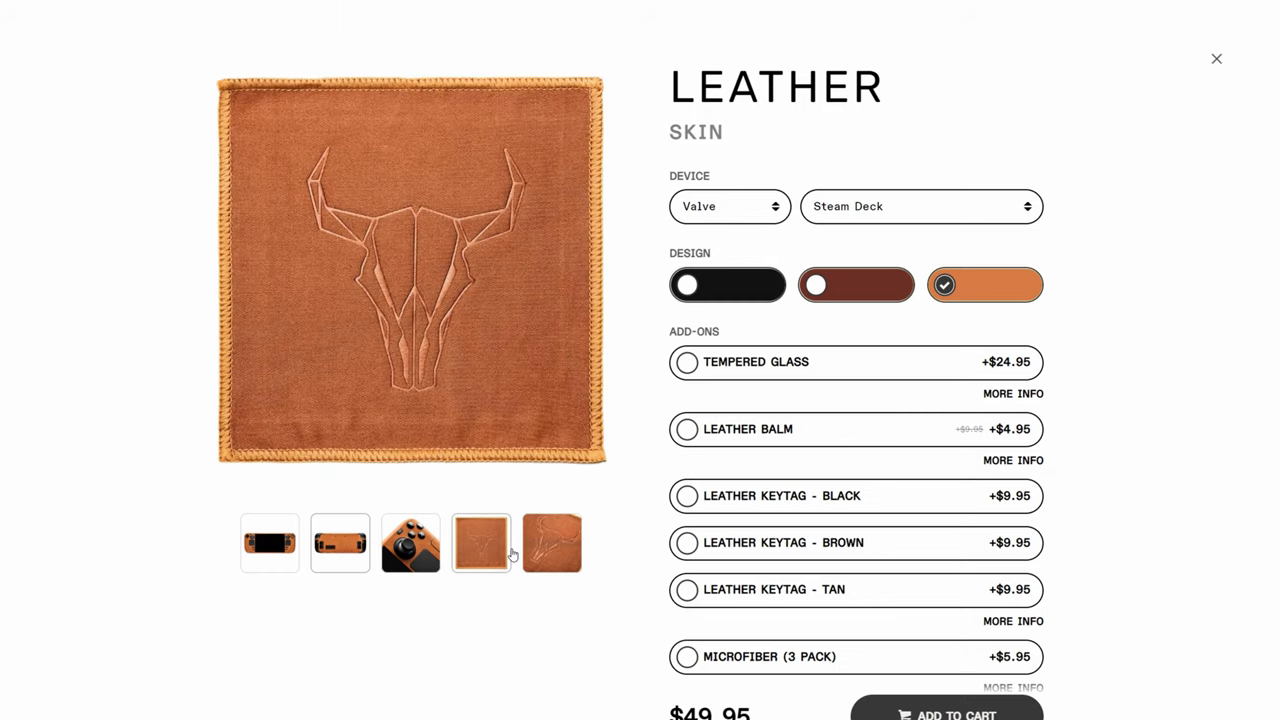
{"action": "scroll", "scroll_direction": "down", "scroll_amount": 3}
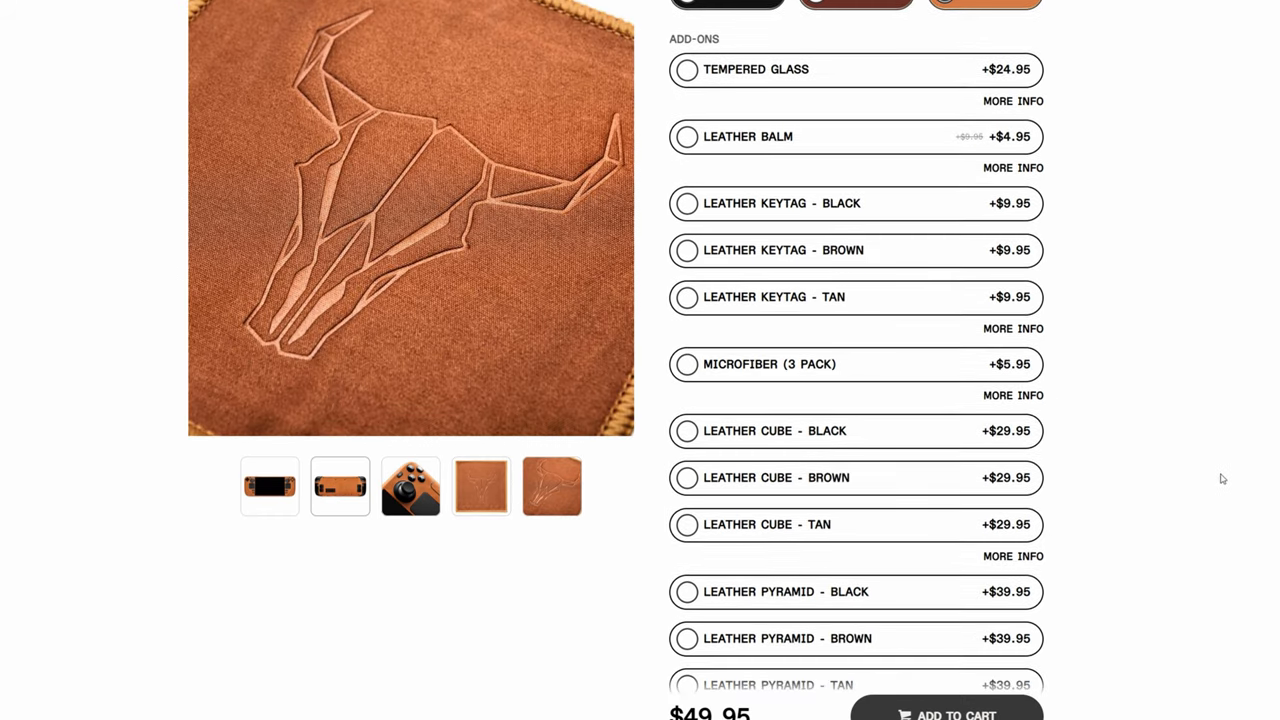
{"action": "scroll", "scroll_direction": "down", "scroll_amount": 3}
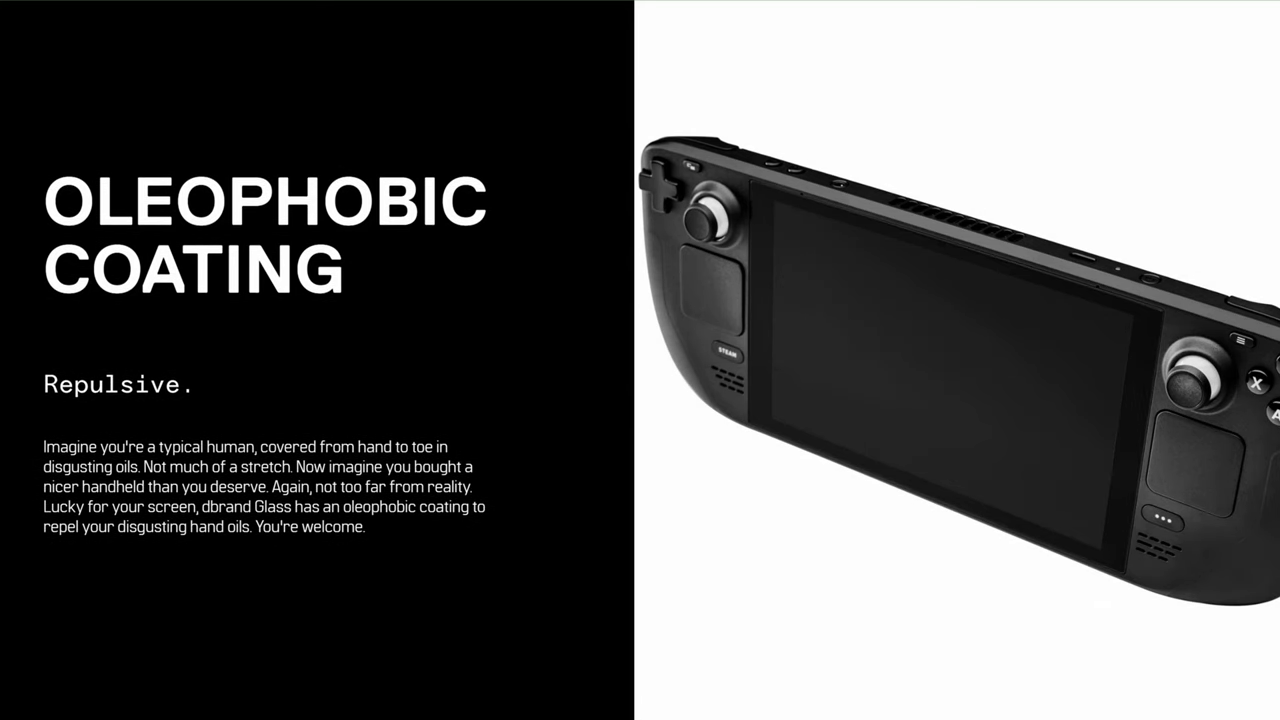
{"action": "scroll", "scroll_direction": "down", "scroll_amount": 3}
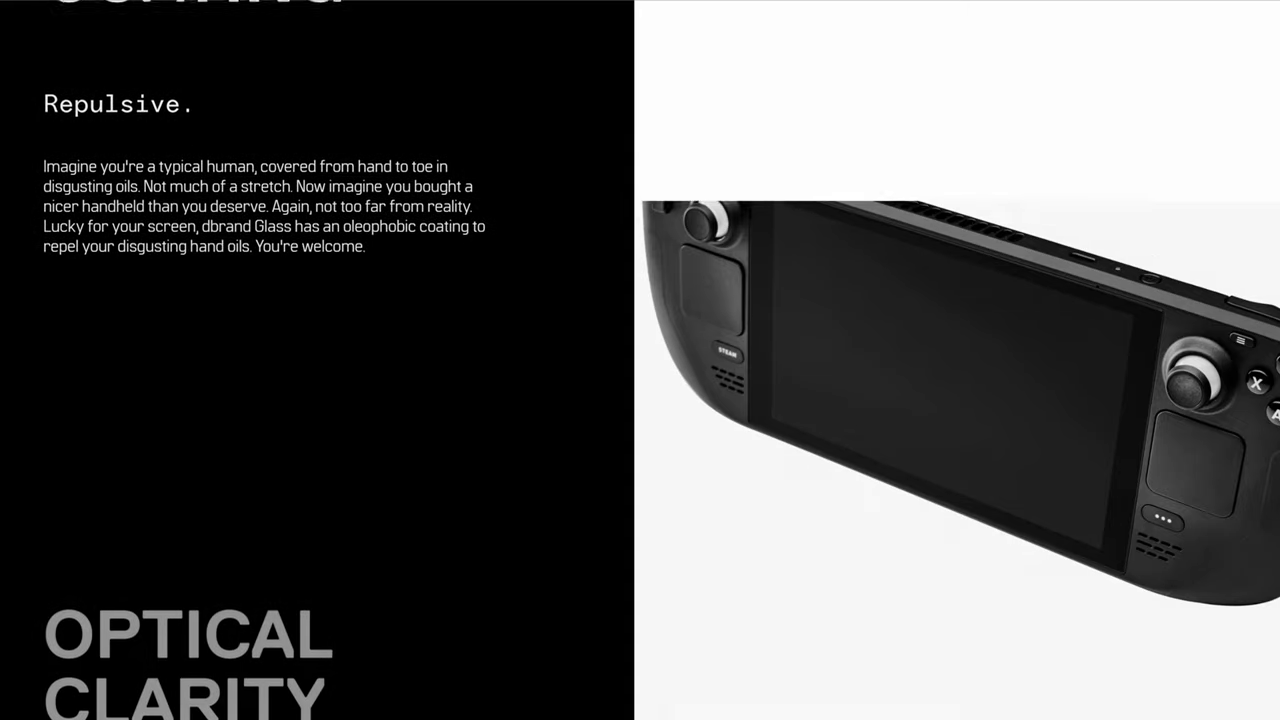
{"action": "scroll", "scroll_direction": "down", "scroll_amount": 3}
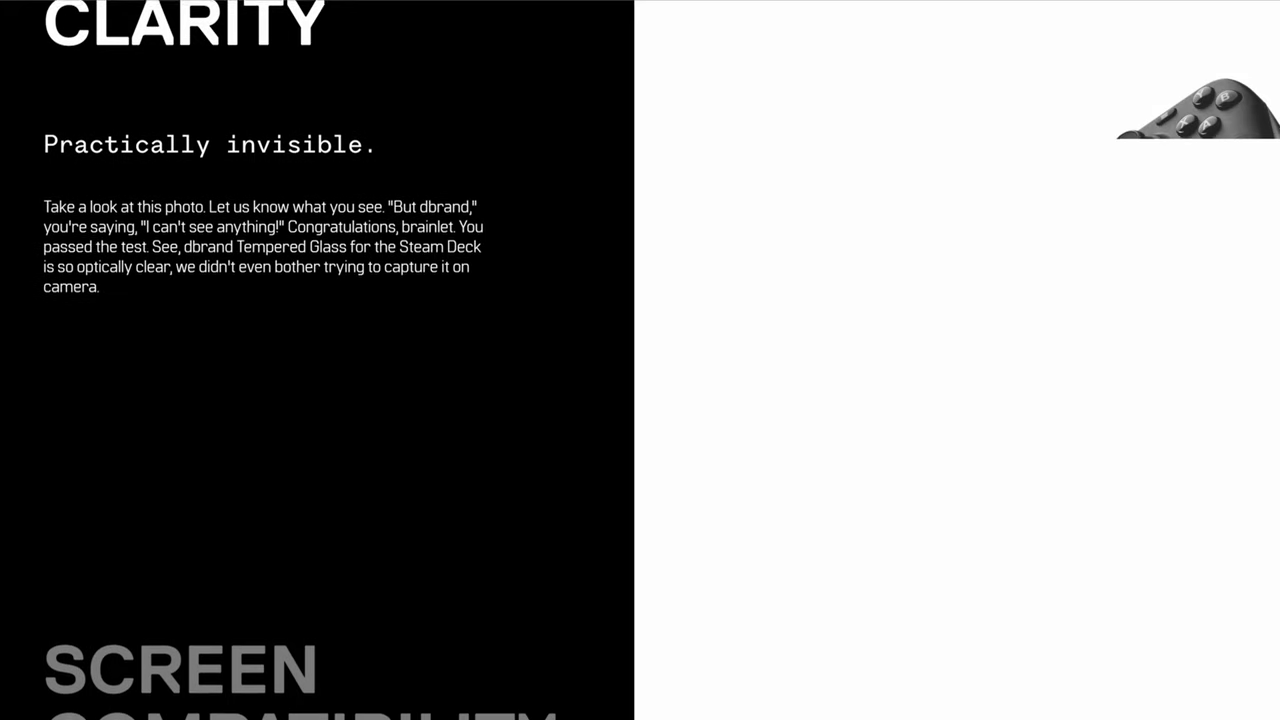
Browse the Steam Deck stand's silicone pad and anti-slip base photos down to Frequently bought together
{"action": "scroll", "scroll_direction": "down", "scroll_amount": 3}
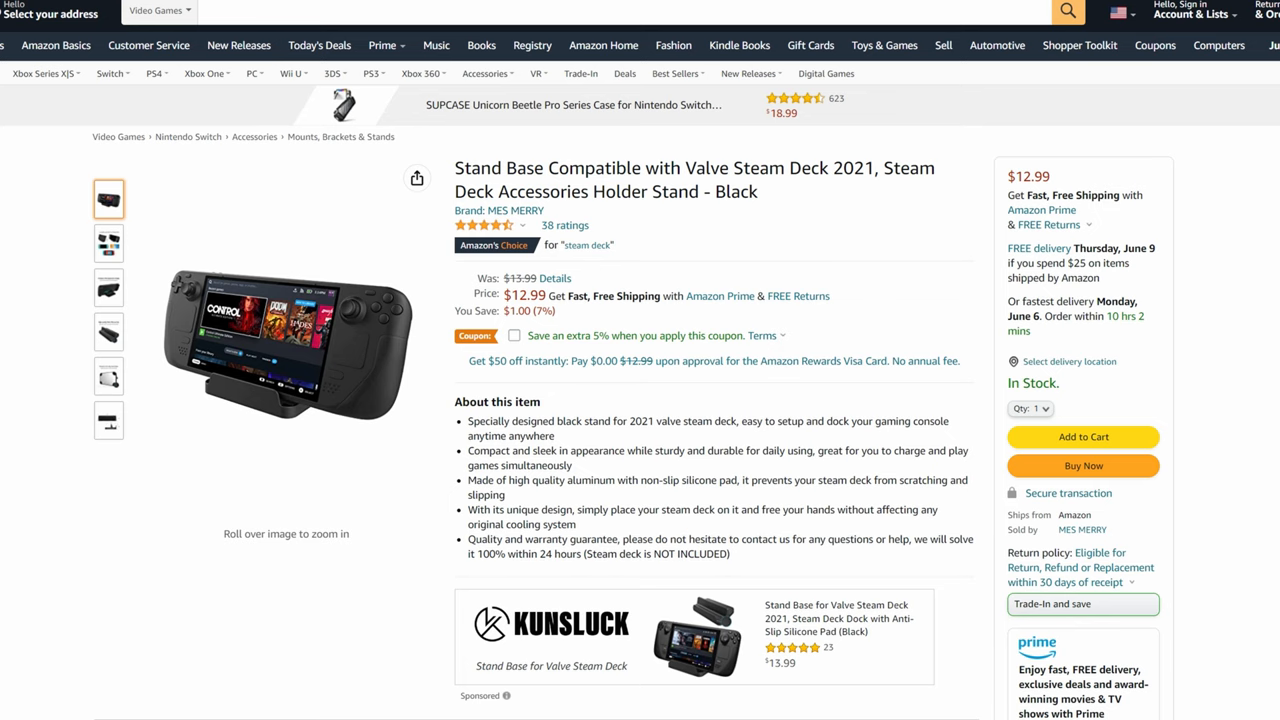
{"action": "left_click", "coordinate": [108, 332]}
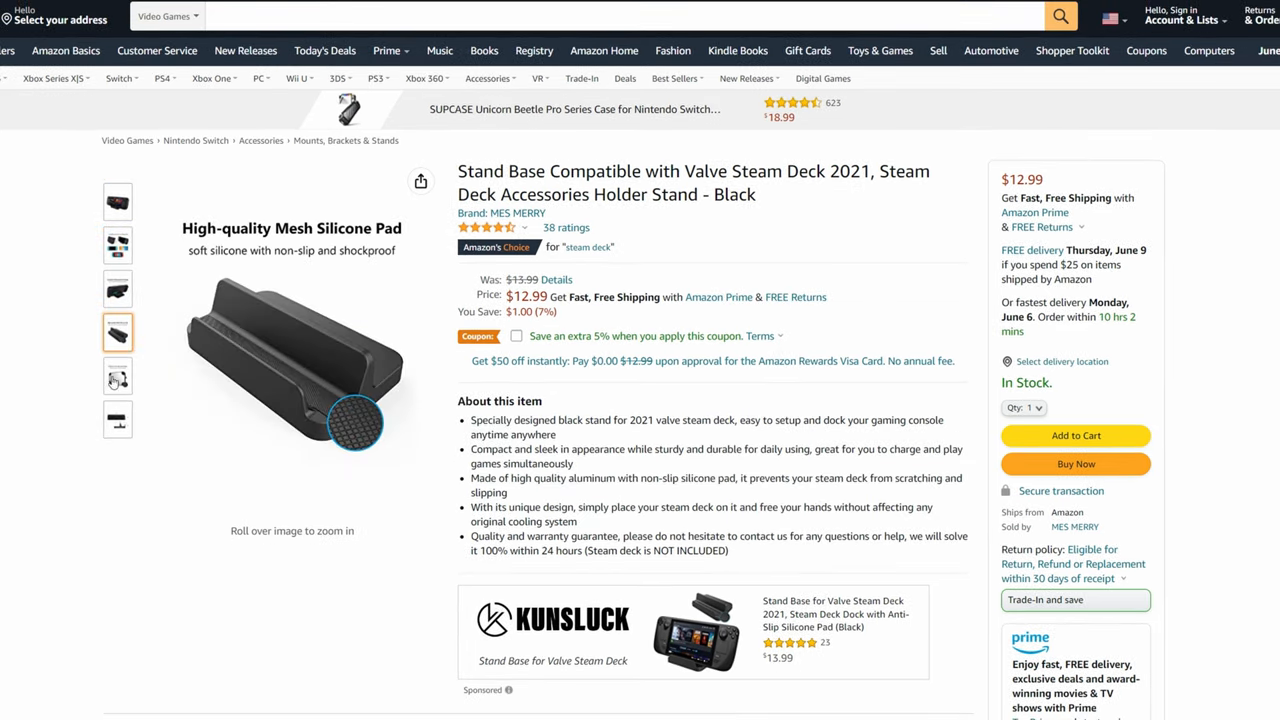
{"action": "scroll", "scroll_direction": "down", "scroll_amount": 3}
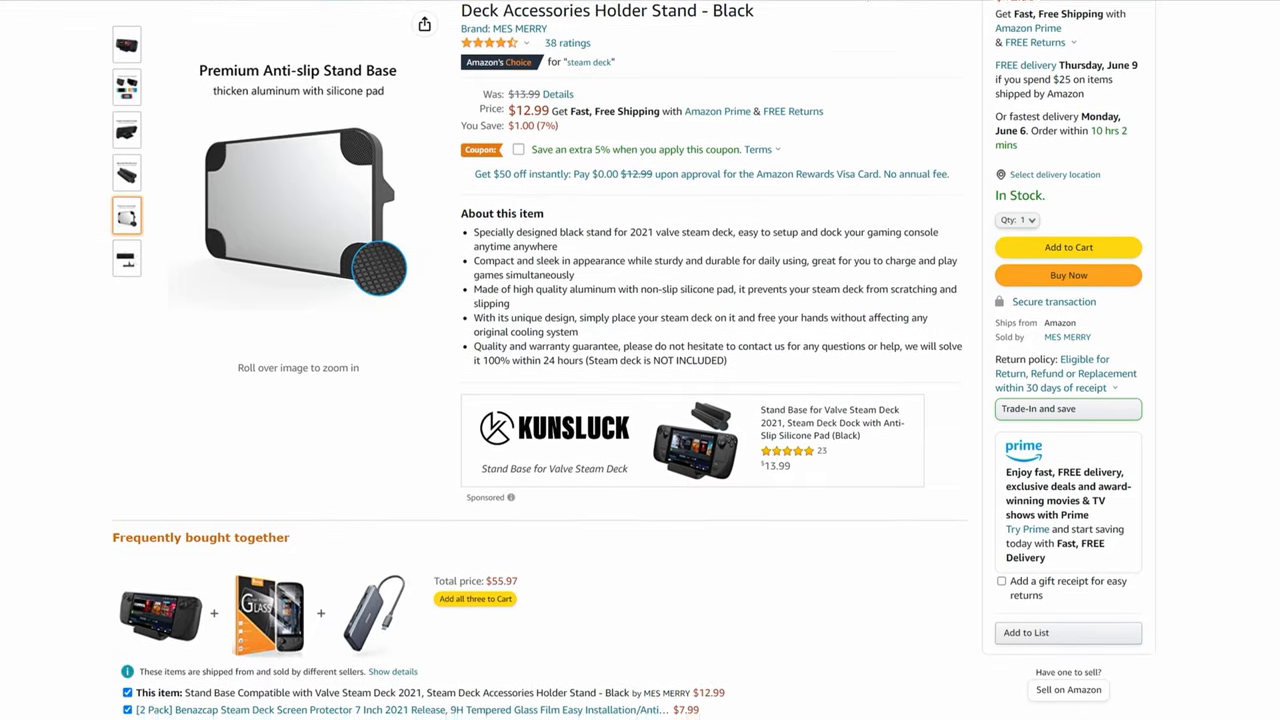
{"action": "scroll", "scroll_direction": "down", "scroll_amount": 3}
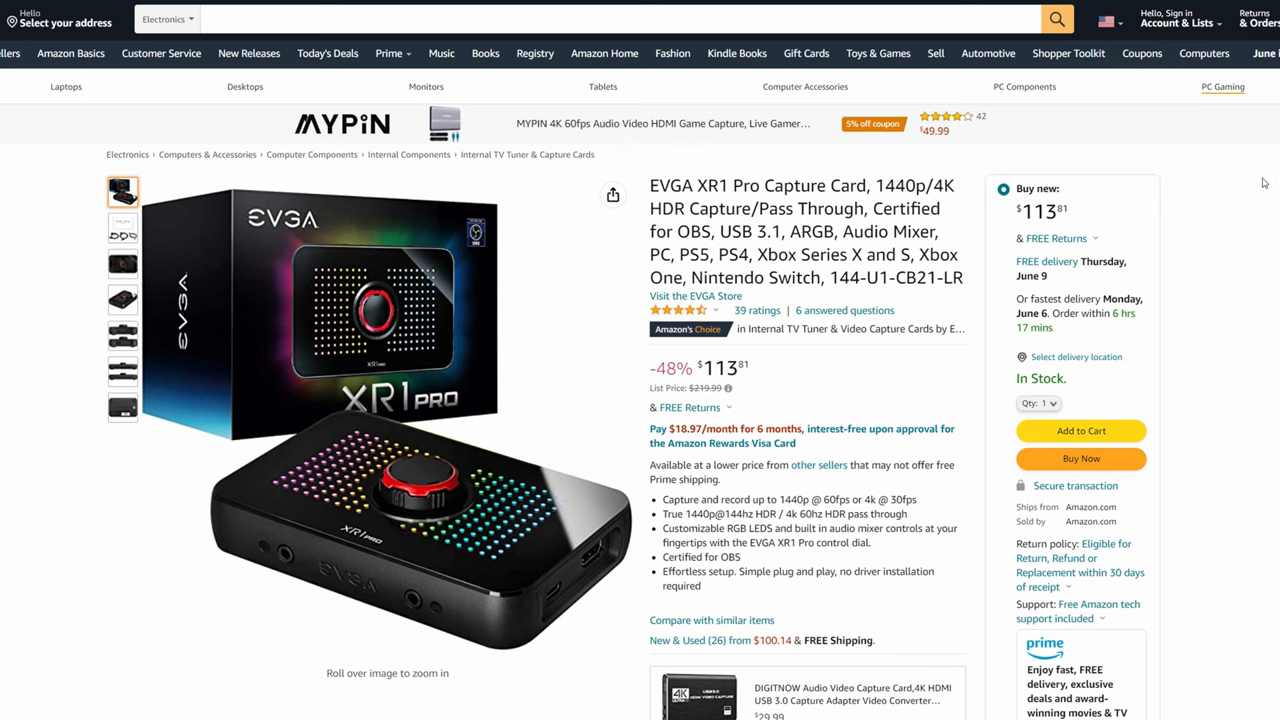
{"action": "mouse_move", "coordinate": [1276, 176]}
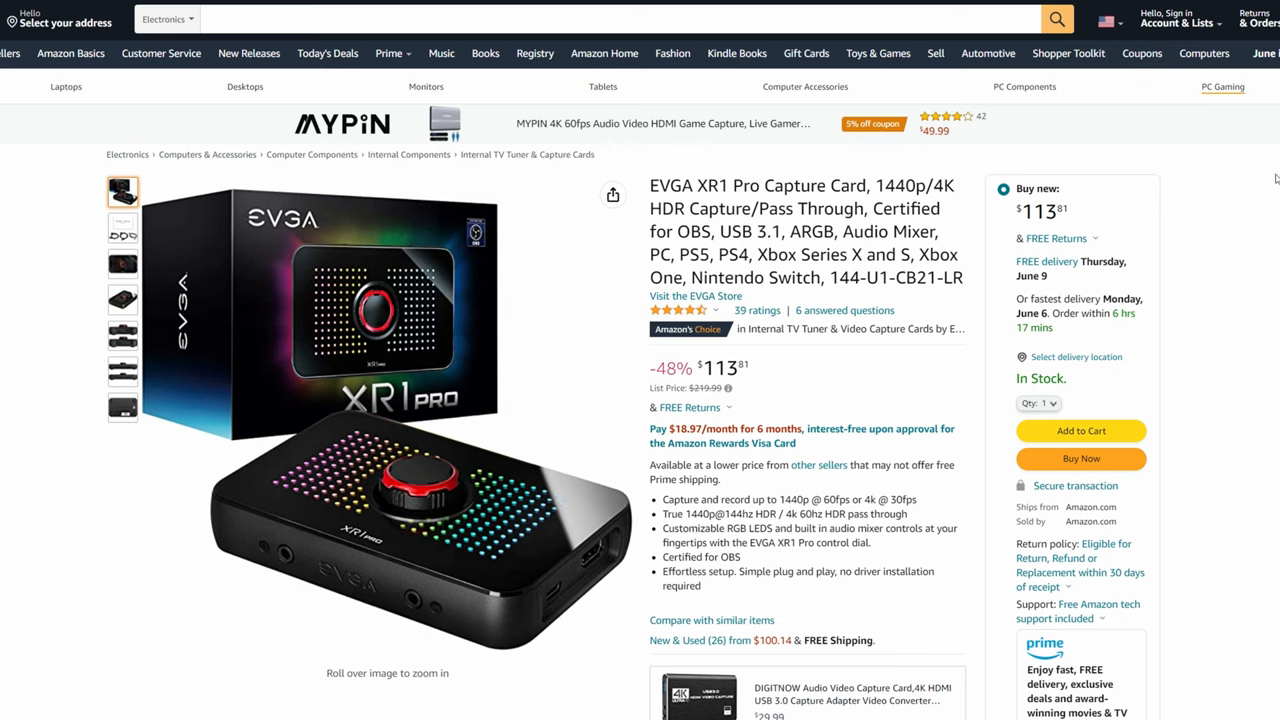
Scroll the EVGA XR1 Pro listing through its comparisons to the specification sheet and technical details
{"action": "scroll", "scroll_direction": "down", "scroll_amount": 3}
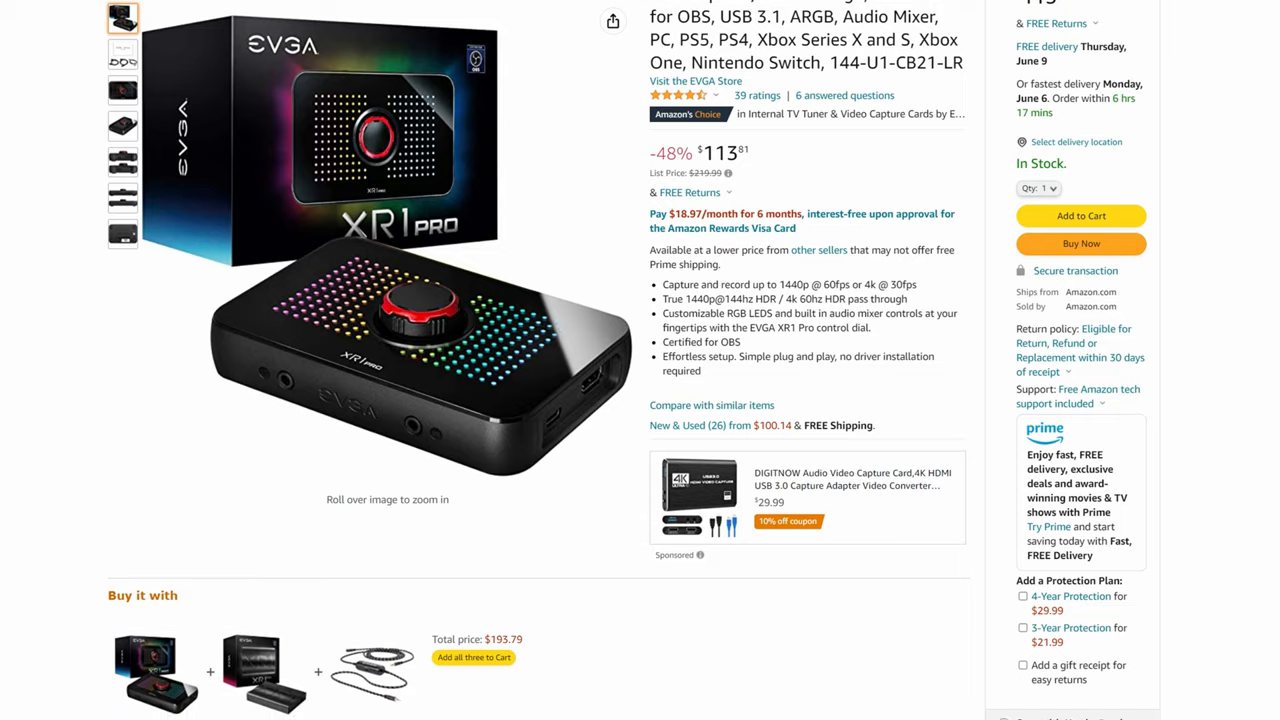
{"action": "scroll", "scroll_direction": "down", "scroll_amount": 3}
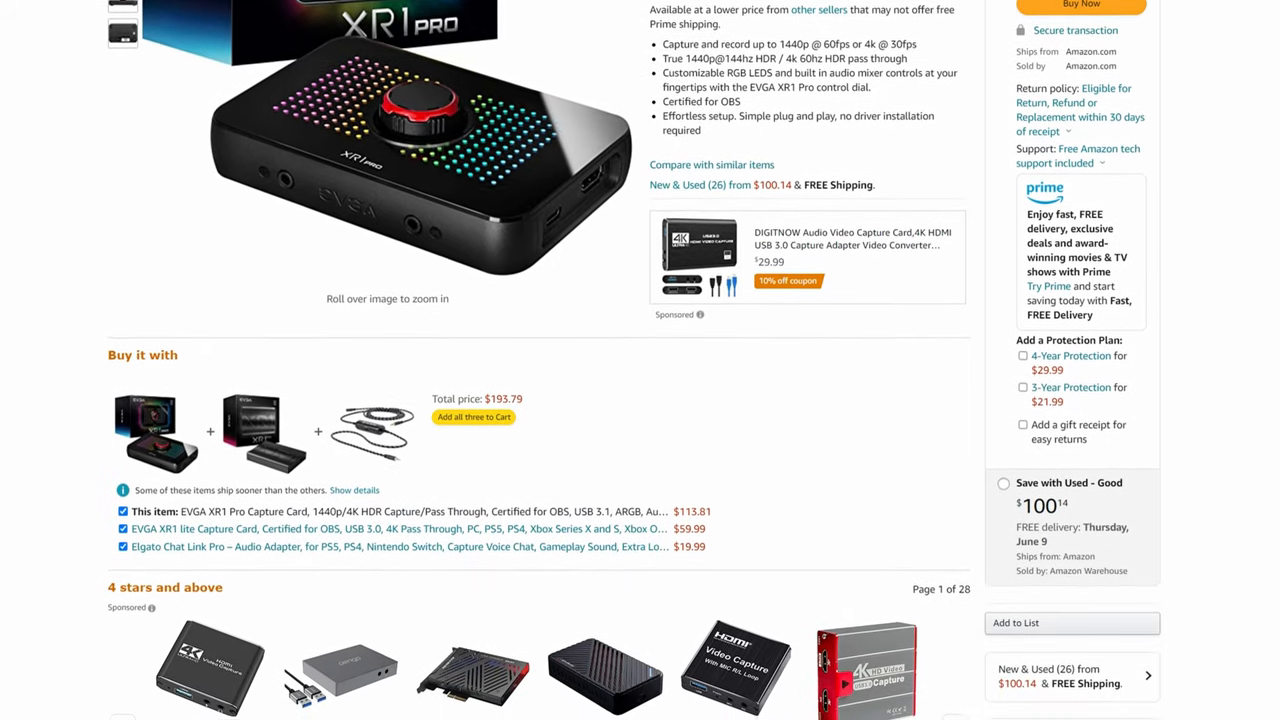
{"action": "scroll", "scroll_direction": "down", "scroll_amount": 3}
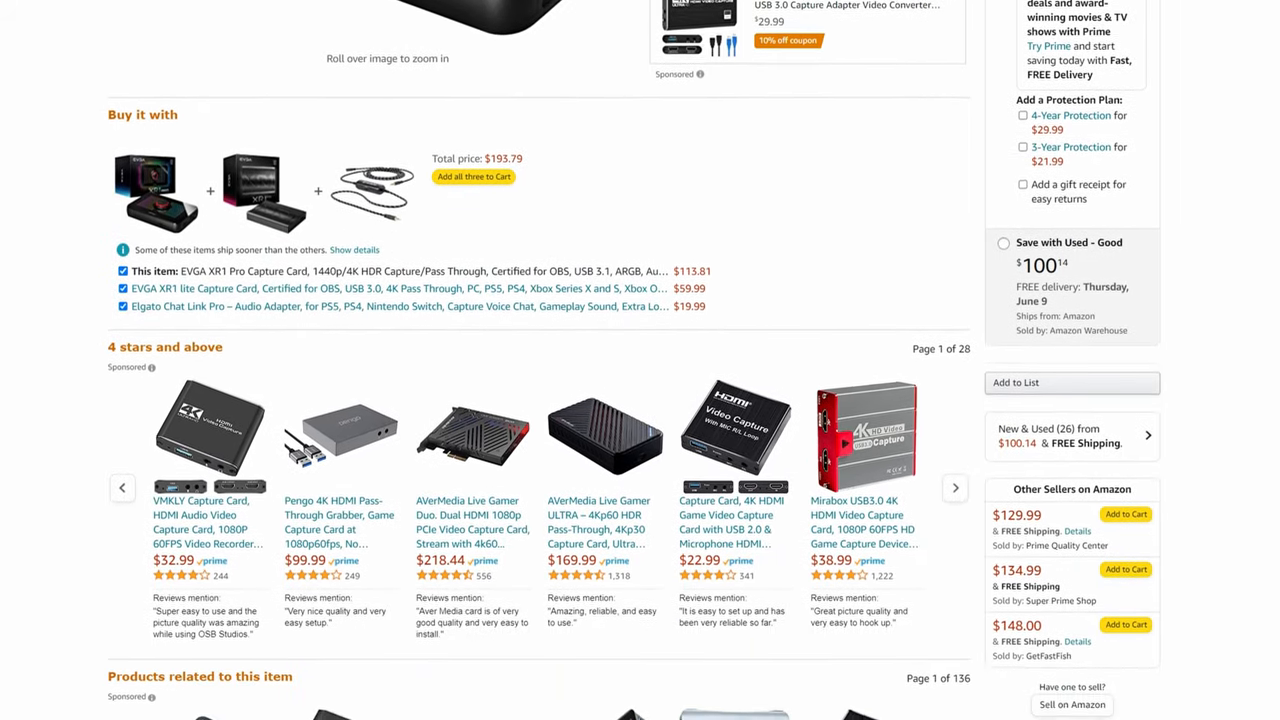
{"action": "scroll", "scroll_direction": "down", "scroll_amount": 3}
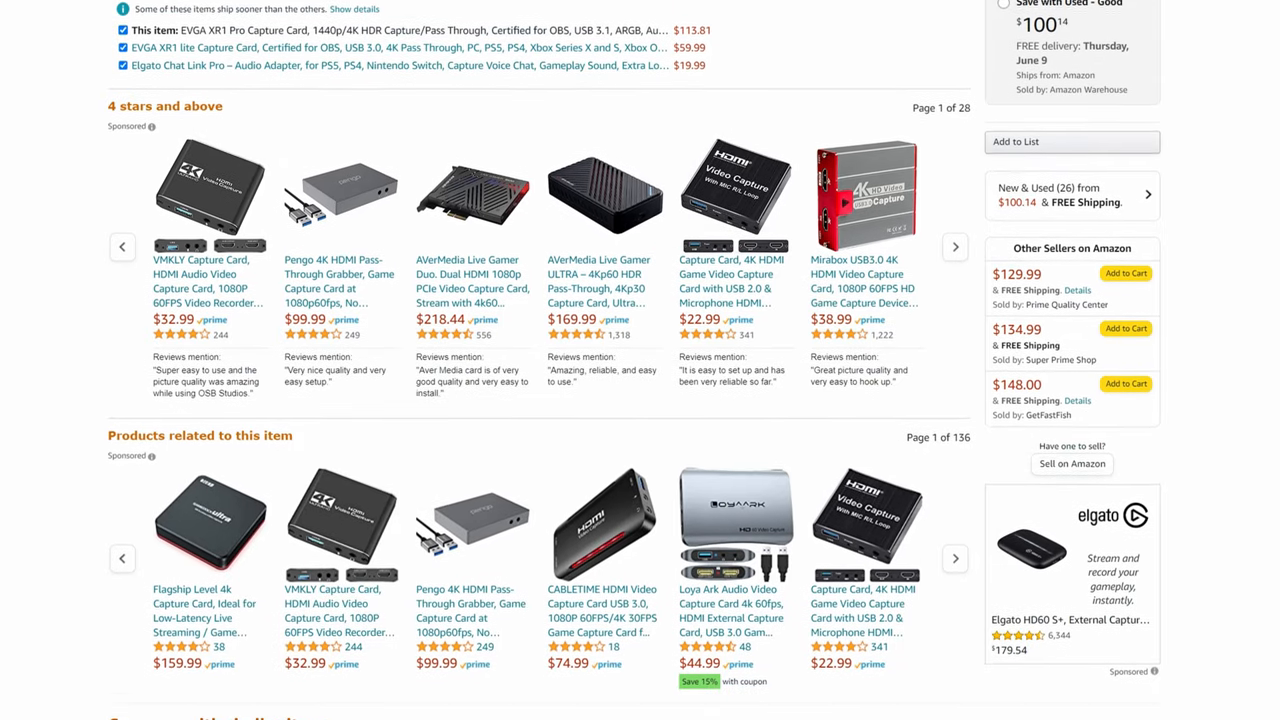
{"action": "scroll", "scroll_direction": "down", "scroll_amount": 3}
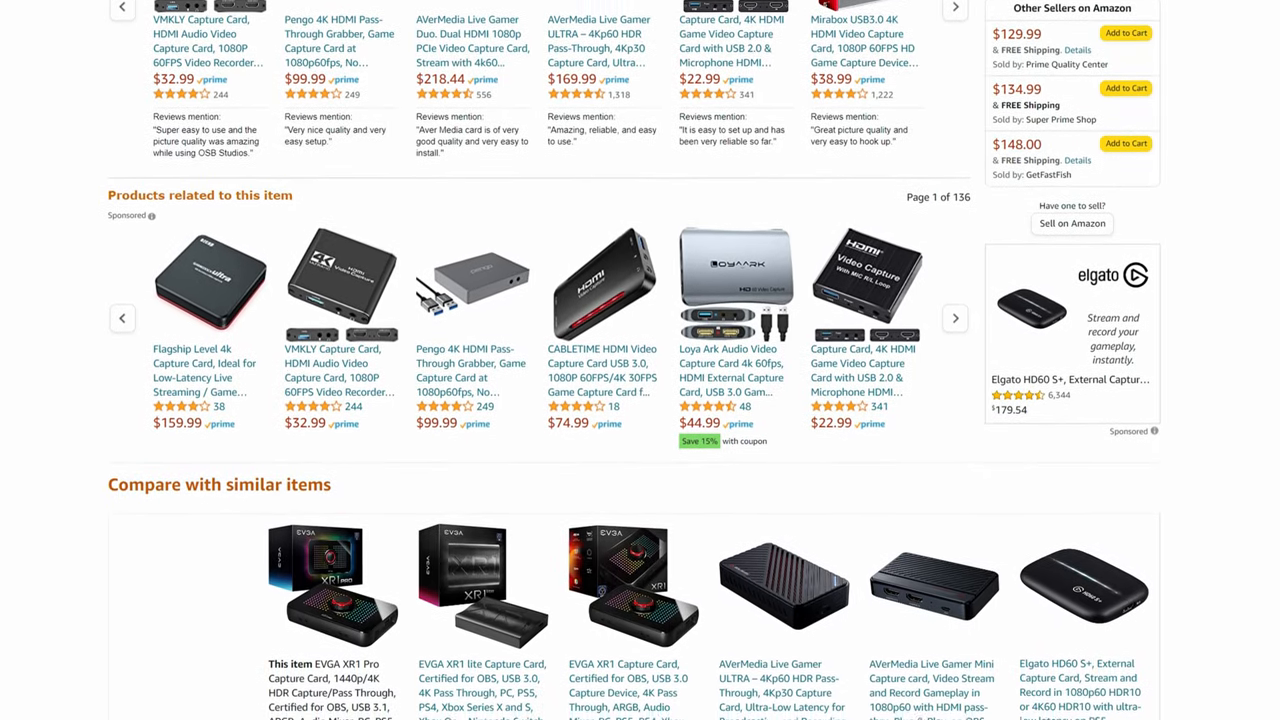
{"action": "scroll", "scroll_direction": "down", "scroll_amount": 3}
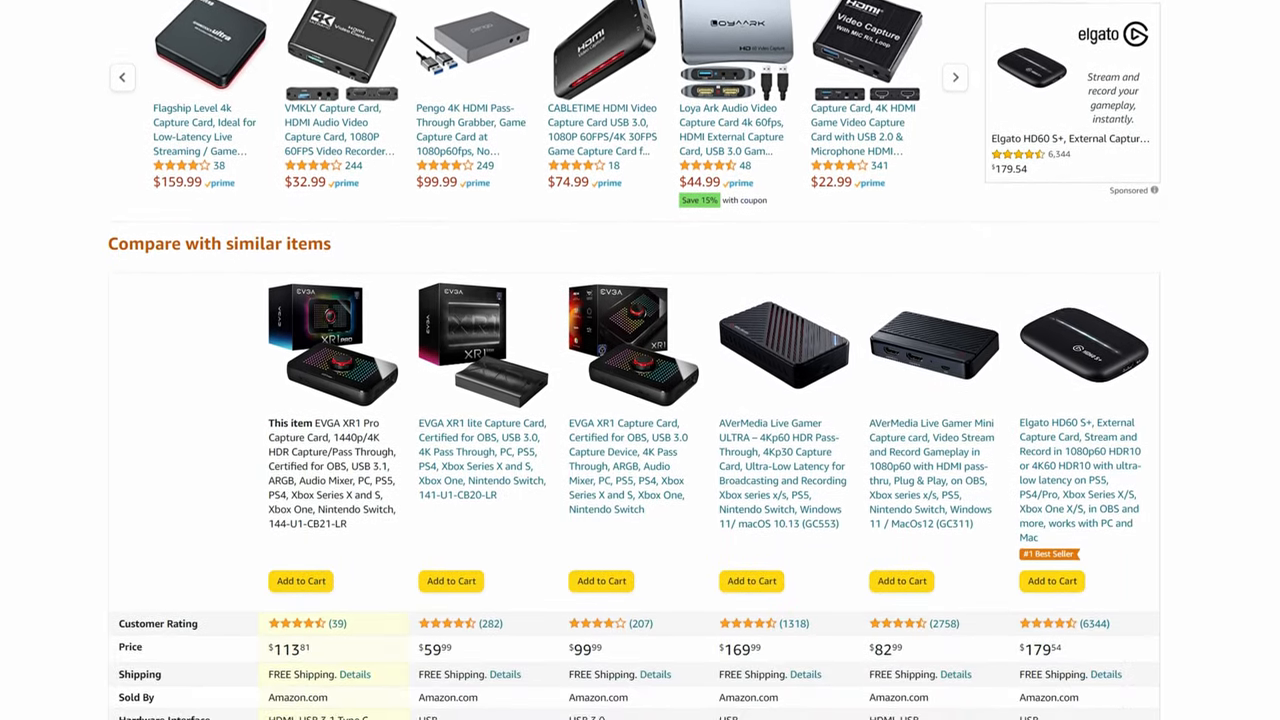
{"action": "scroll", "scroll_direction": "down", "scroll_amount": 3}
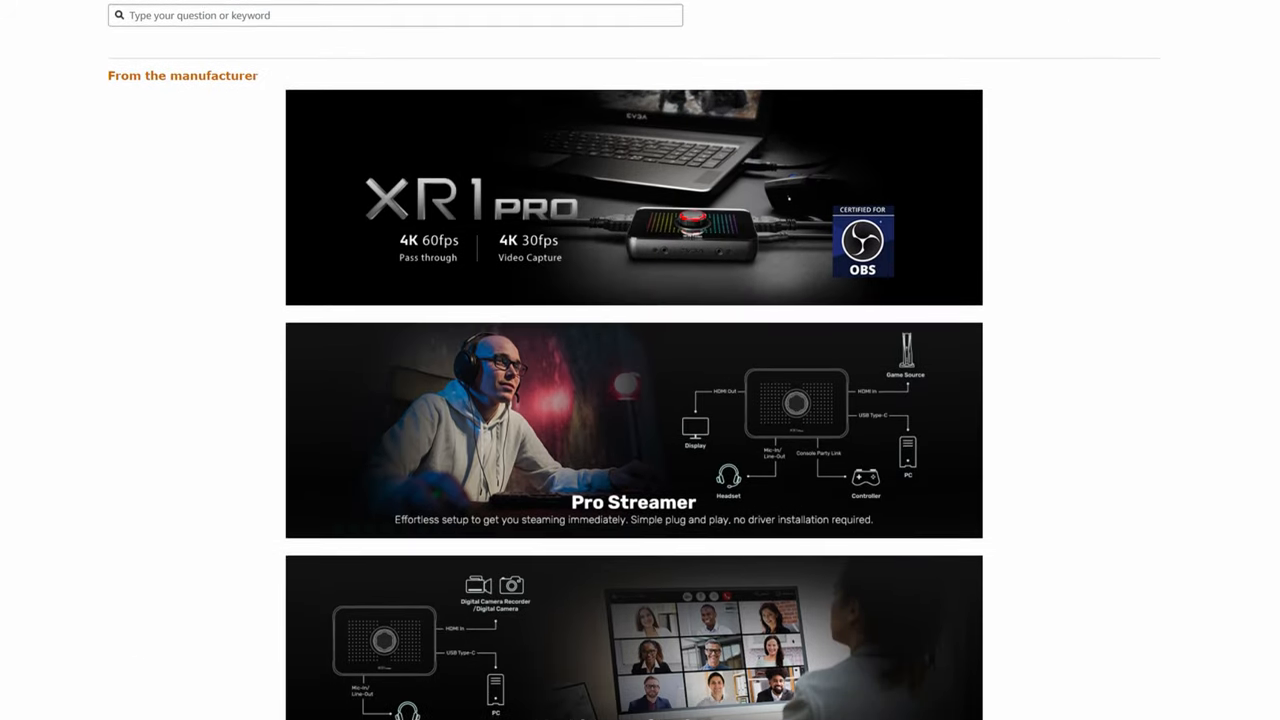
{"action": "scroll", "scroll_direction": "down", "scroll_amount": 3}
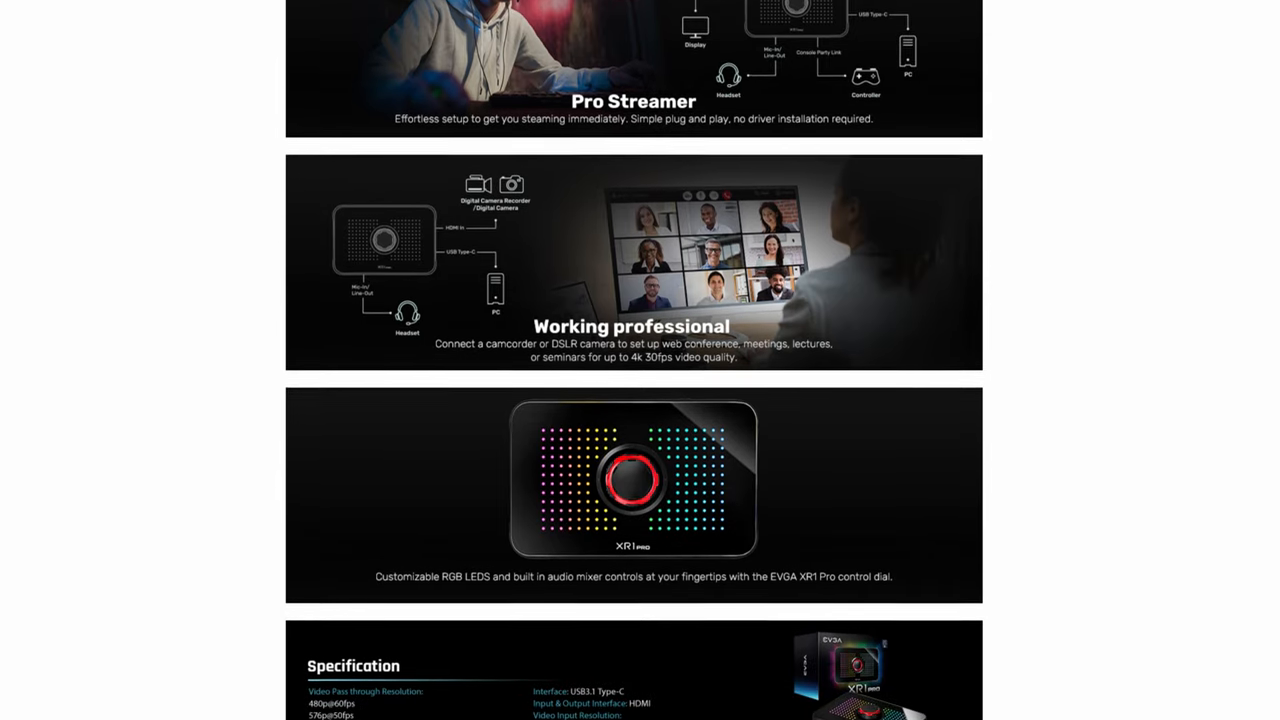
{"action": "scroll", "scroll_direction": "down", "scroll_amount": 3}
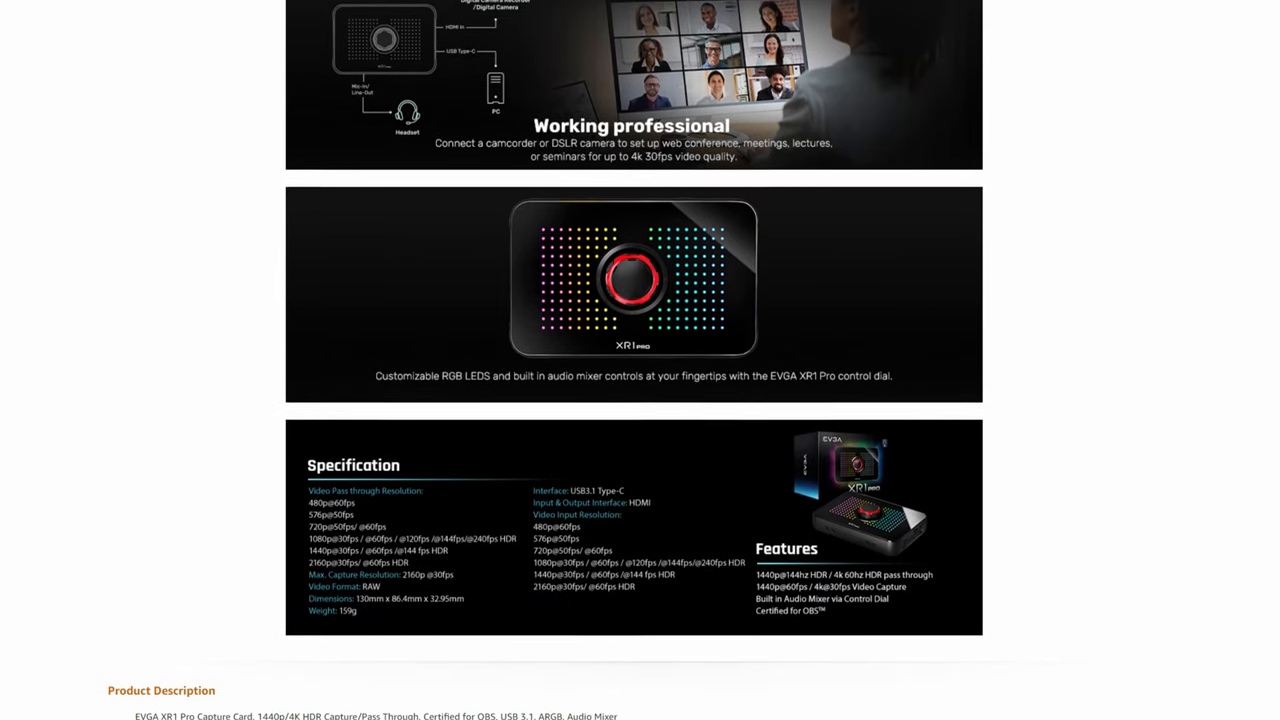
{"action": "scroll", "scroll_direction": "down", "scroll_amount": 3}
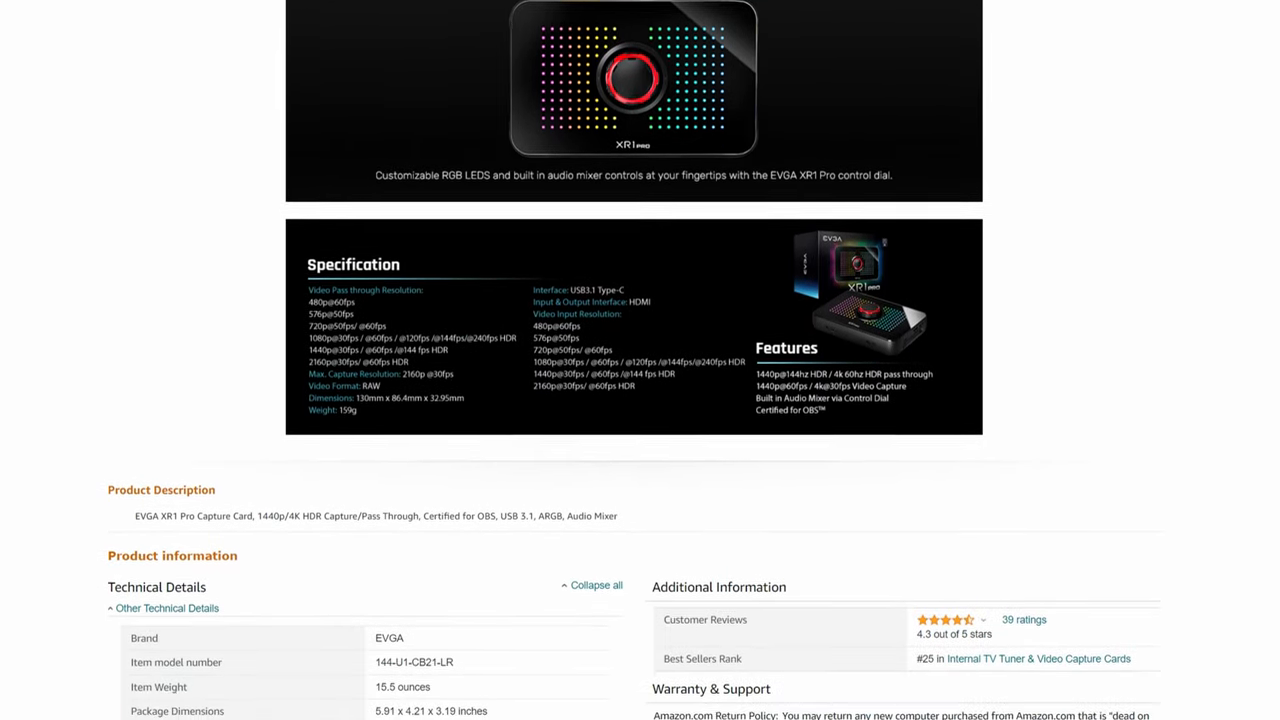
{"action": "scroll", "scroll_direction": "down", "scroll_amount": 3}
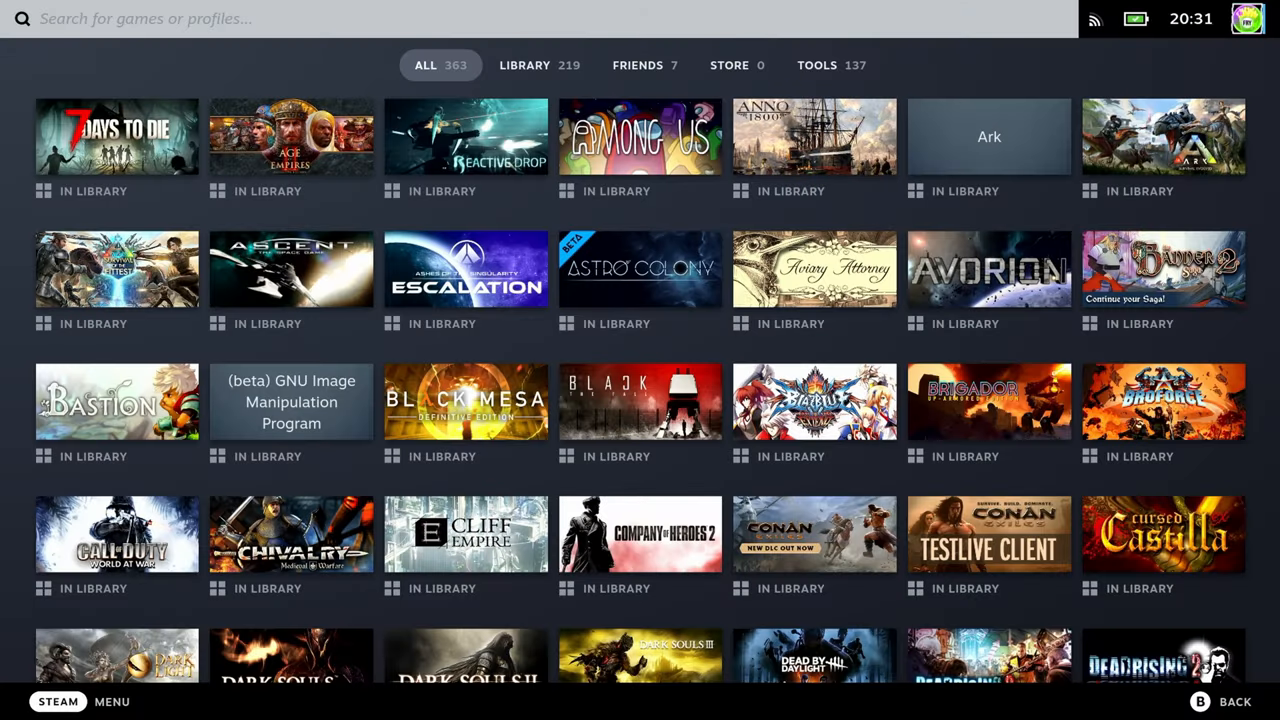
{"action": "mouse_move", "coordinate": [248, 344]}
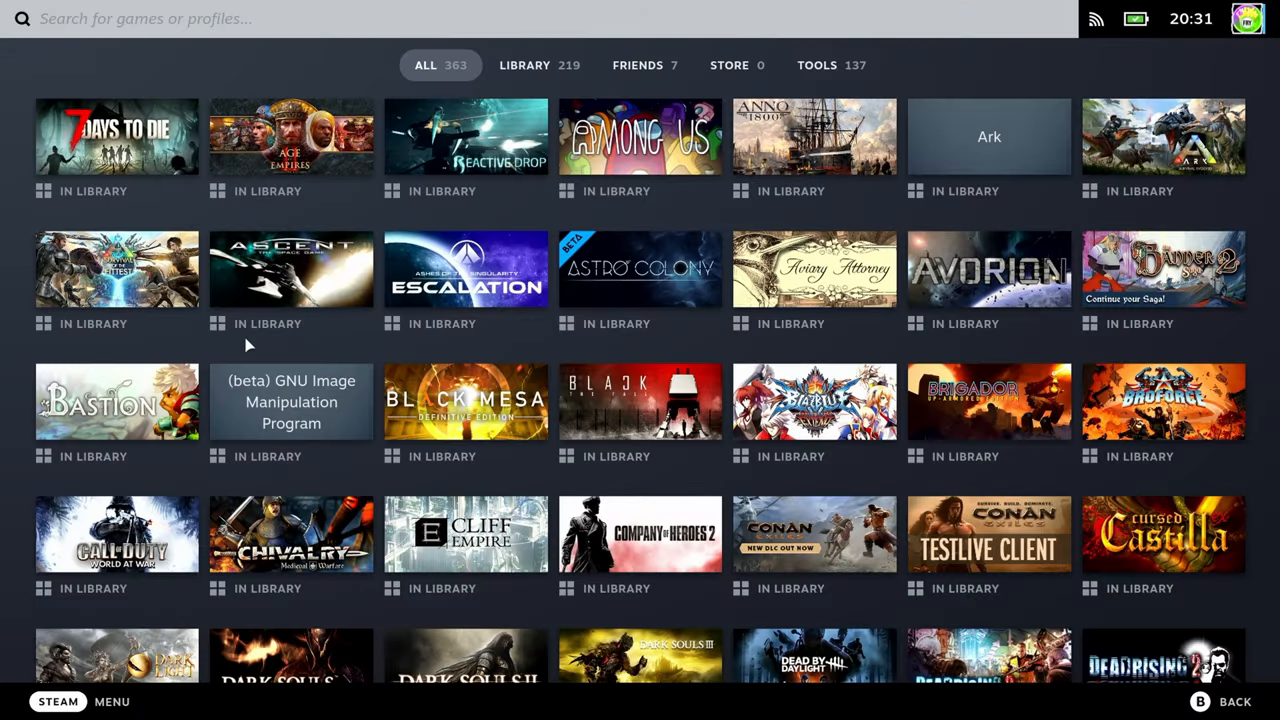
Scroll the SteamOS library grid of all 363 titles after leaving the Tools tab
{"action": "scroll", "scroll_direction": "down", "scroll_amount": 3}
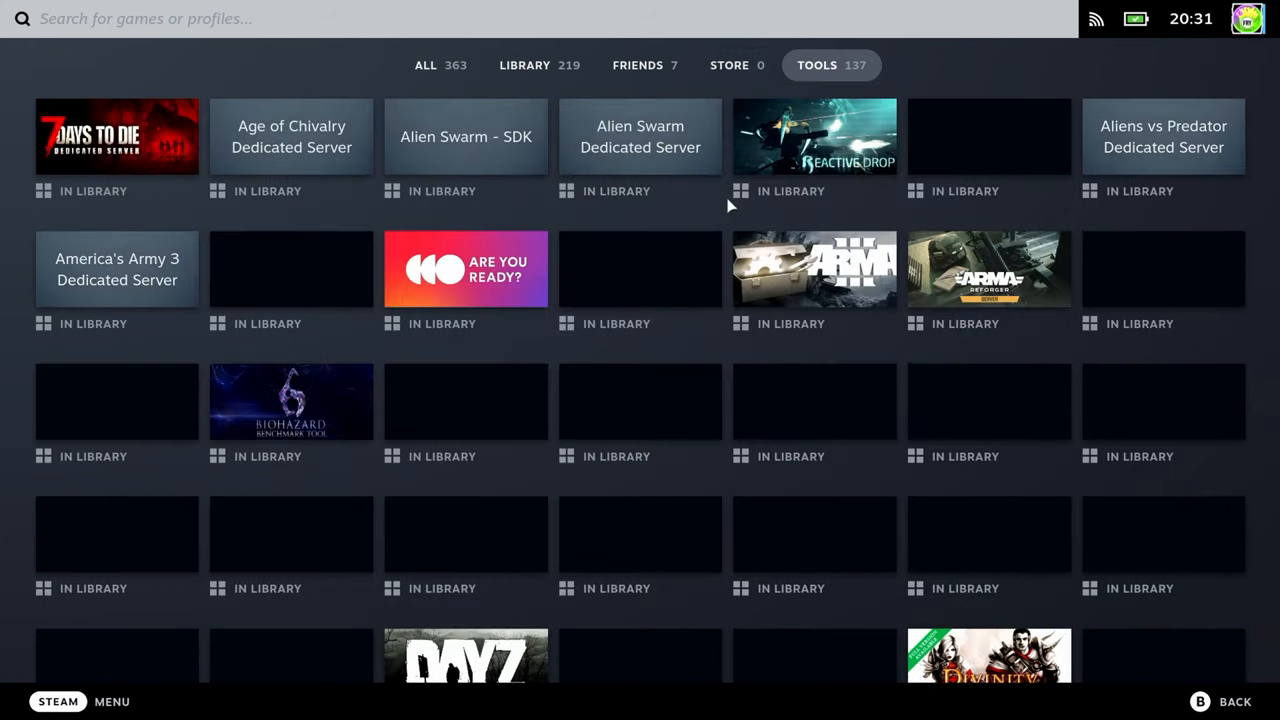
{"action": "scroll", "scroll_direction": "down", "scroll_amount": 3}
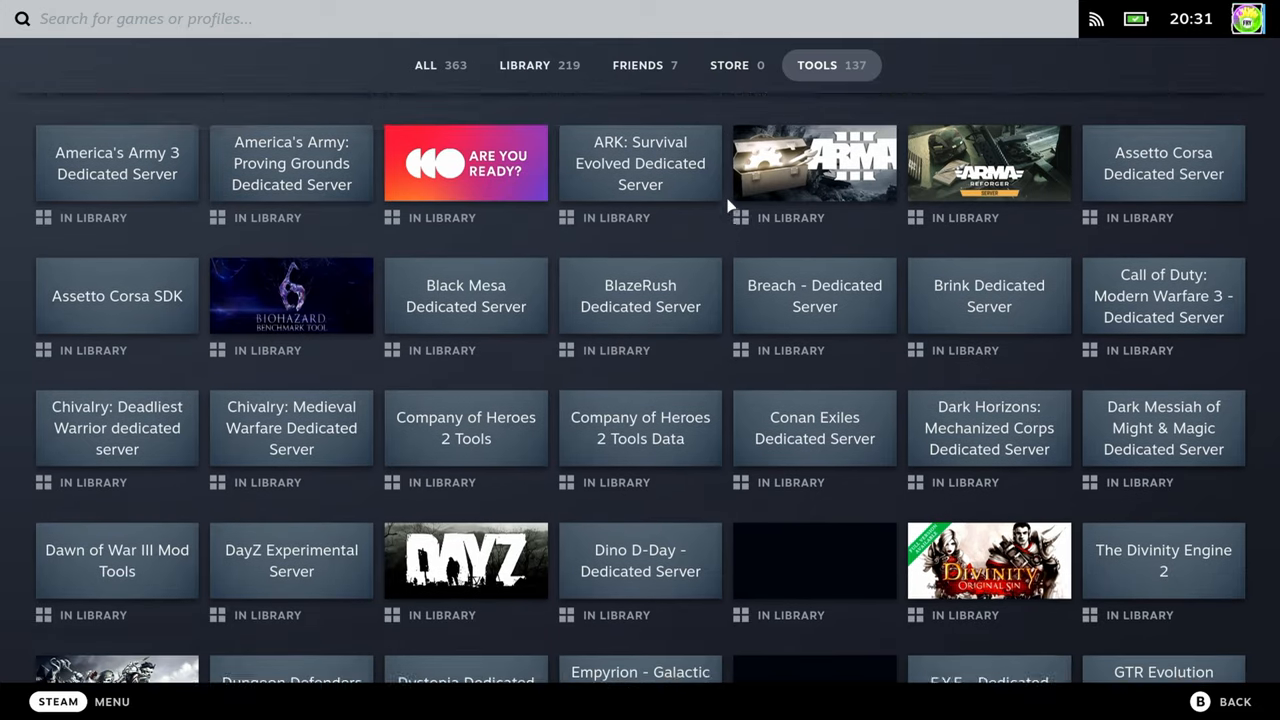
{"action": "scroll", "scroll_direction": "down", "scroll_amount": 3}
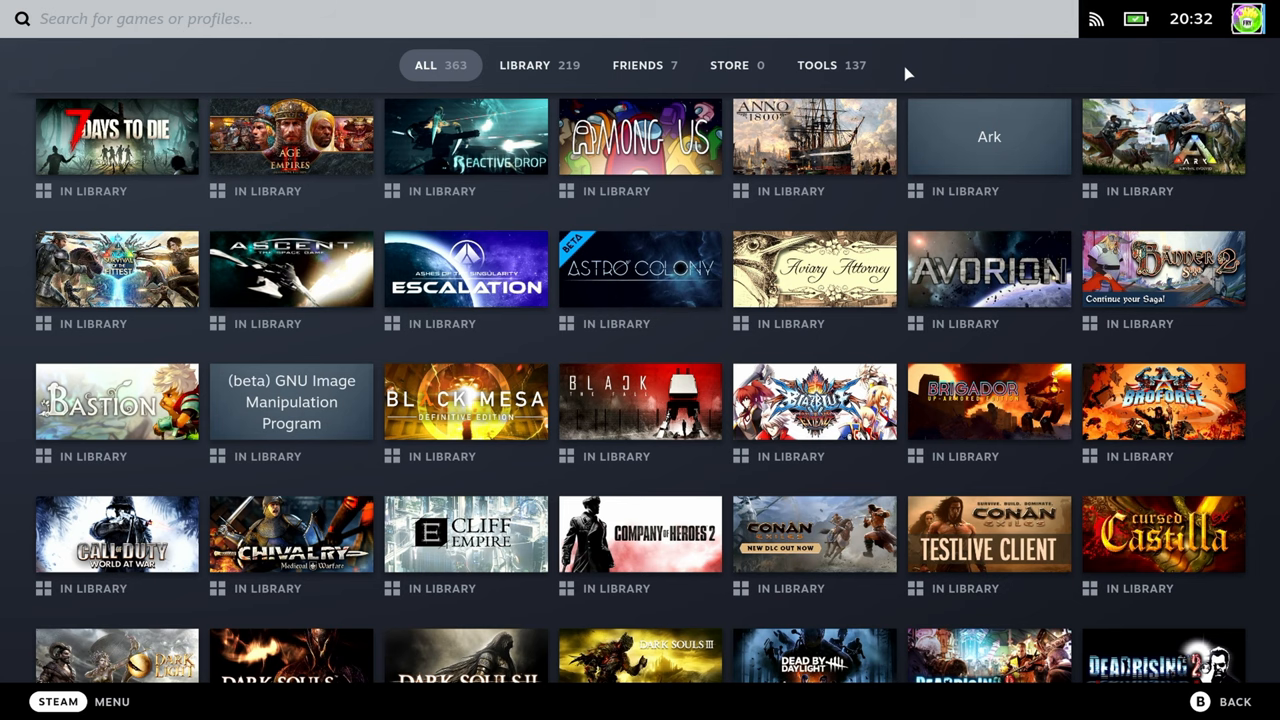
{"action": "scroll", "scroll_direction": "down", "scroll_amount": 3}
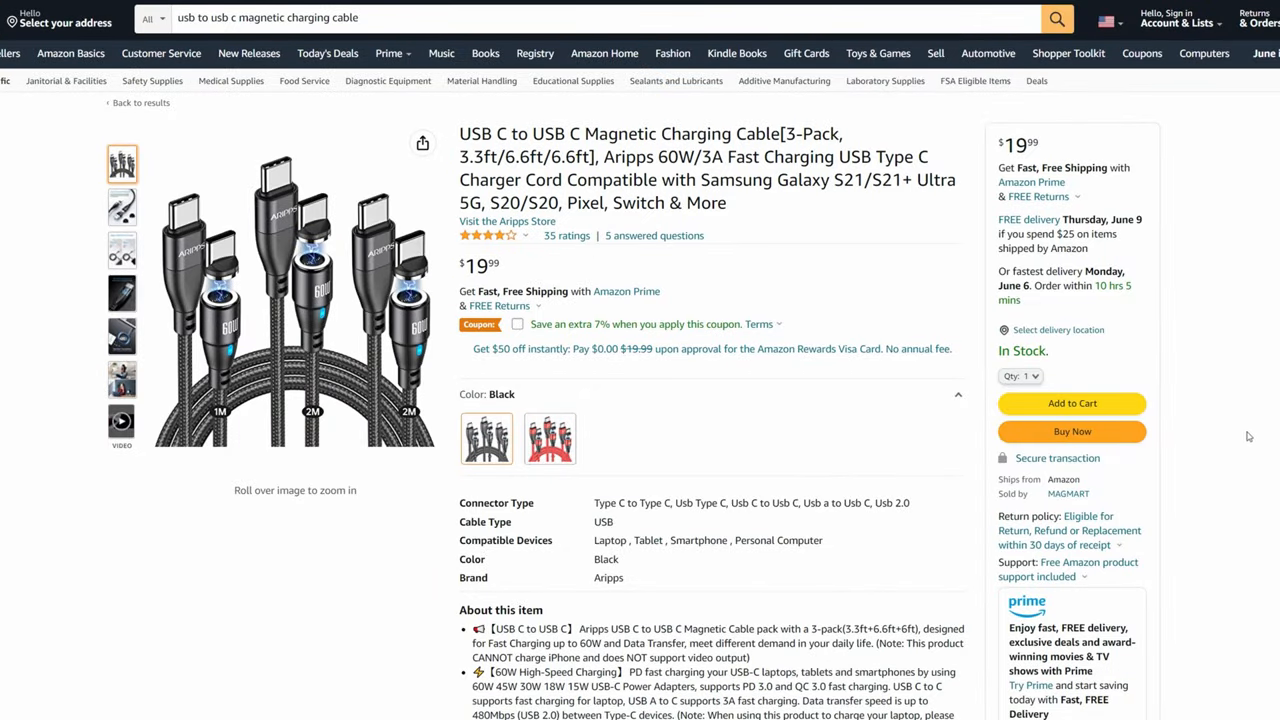
View the ODDADD 100W 3-in-1 magnetic cable listing and its colour options
{"action": "left_click", "coordinate": [548, 440]}
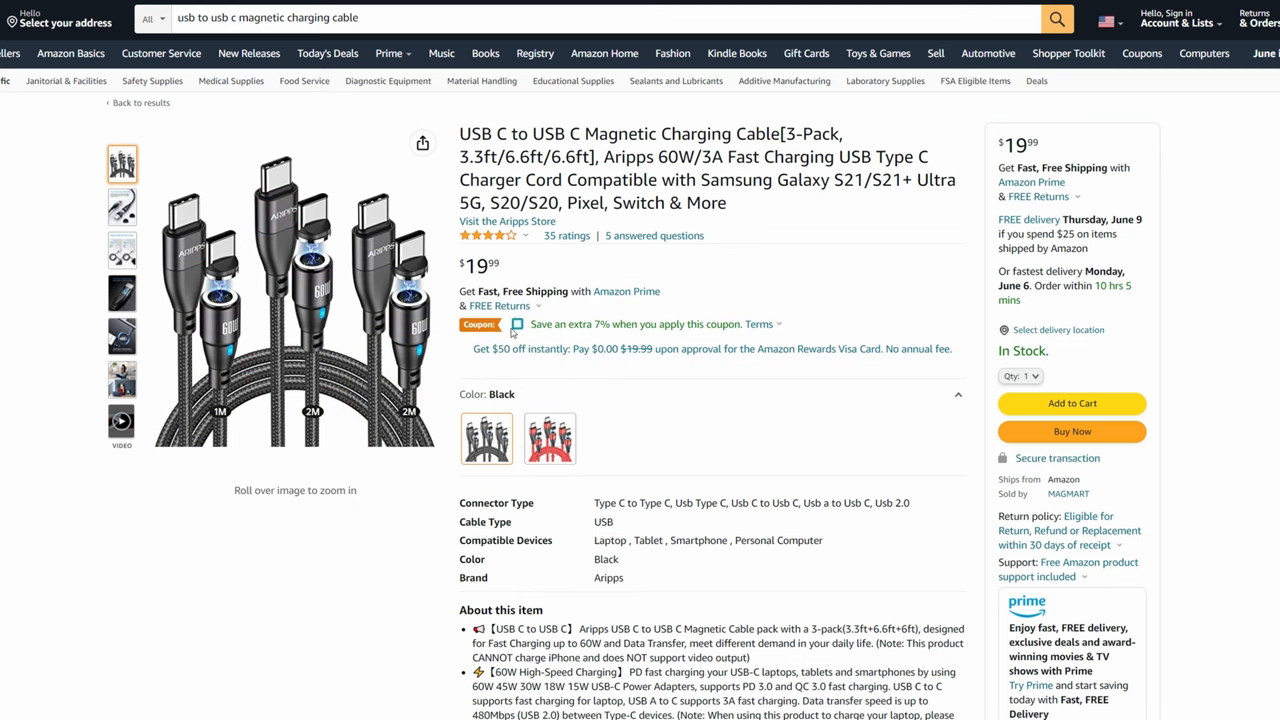
{"action": "scroll", "scroll_direction": "down", "scroll_amount": 3}
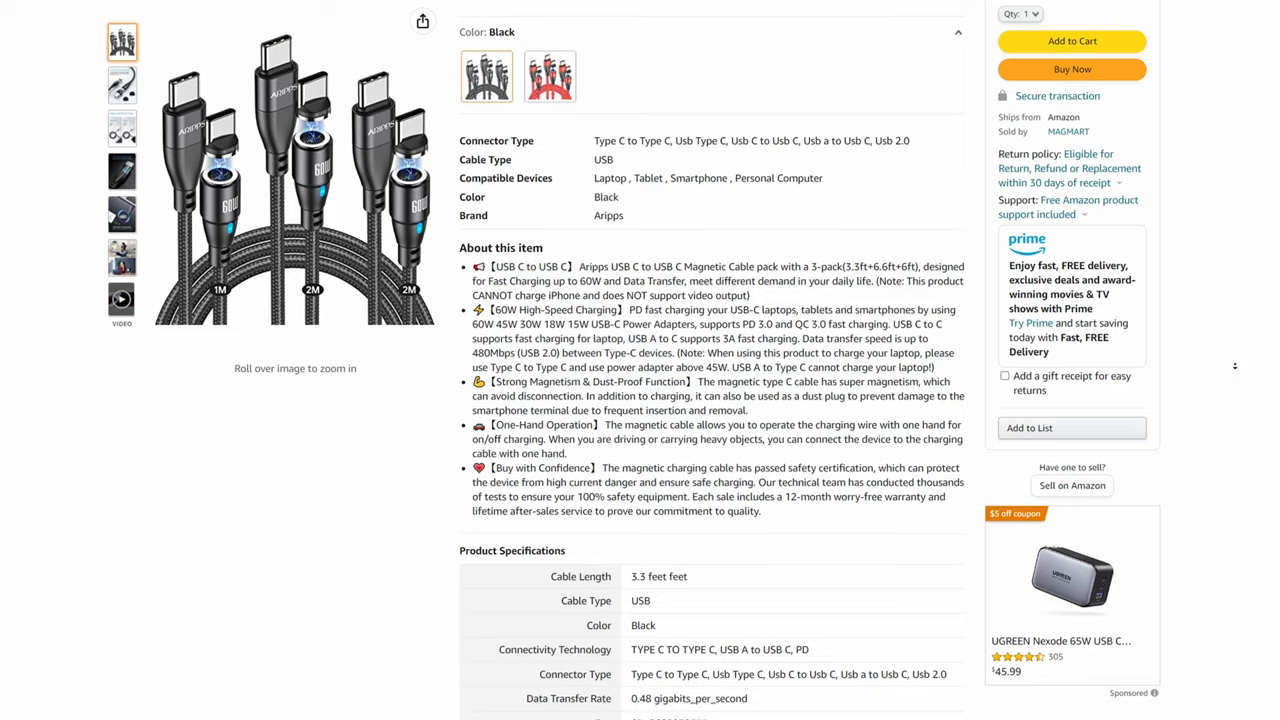
{"action": "scroll", "scroll_direction": "down", "scroll_amount": 3}
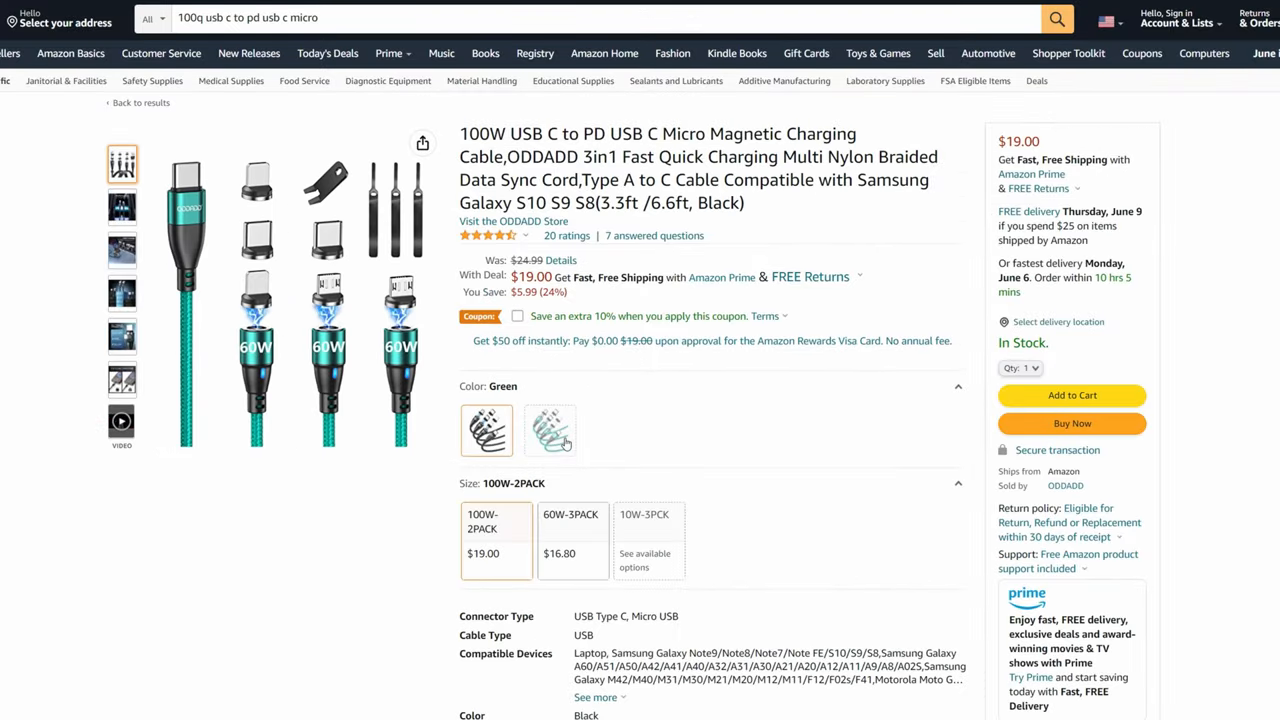
Choose the Black colour swatch and read down to the product description
{"action": "left_click", "coordinate": [486, 432]}
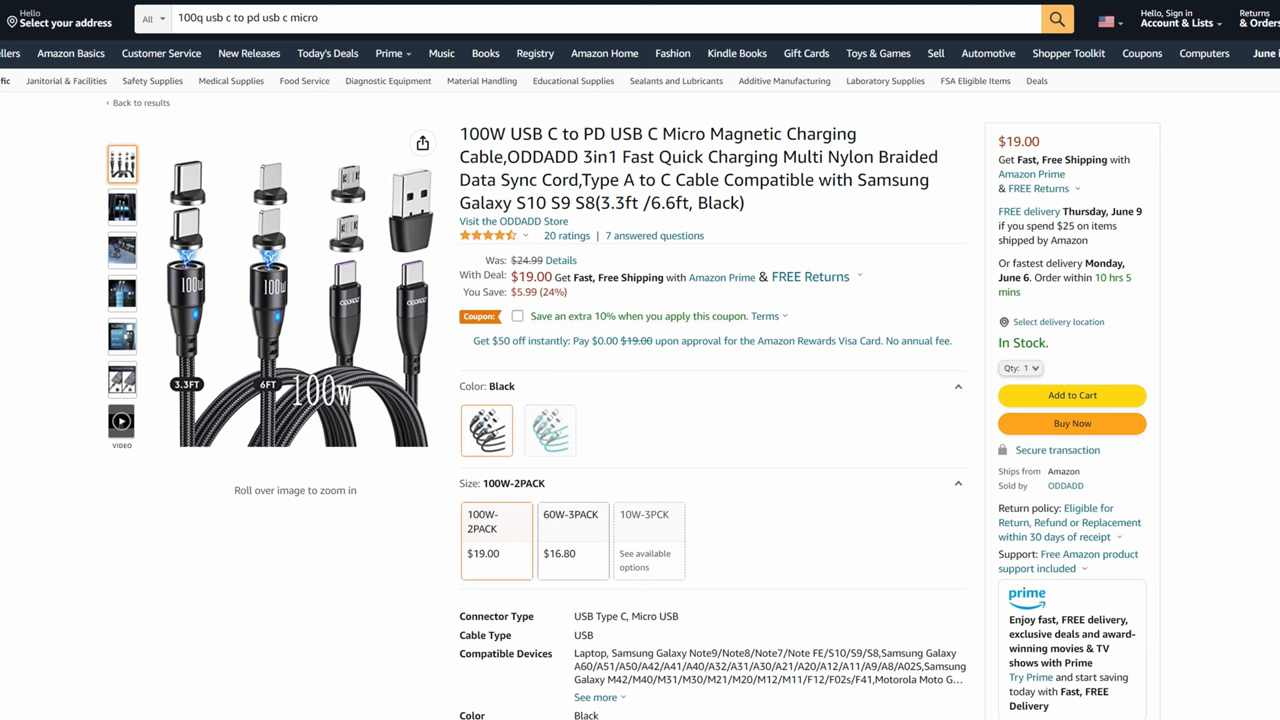
{"action": "scroll", "scroll_direction": "down", "scroll_amount": 3}
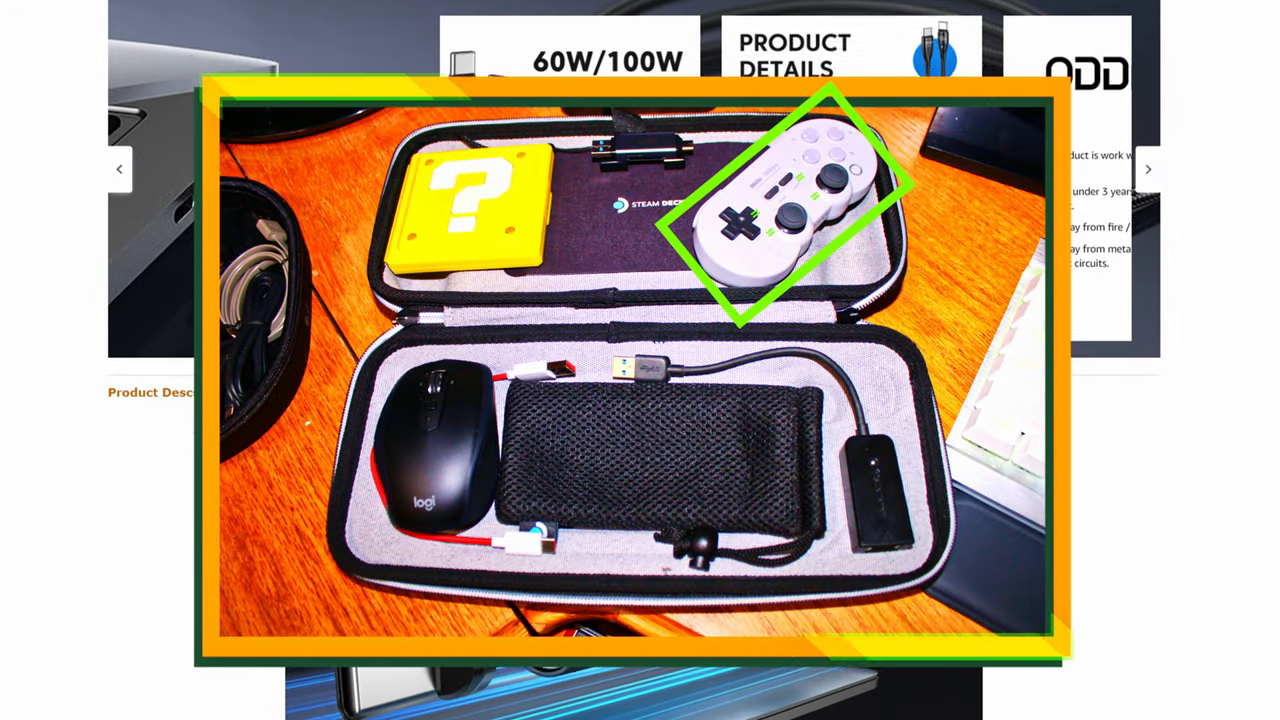
{"action": "scroll", "scroll_direction": "down", "scroll_amount": 3}
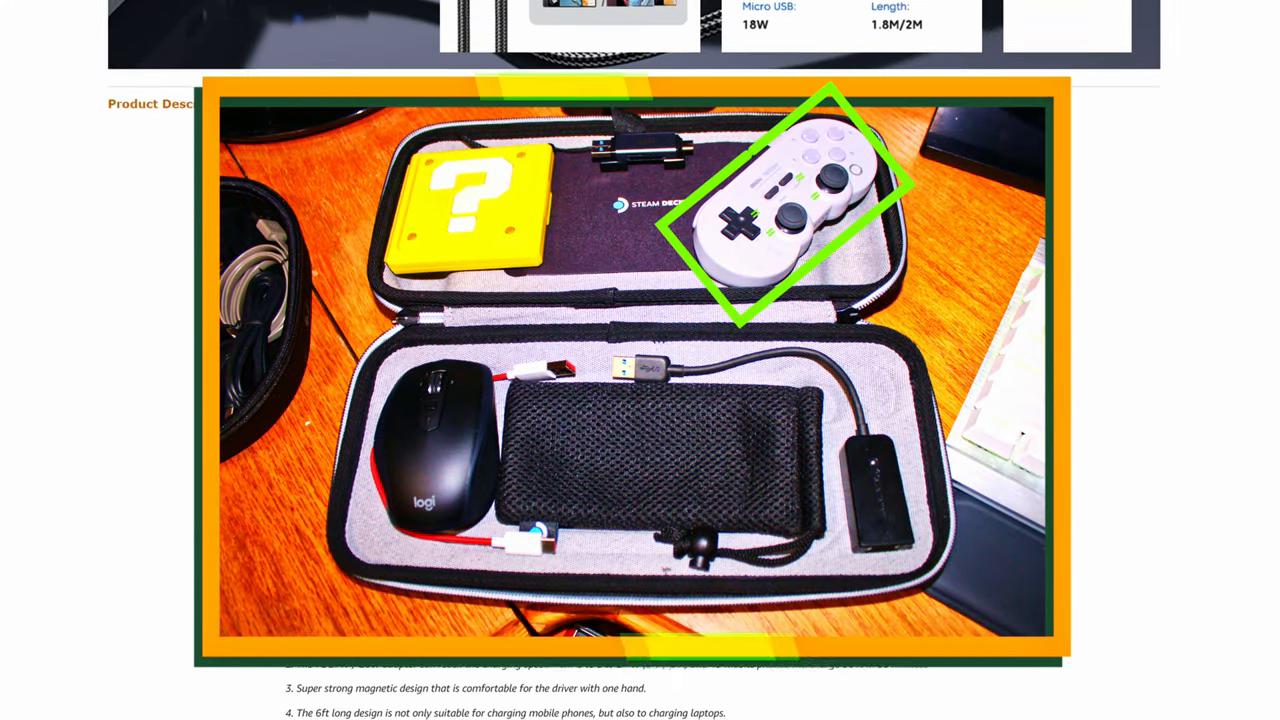
{"action": "scroll", "scroll_direction": "down", "scroll_amount": 3}
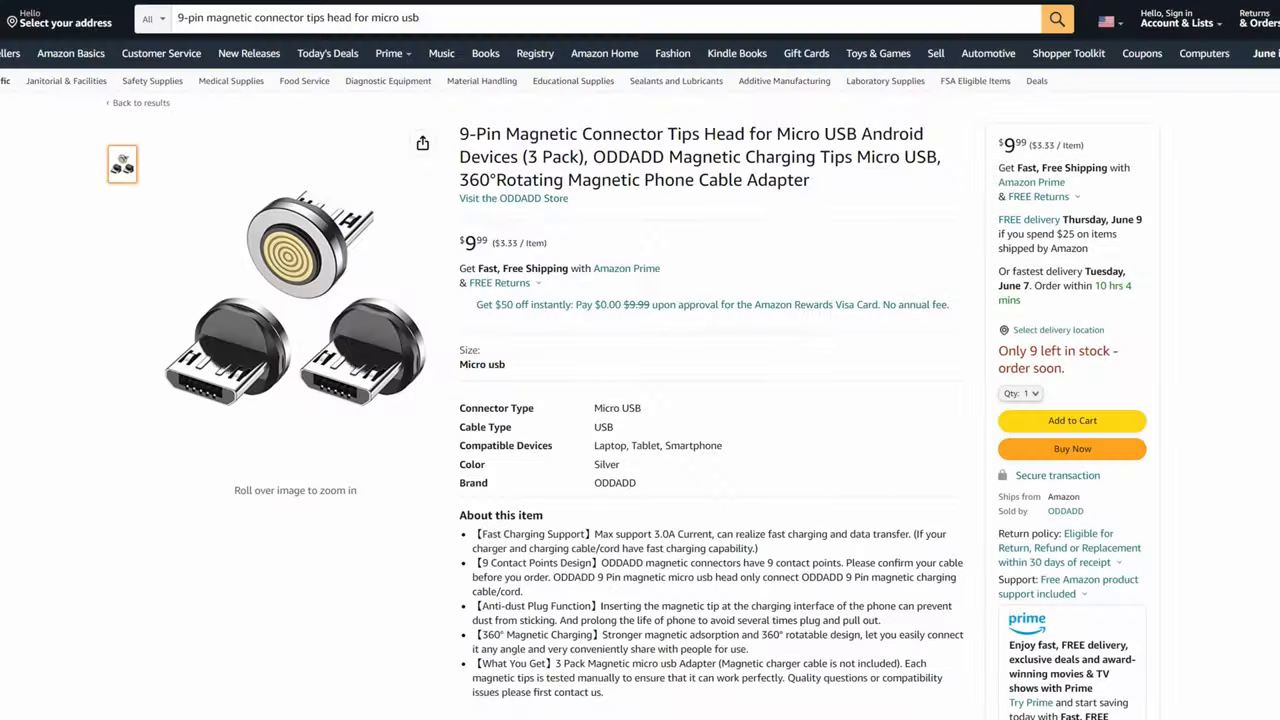
Scroll through the 9-pin magnetic Micro USB tips listing down to the TECKNET wall charger
{"action": "scroll", "scroll_direction": "down", "scroll_amount": 3}
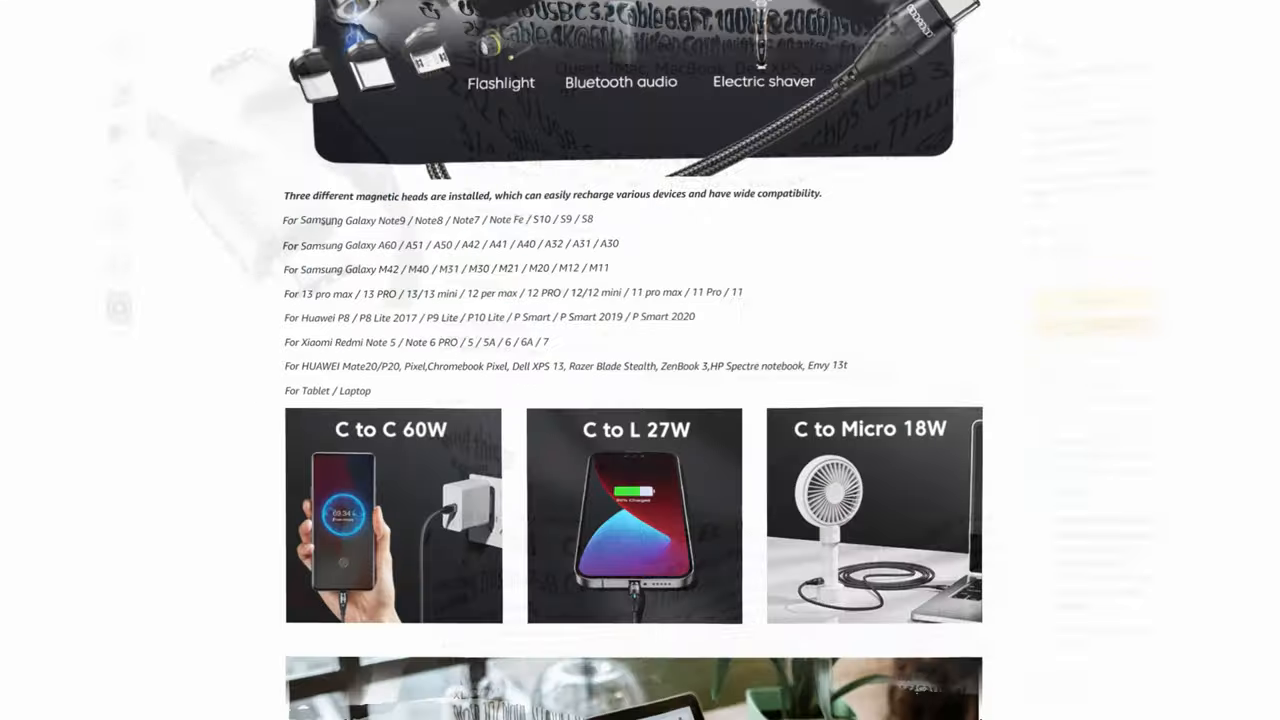
{"action": "scroll", "scroll_direction": "down", "scroll_amount": 3}
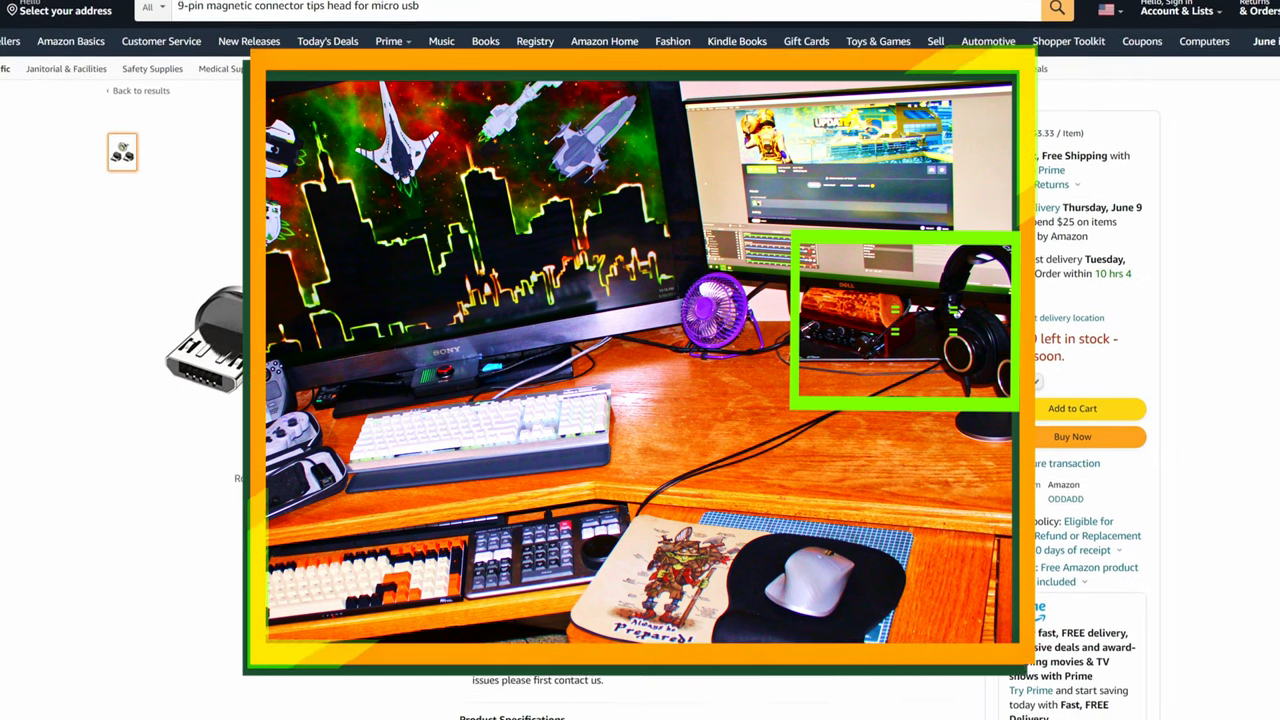
{"action": "scroll", "scroll_direction": "down", "scroll_amount": 3}
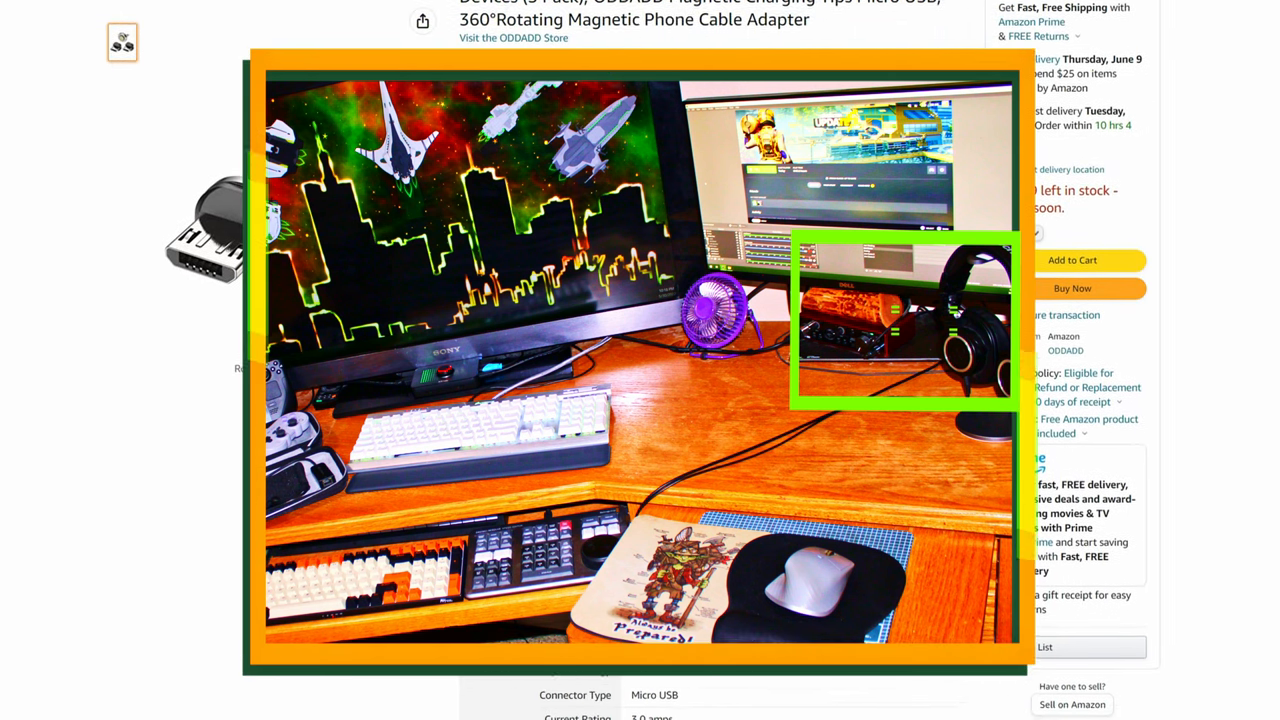
{"action": "scroll", "scroll_direction": "down", "scroll_amount": 3}
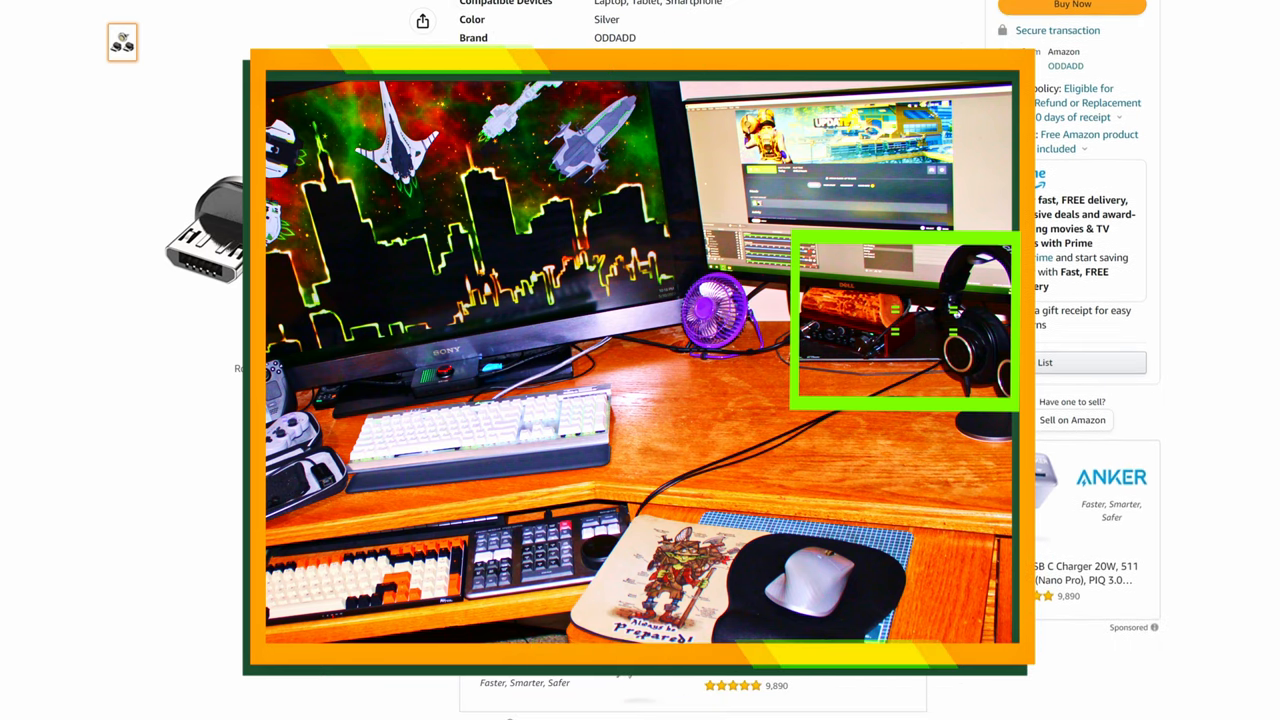
{"action": "scroll", "scroll_direction": "down", "scroll_amount": 3}
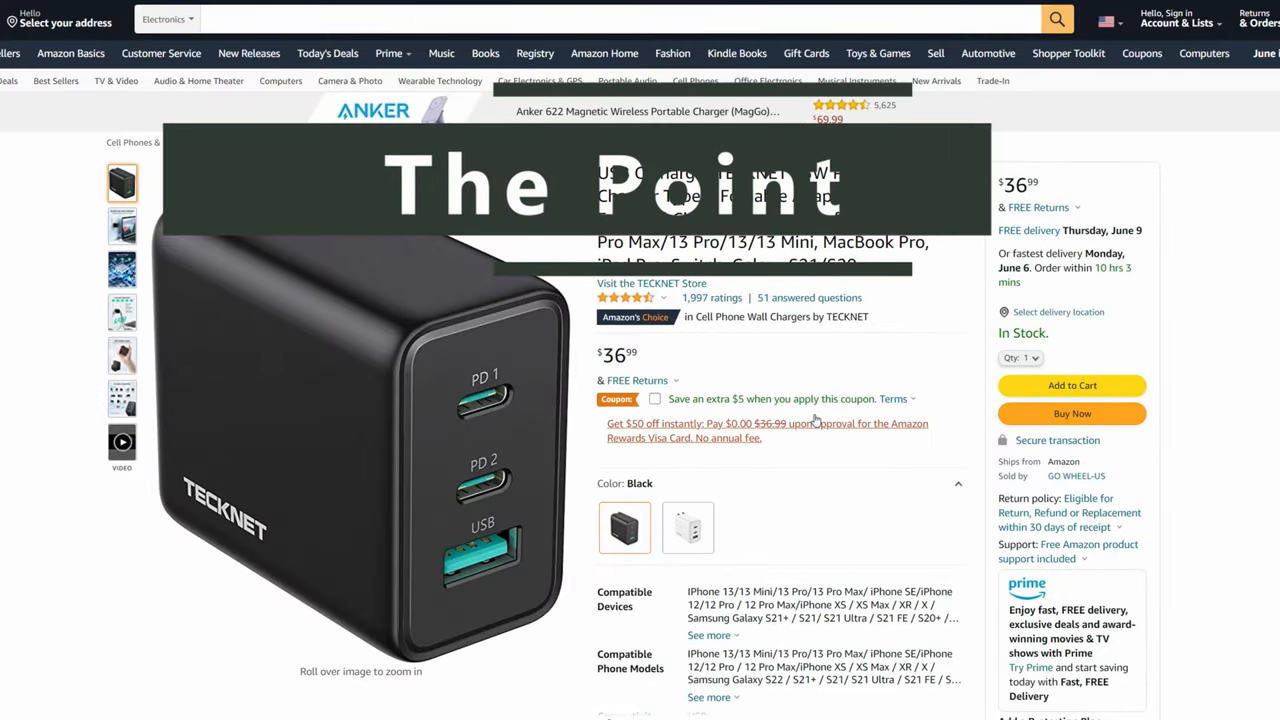
{"action": "mouse_move", "coordinate": [624, 528]}
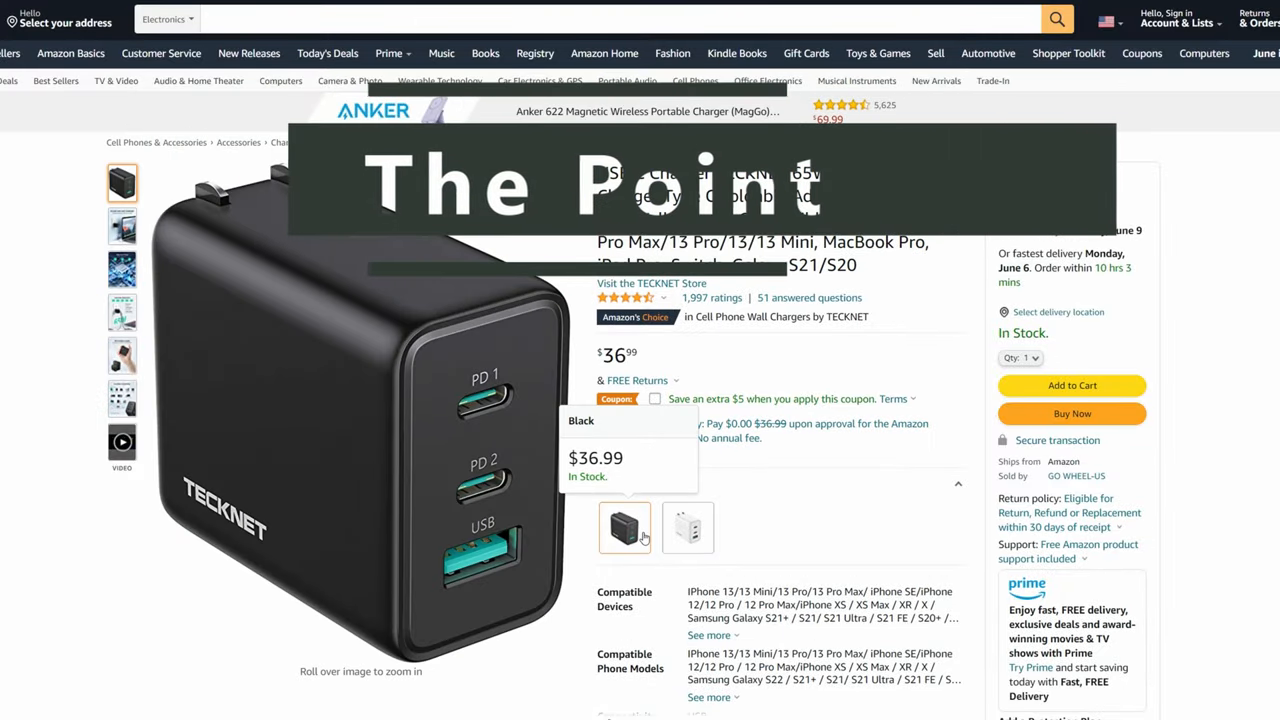
{"action": "scroll", "scroll_direction": "down", "scroll_amount": 3}
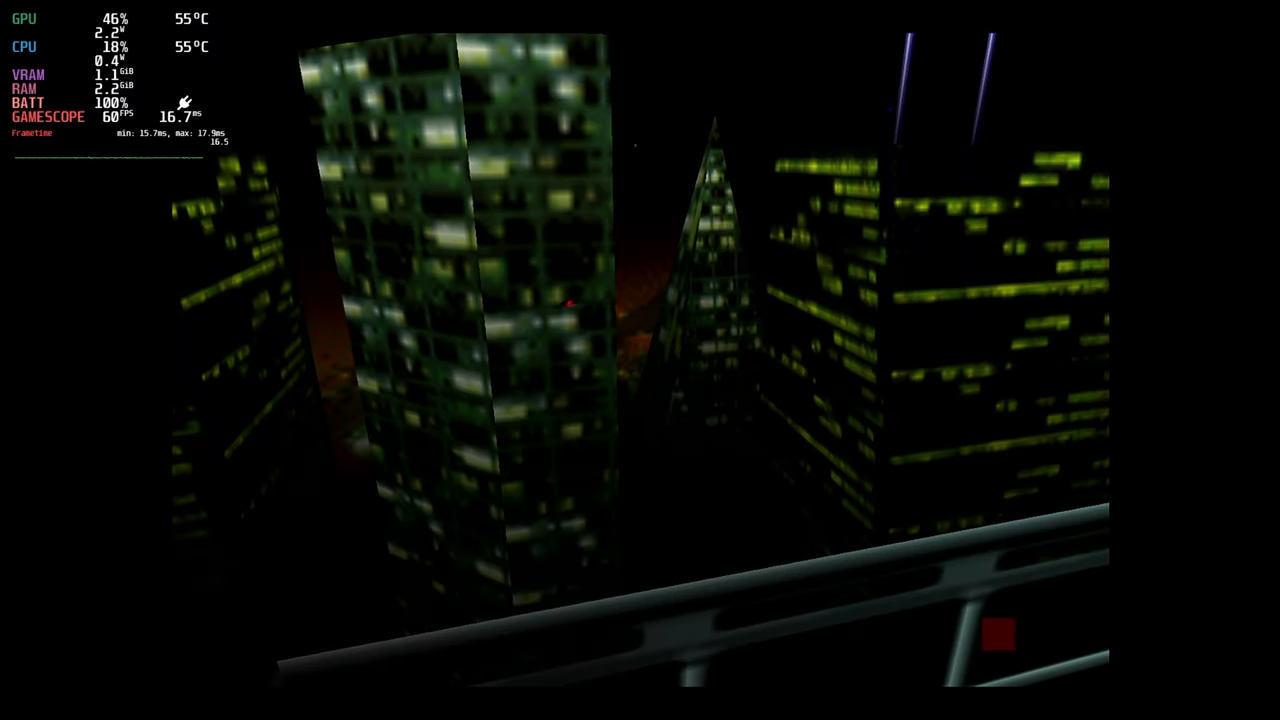
Leave the Game Boy Advance list via the Steam menu and select EmuDeck in the library
{"action": "key", "text": "Steam"}
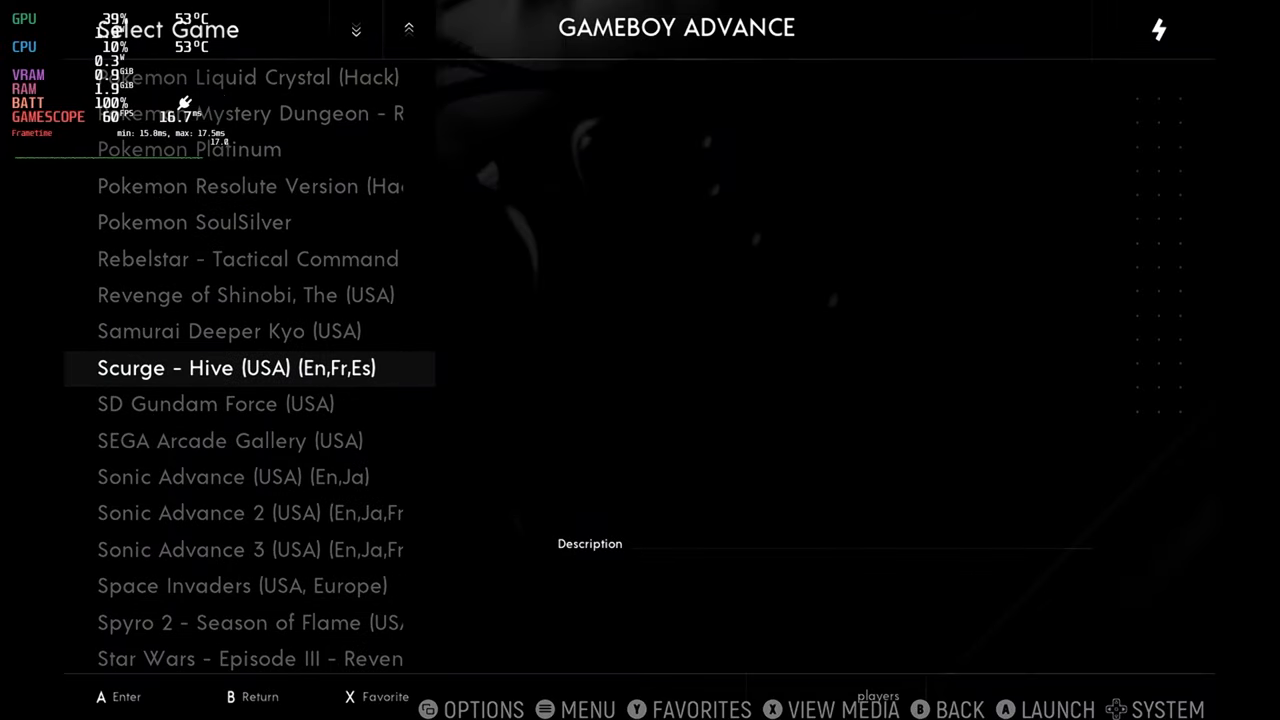
{"action": "left_click", "coordinate": [236, 368]}
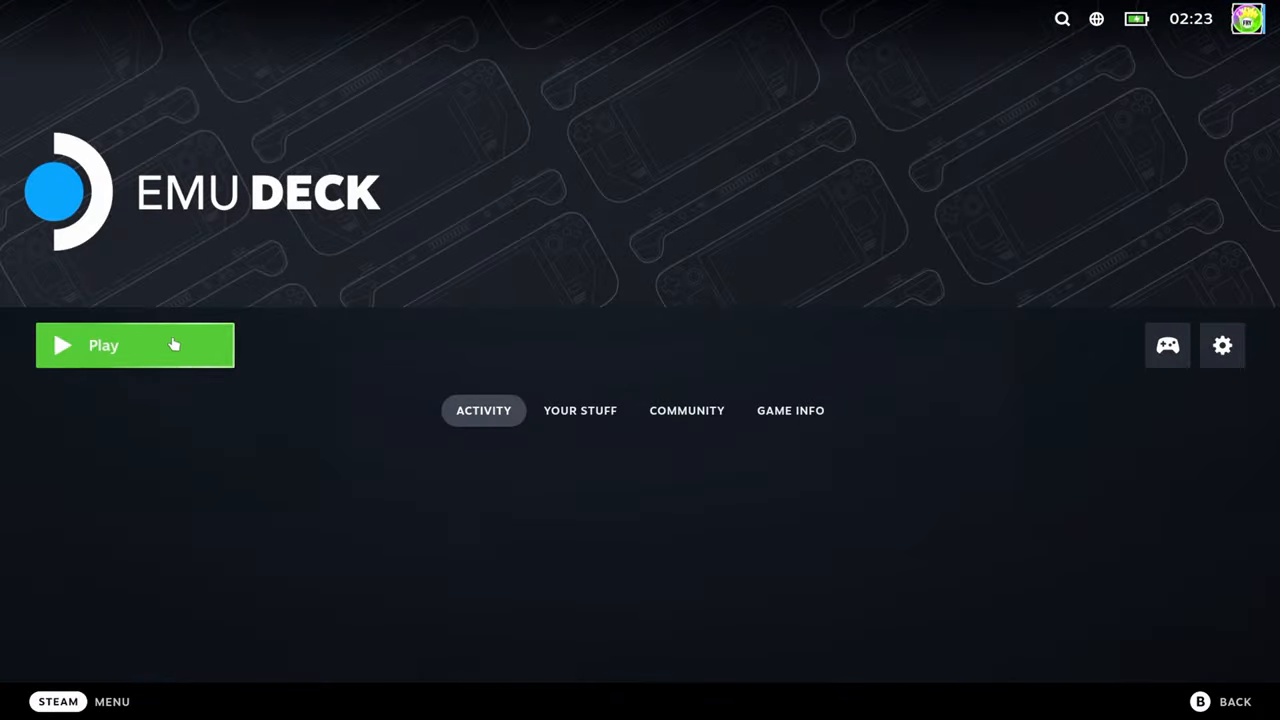
Launch EmuDeck with Play and reach the PlayStation 2 system with its 5 games
{"action": "left_click", "coordinate": [136, 344]}
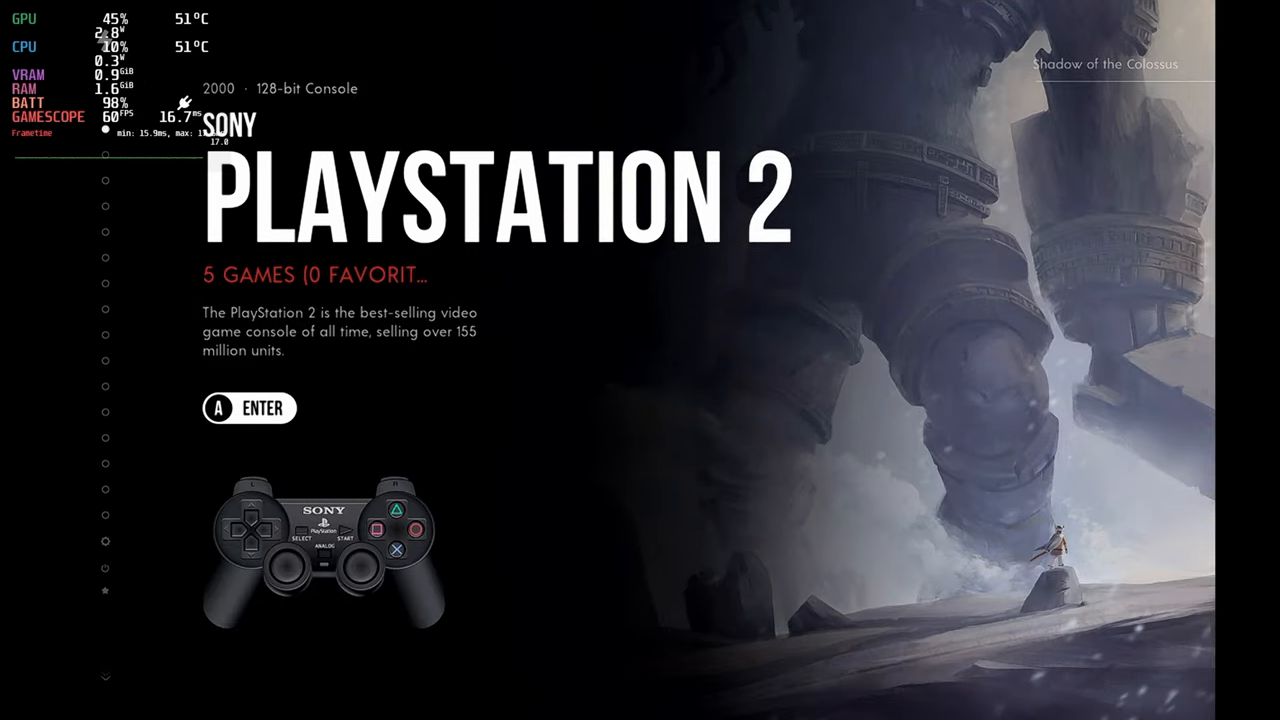
Move through the system carousel past Nintendo DS and PlayStation and start a game
{"action": "key", "text": "Down"}
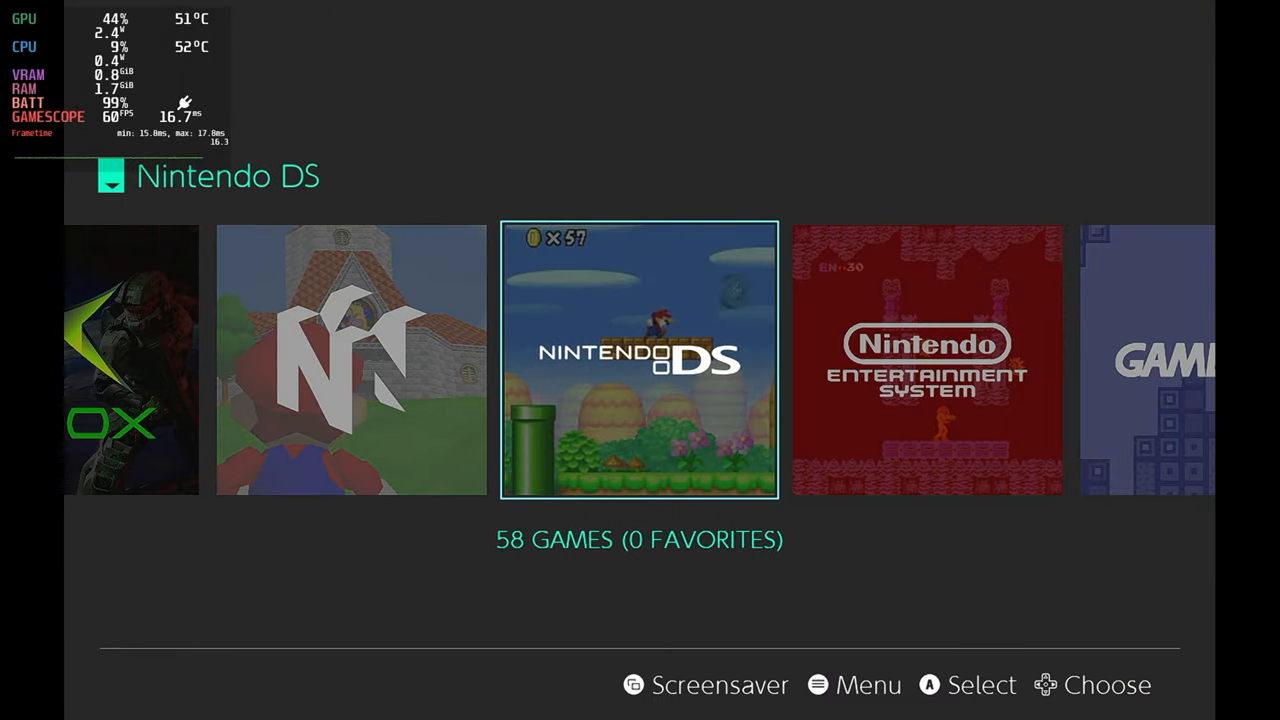
{"action": "scroll", "scroll_direction": "right", "scroll_amount": 3}
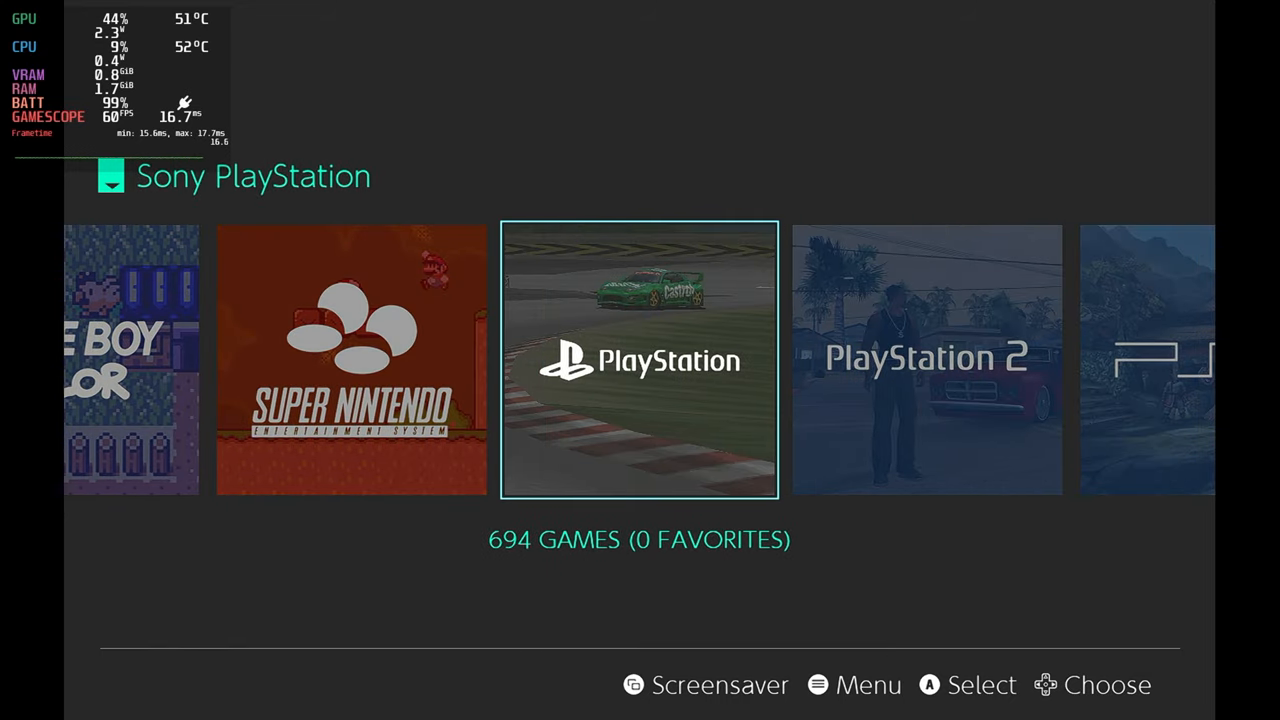
{"action": "scroll", "scroll_direction": "right", "scroll_amount": 3}
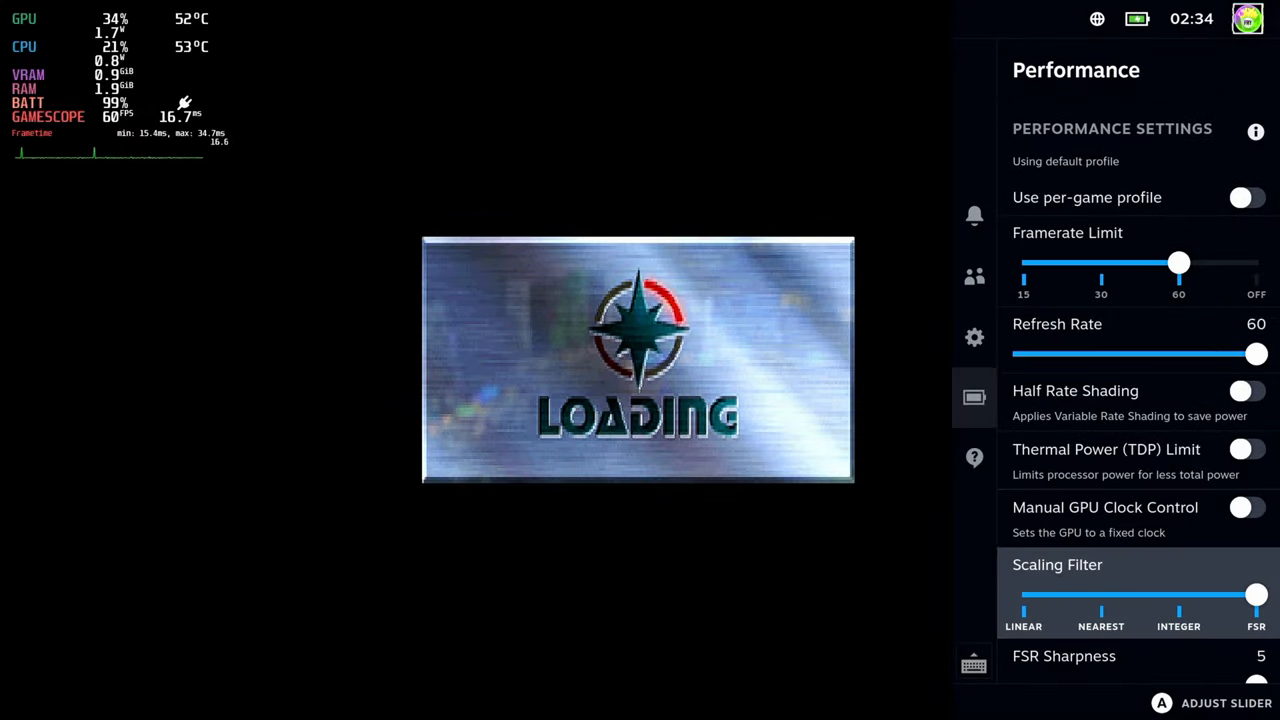
Sweep FSR Sharpness from 0 up to 5, leave it at 2 and close the panel with B
{"action": "left_click", "coordinate": [972, 336]}
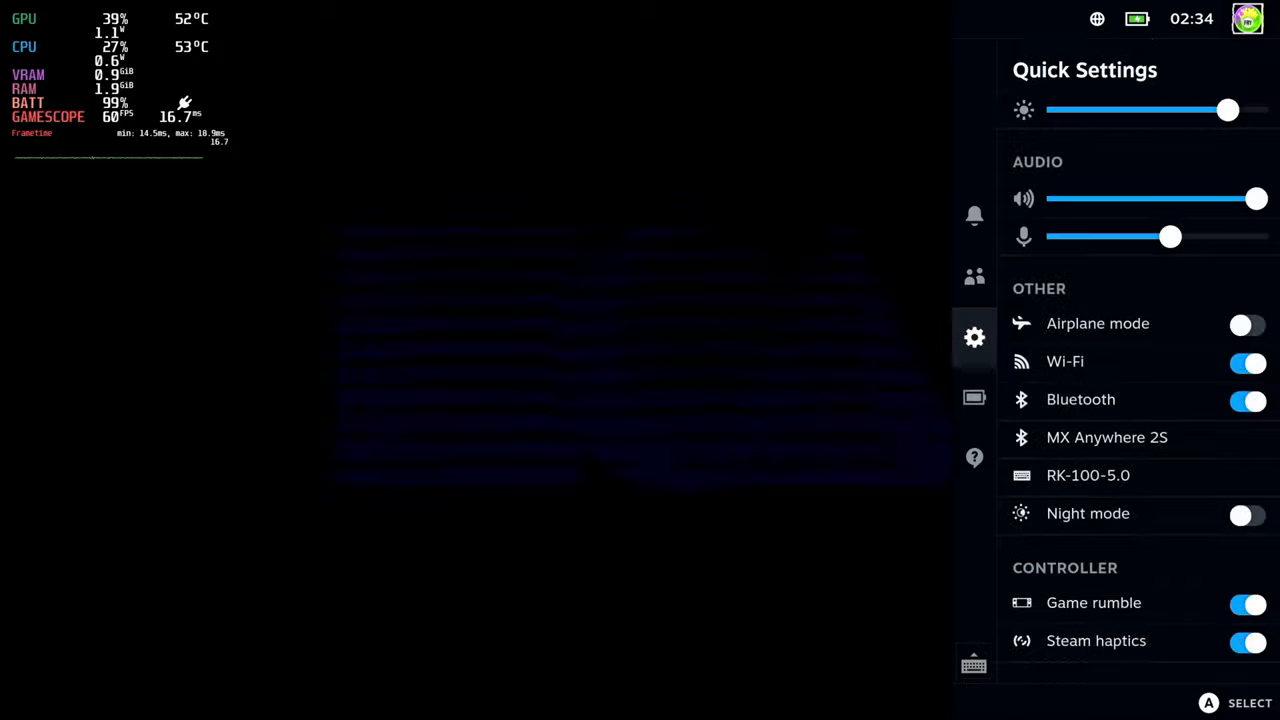
{"action": "left_click", "coordinate": [972, 396]}
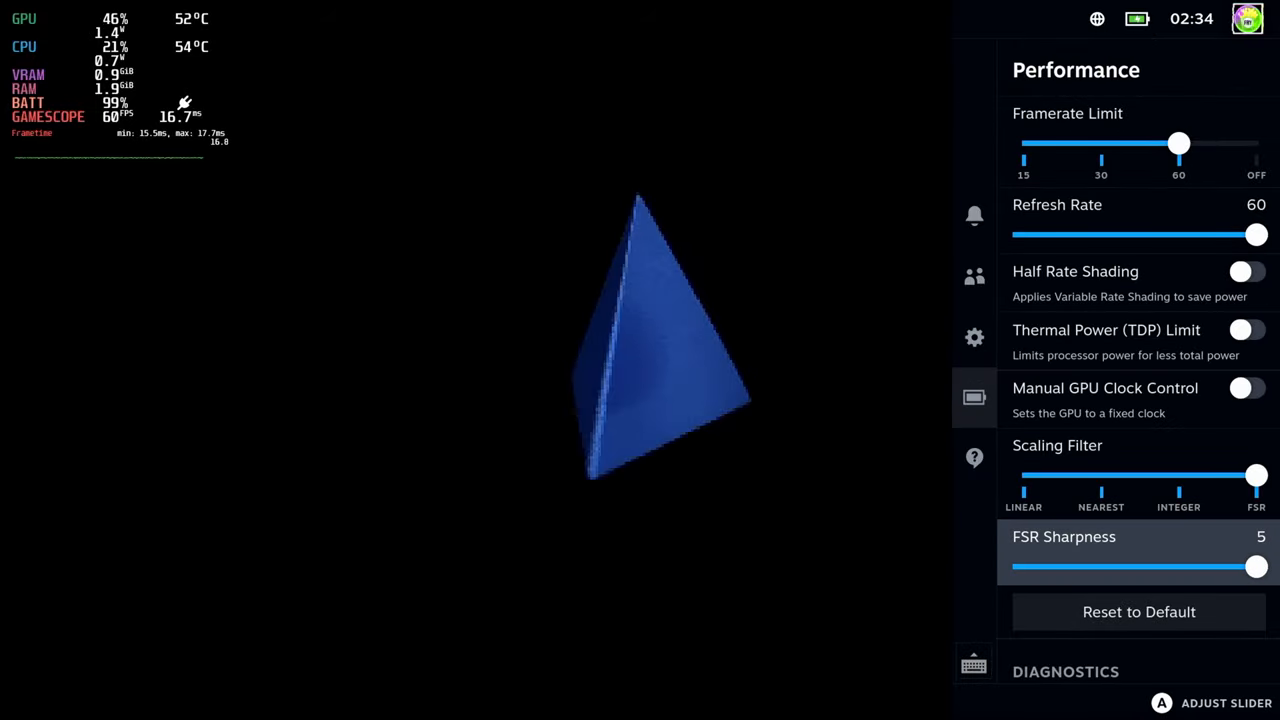
{"action": "left_click_drag", "start_coordinate": [1256, 566], "coordinate": [1024, 566]}
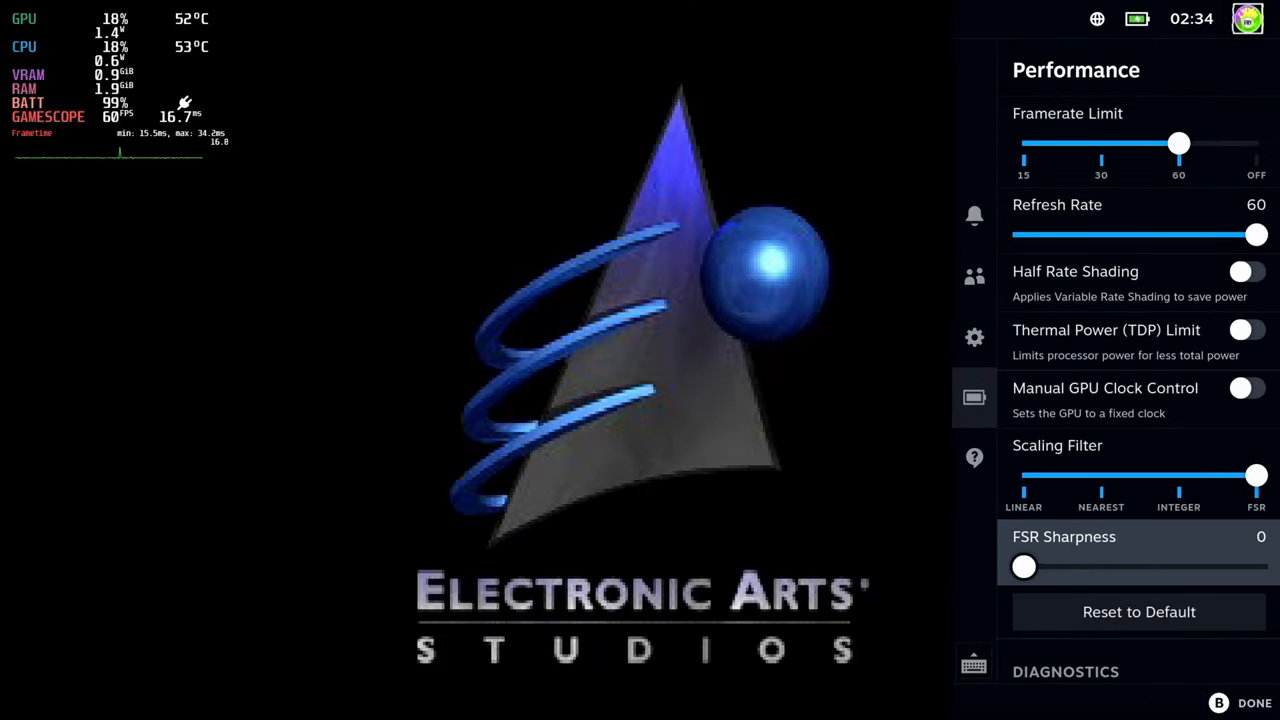
{"action": "left_click_drag", "start_coordinate": [1024, 568], "coordinate": [1116, 568]}
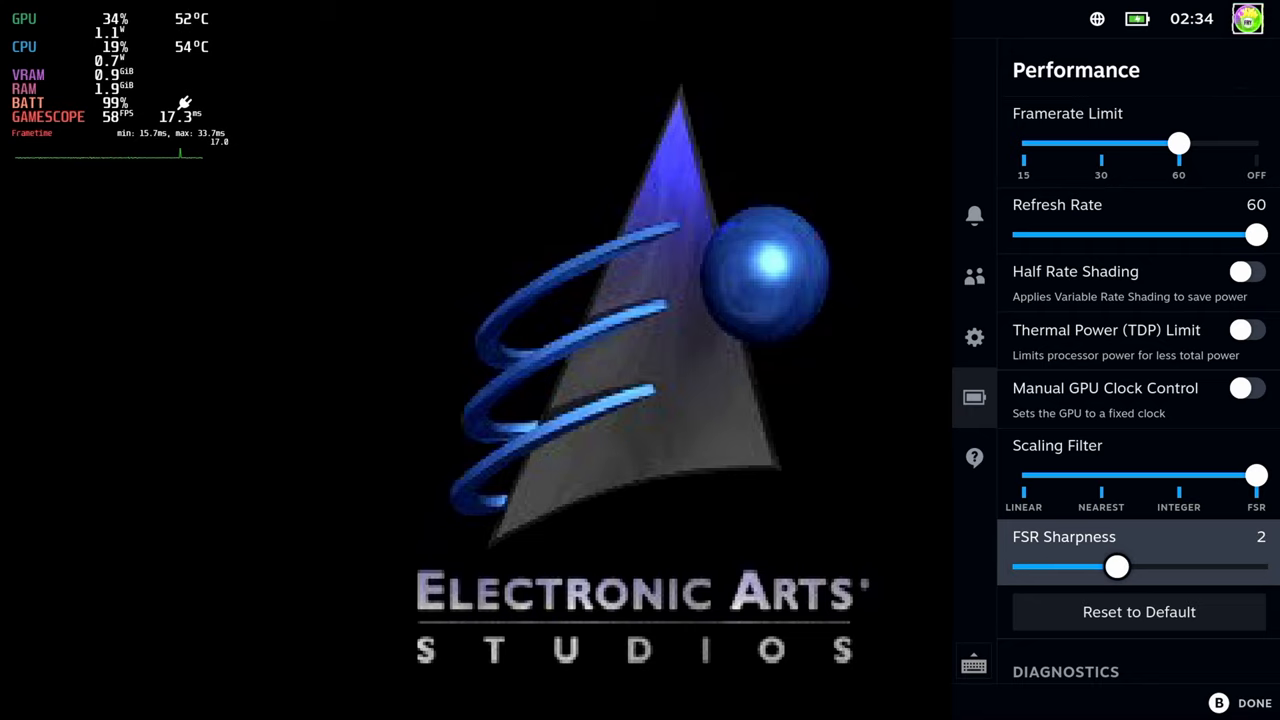
{"action": "left_click_drag", "start_coordinate": [1116, 568], "coordinate": [1164, 568]}
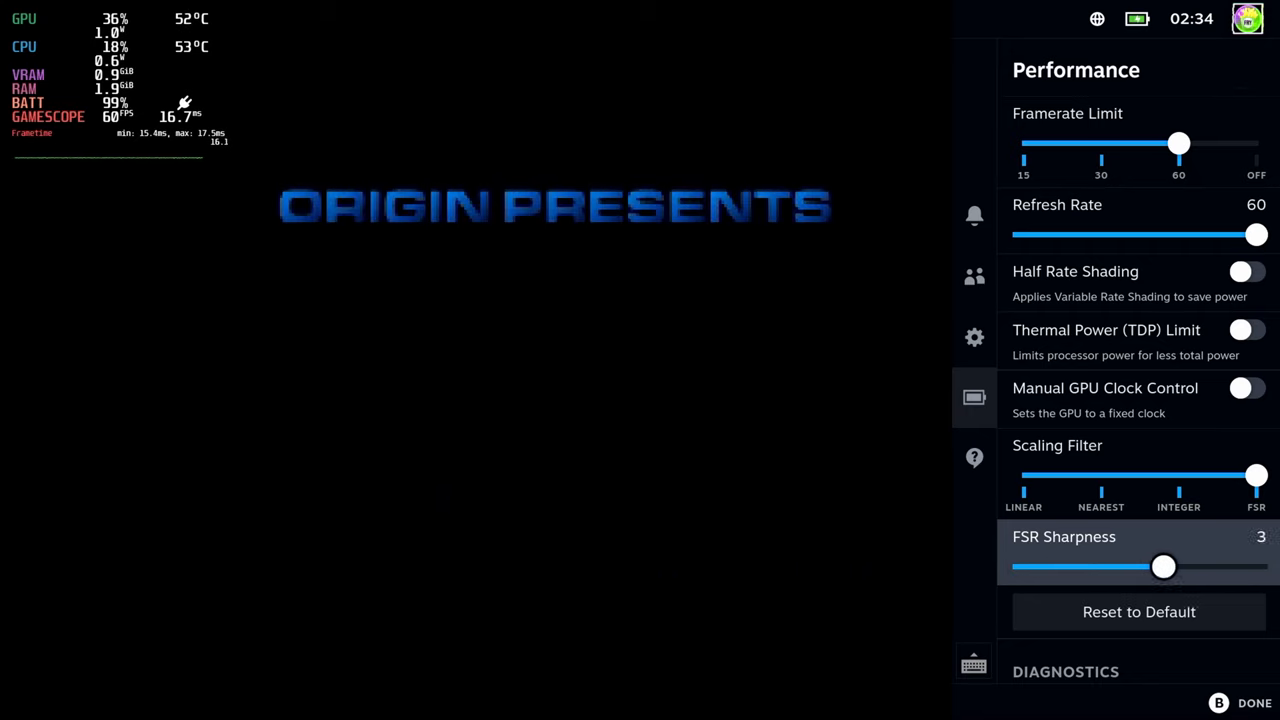
{"action": "left_click_drag", "start_coordinate": [1164, 568], "coordinate": [1210, 568]}
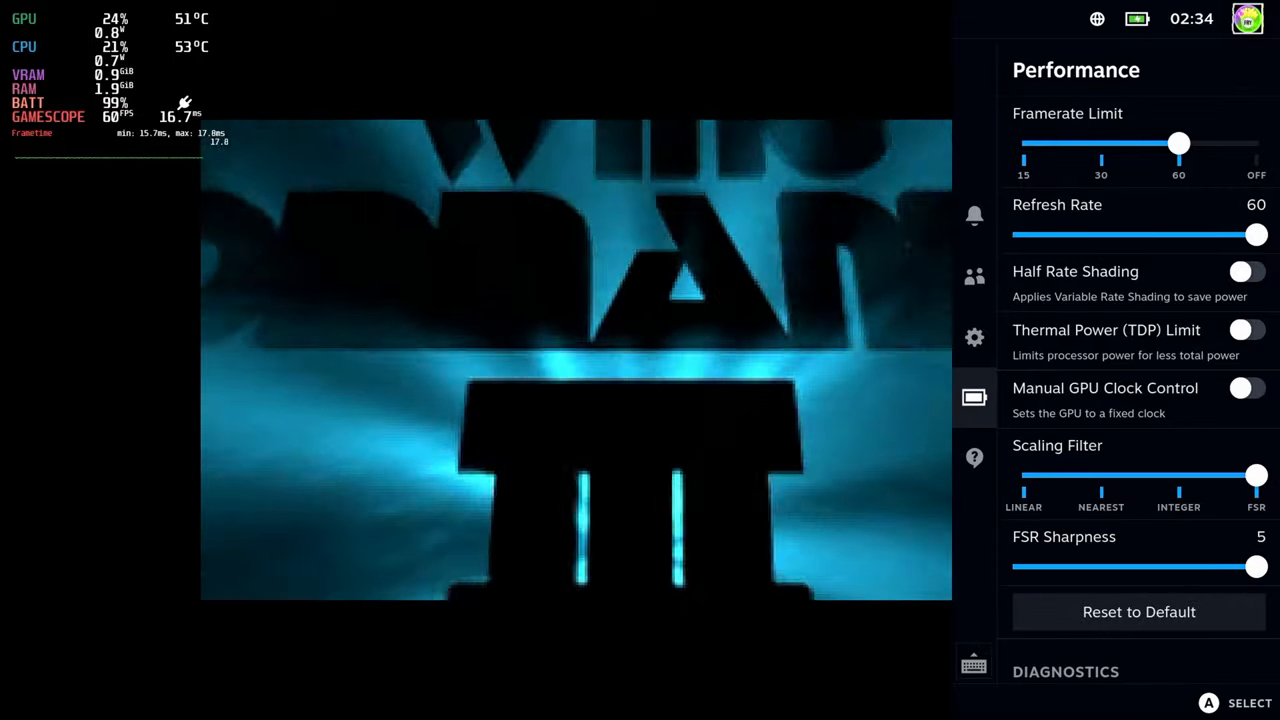
{"action": "left_click_drag", "start_coordinate": [1256, 568], "coordinate": [1116, 568]}
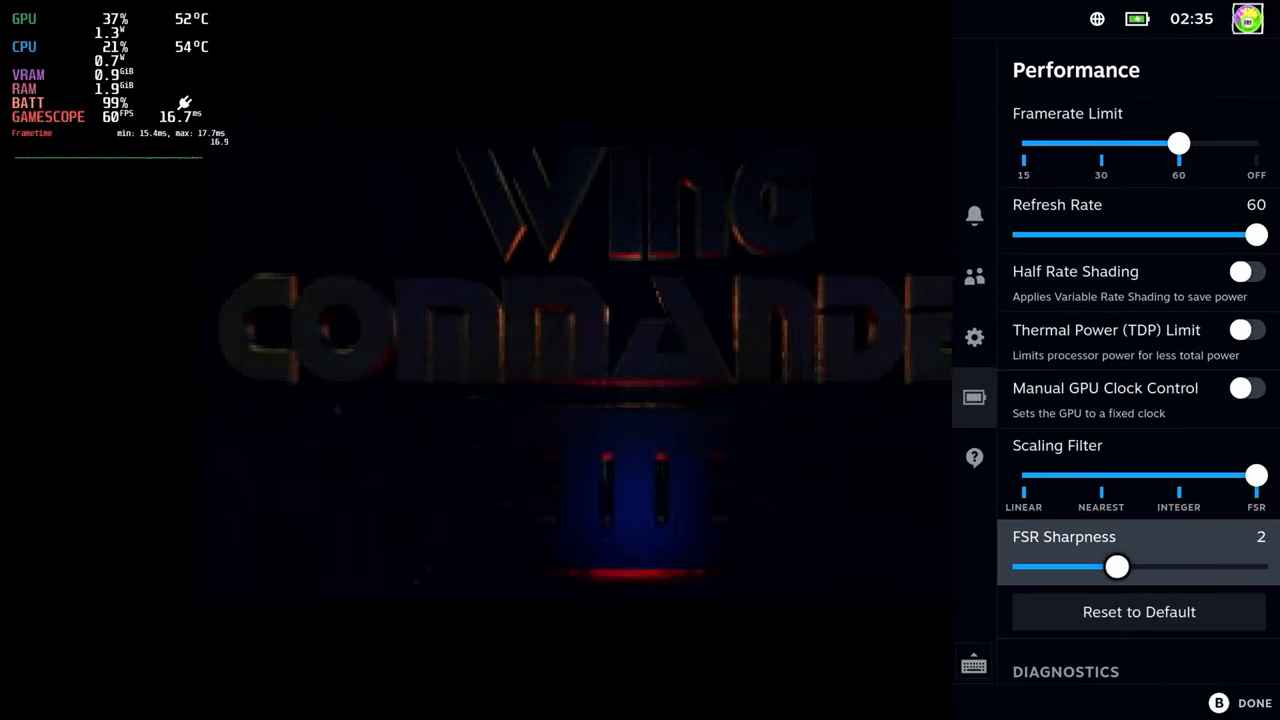
{"action": "key", "text": "B"}
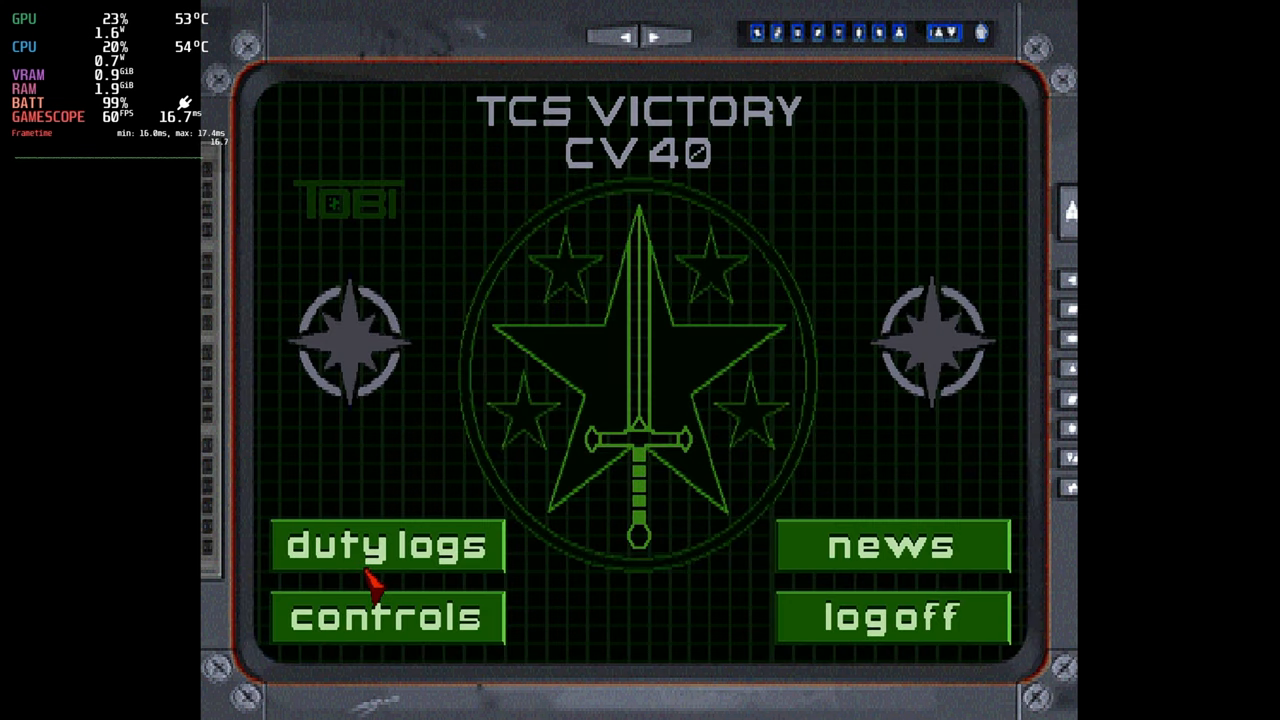
Save the game in duty logs, return to the TCS Victory menu and watch the news
{"action": "left_click", "coordinate": [382, 544]}
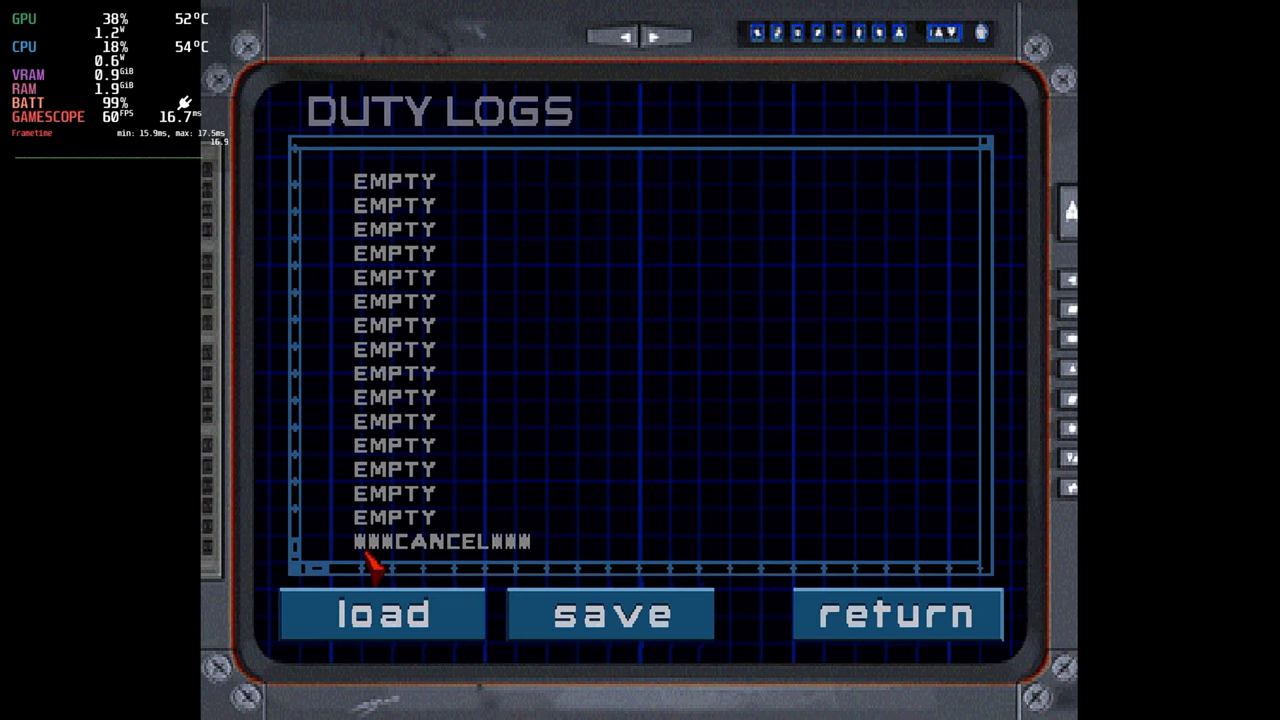
{"action": "left_click", "coordinate": [608, 612]}
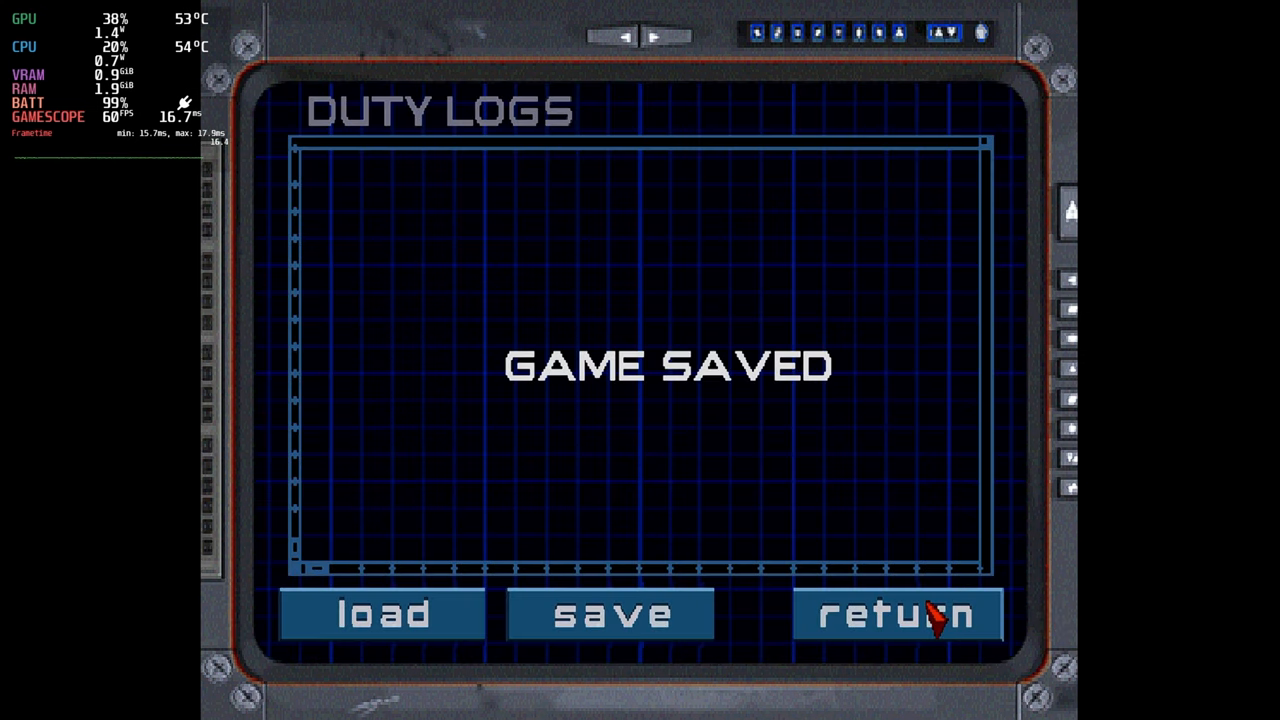
{"action": "left_click", "coordinate": [924, 614]}
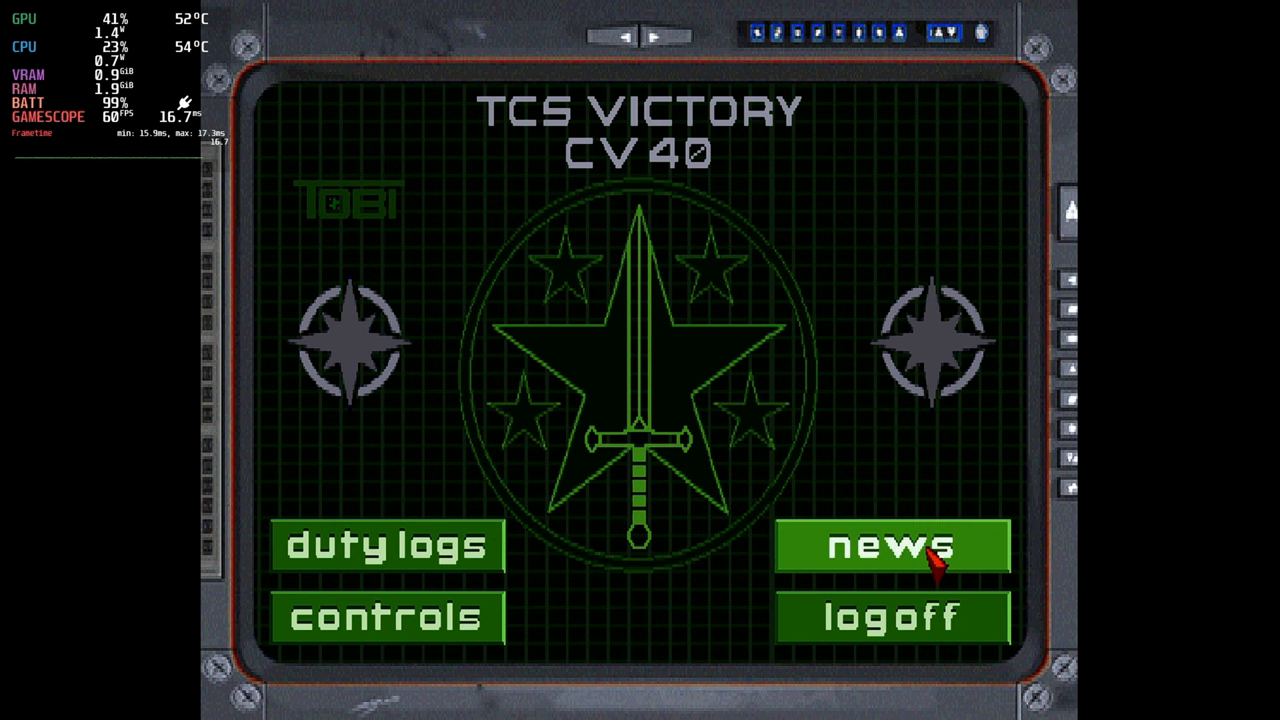
{"action": "left_click", "coordinate": [890, 552]}
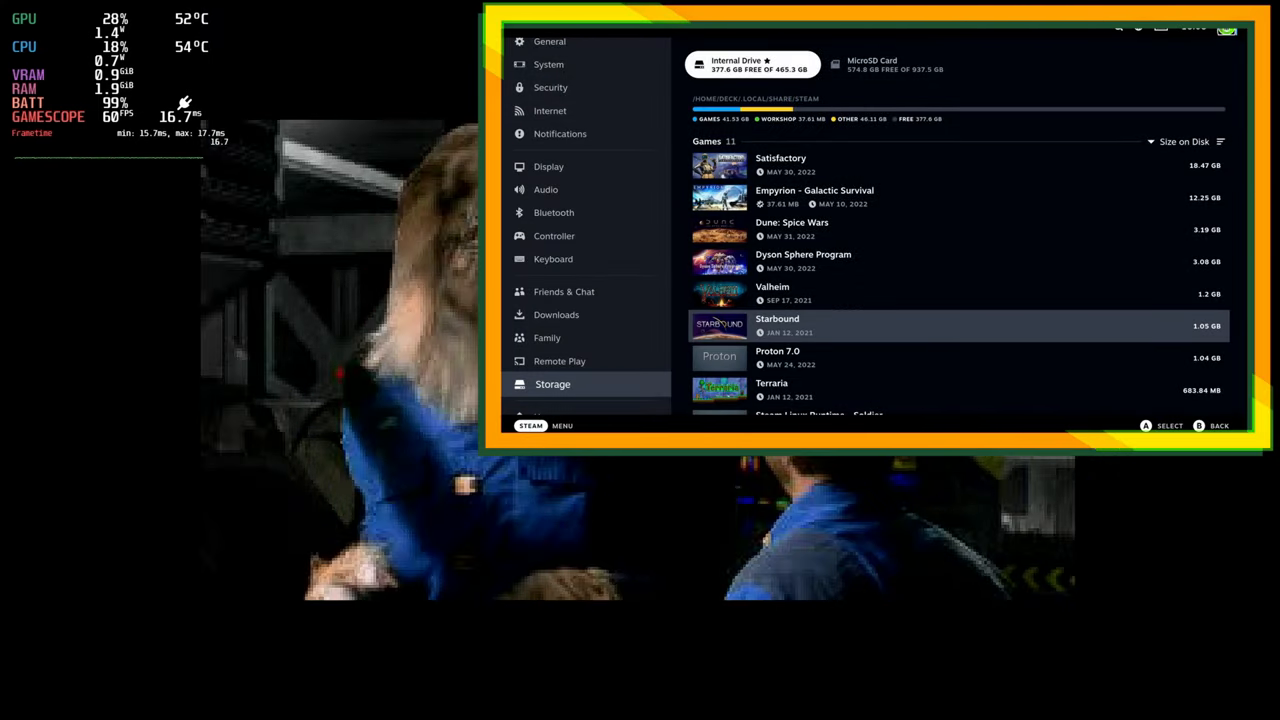
Check the MicroSD Card storage tab, then back out toward the Home screen
{"action": "left_click", "coordinate": [888, 64]}
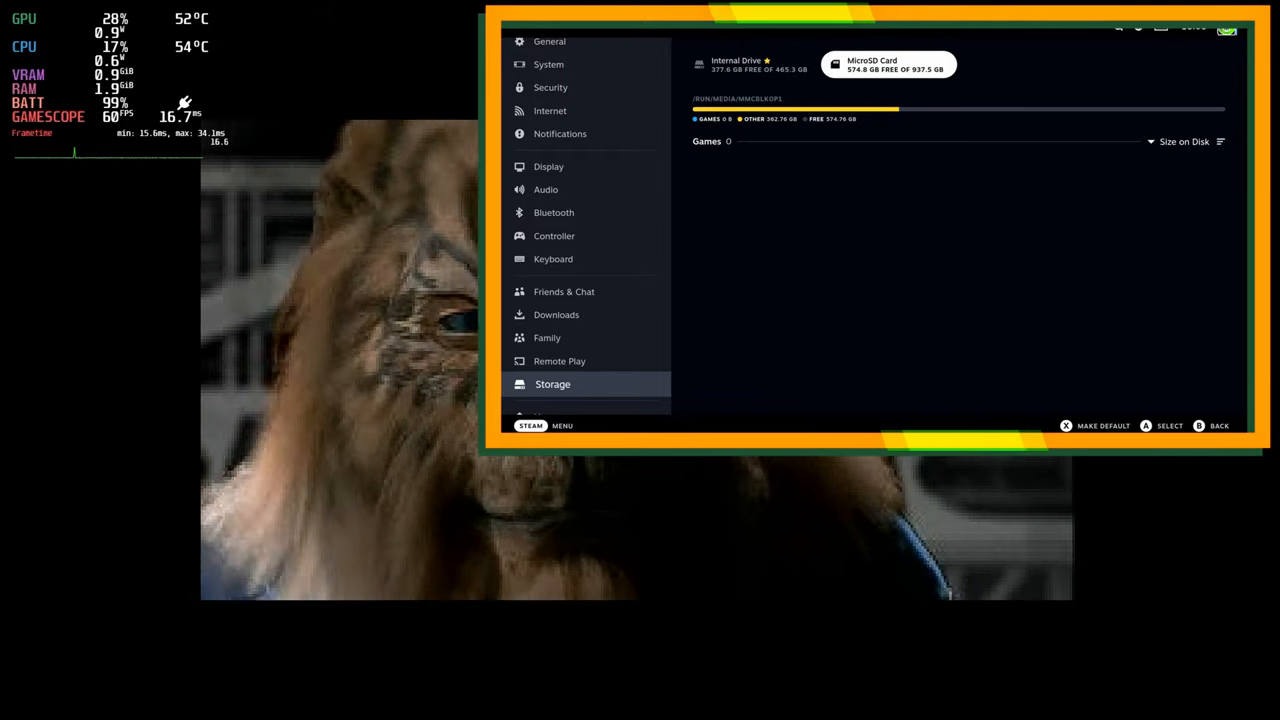
{"action": "left_click", "coordinate": [752, 64]}
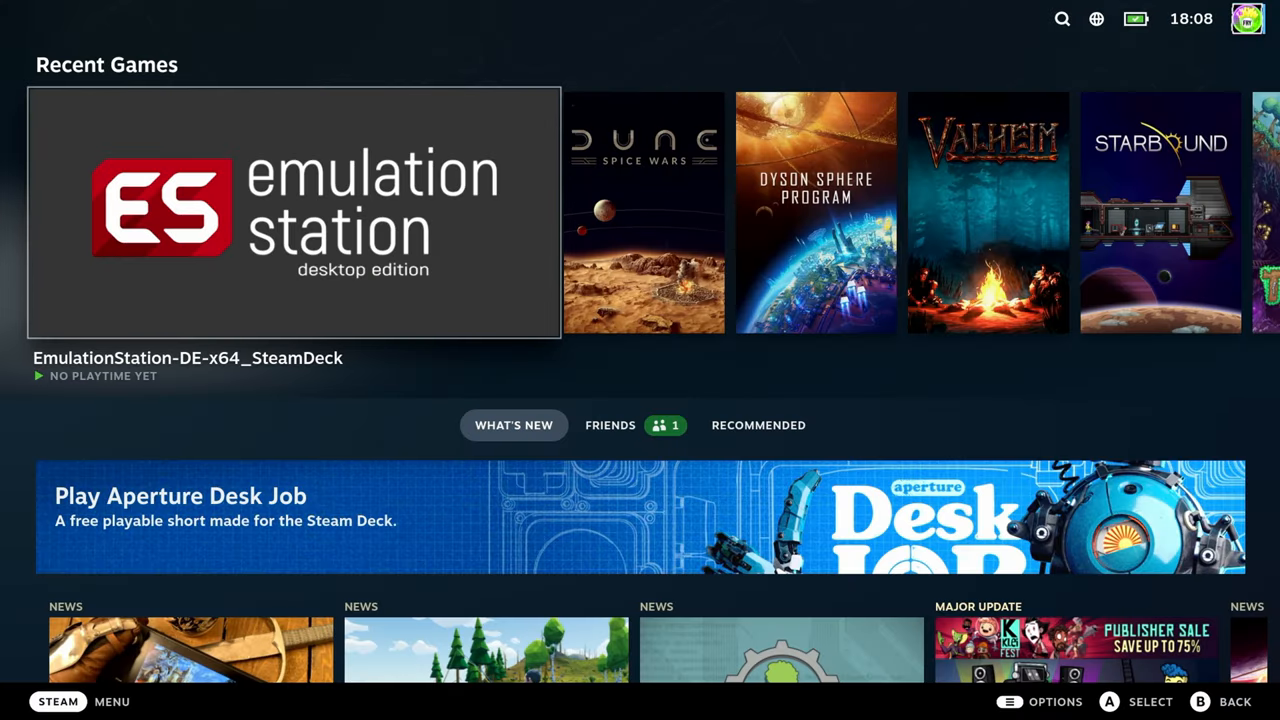
From the Steam menu, browse Settings pages General, Security, Bluetooth, Family and Storage
{"action": "left_click", "coordinate": [56, 702]}
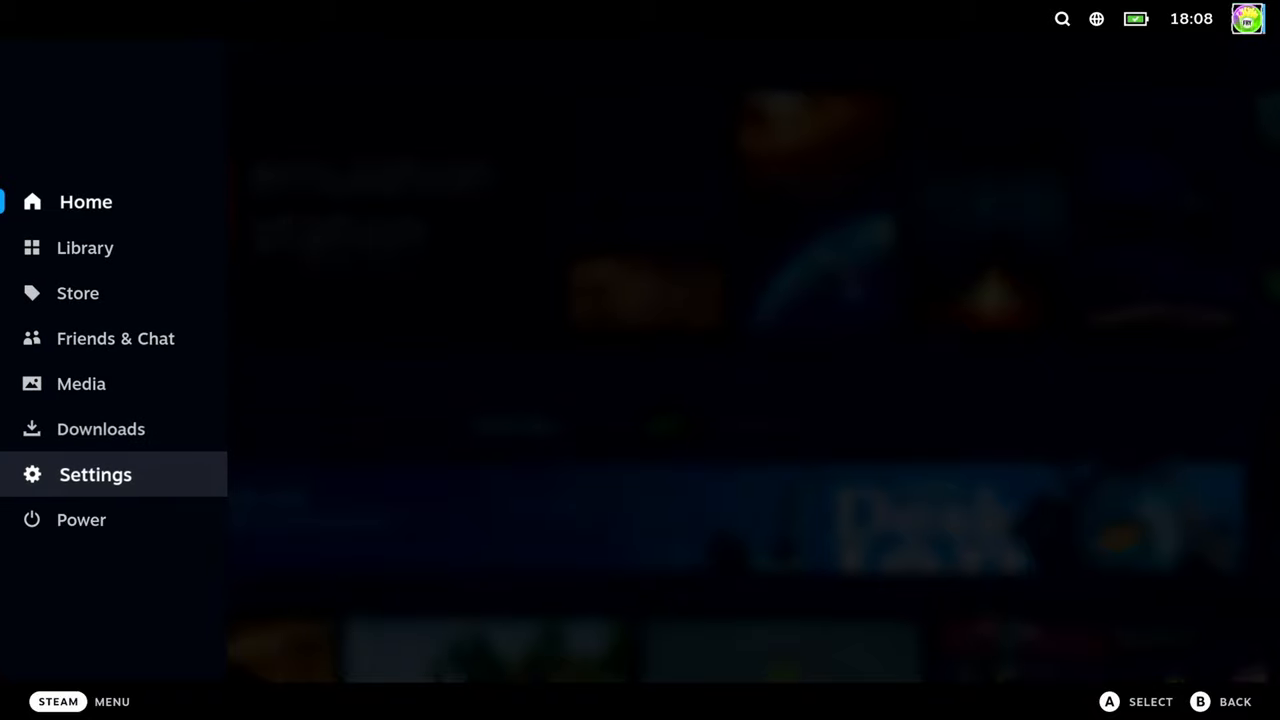
{"action": "left_click", "coordinate": [96, 474]}
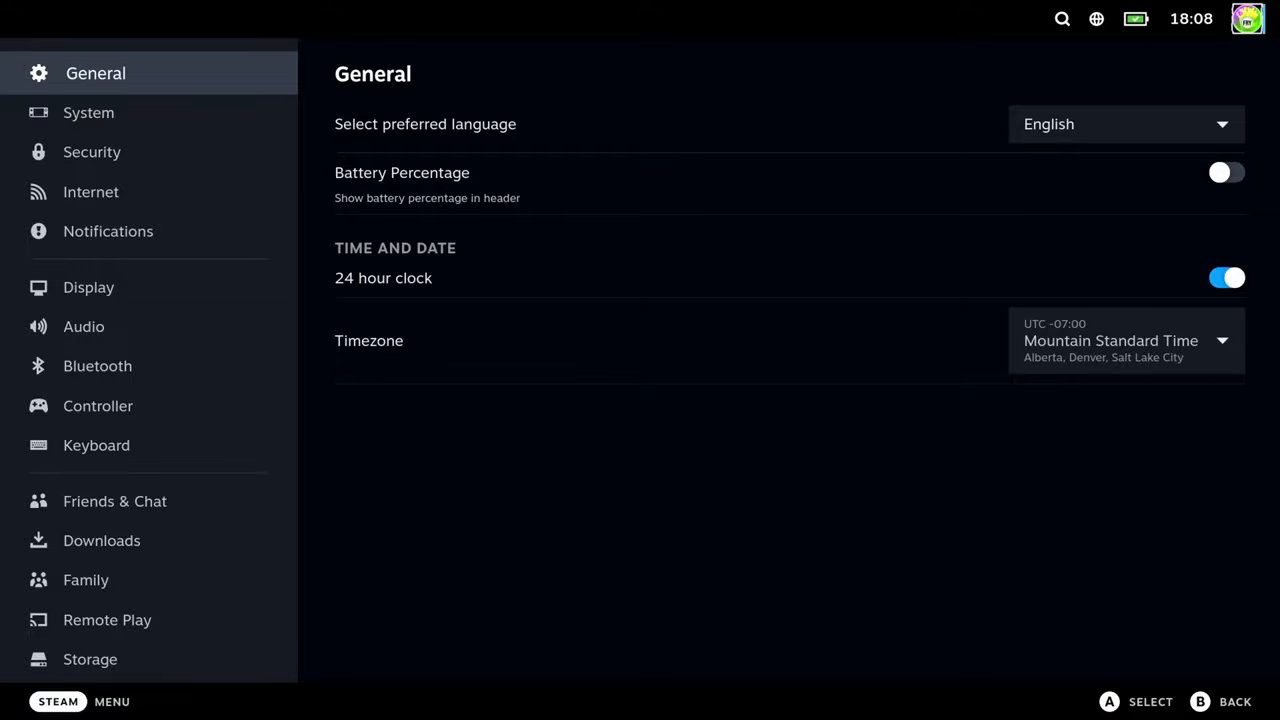
{"action": "left_click", "coordinate": [92, 152]}
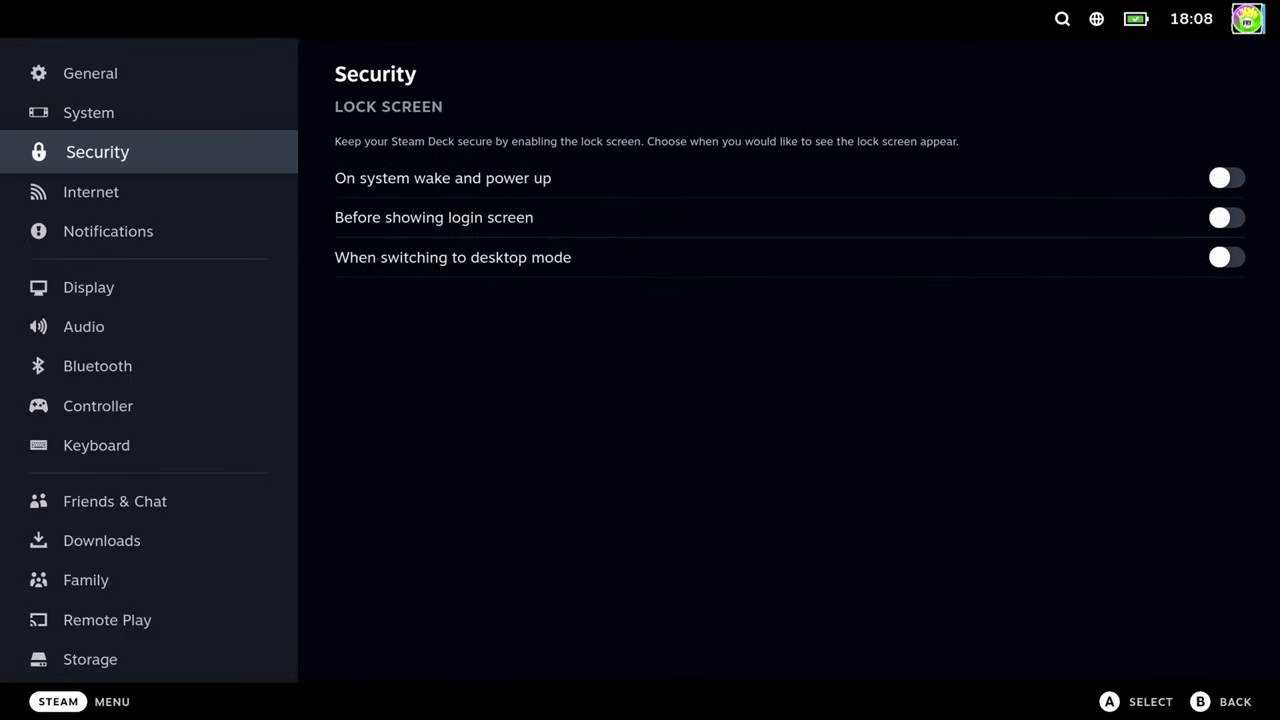
{"action": "left_click", "coordinate": [96, 366]}
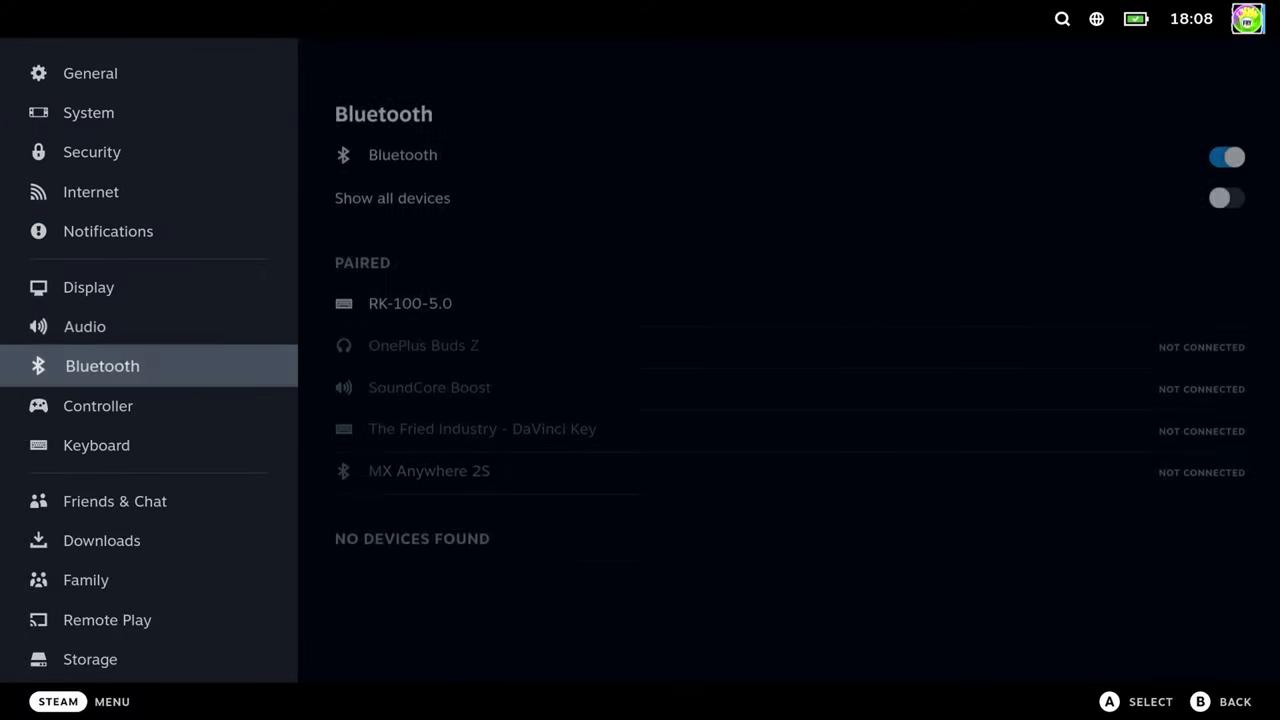
{"action": "left_click", "coordinate": [84, 580]}
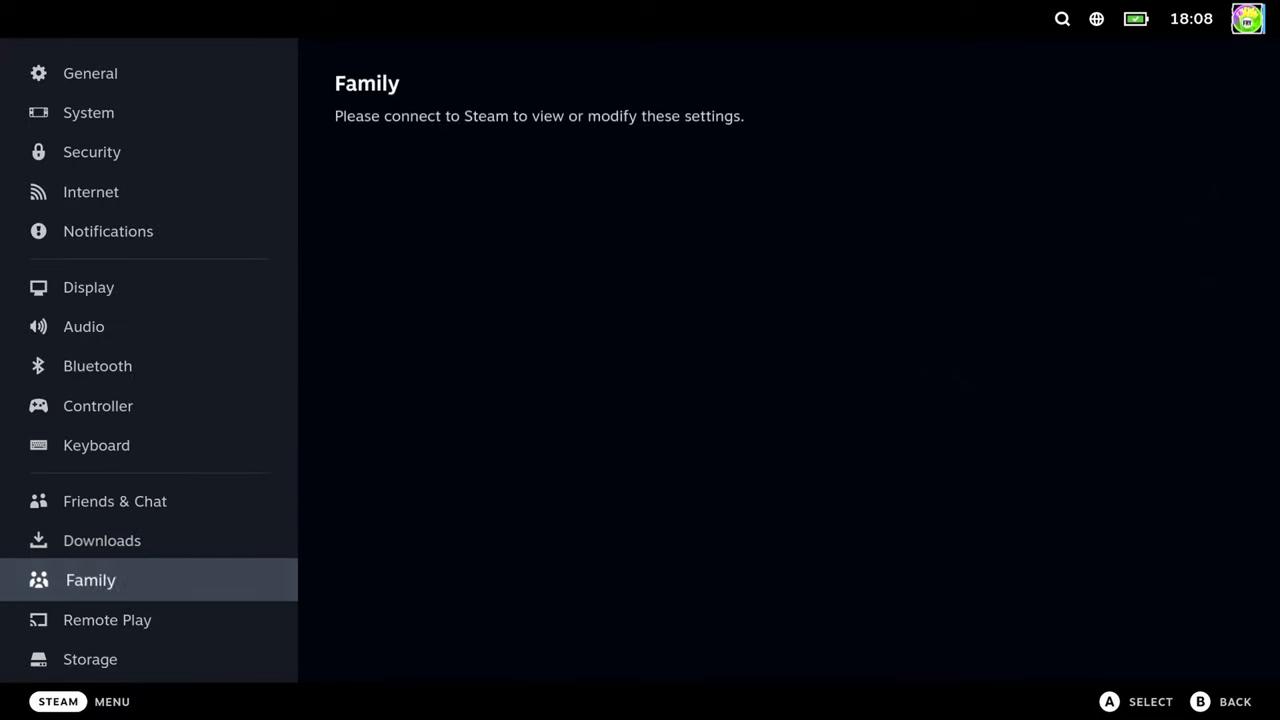
{"action": "left_click", "coordinate": [88, 660]}
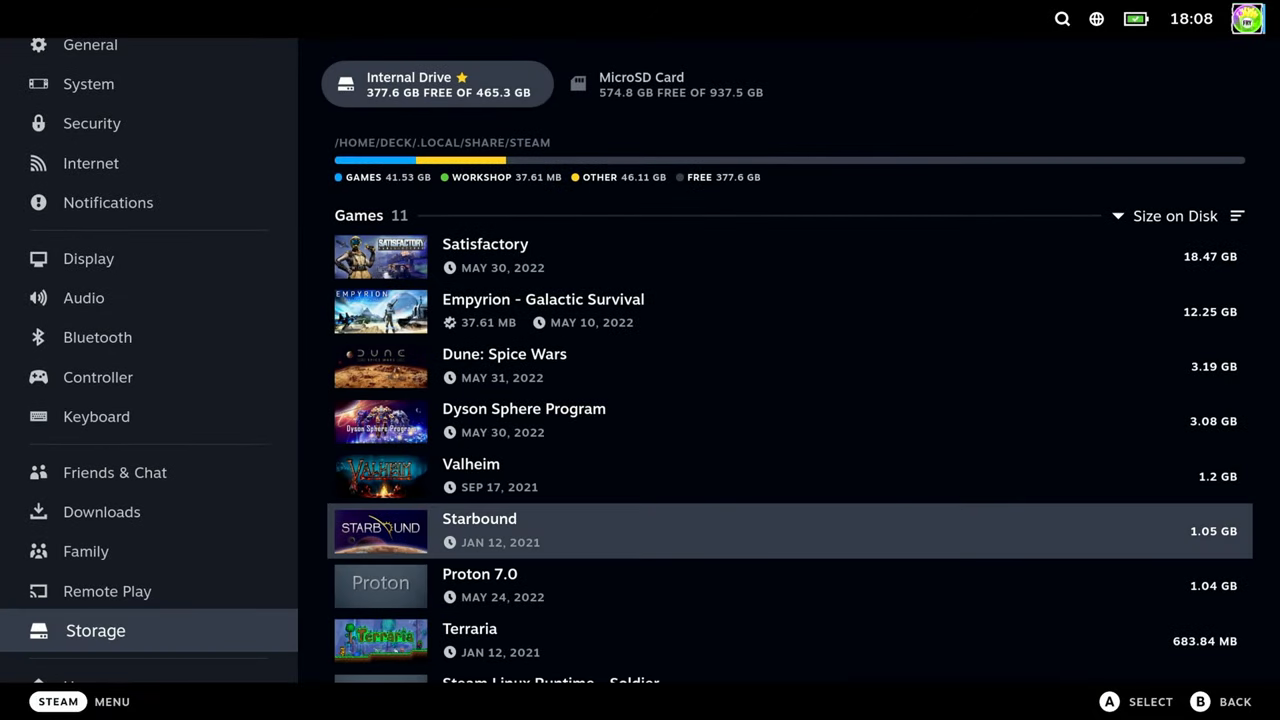
Browse Home, Library, Storage and Keyboard settings, then show the library's All Games collection
{"action": "left_click", "coordinate": [88, 608]}
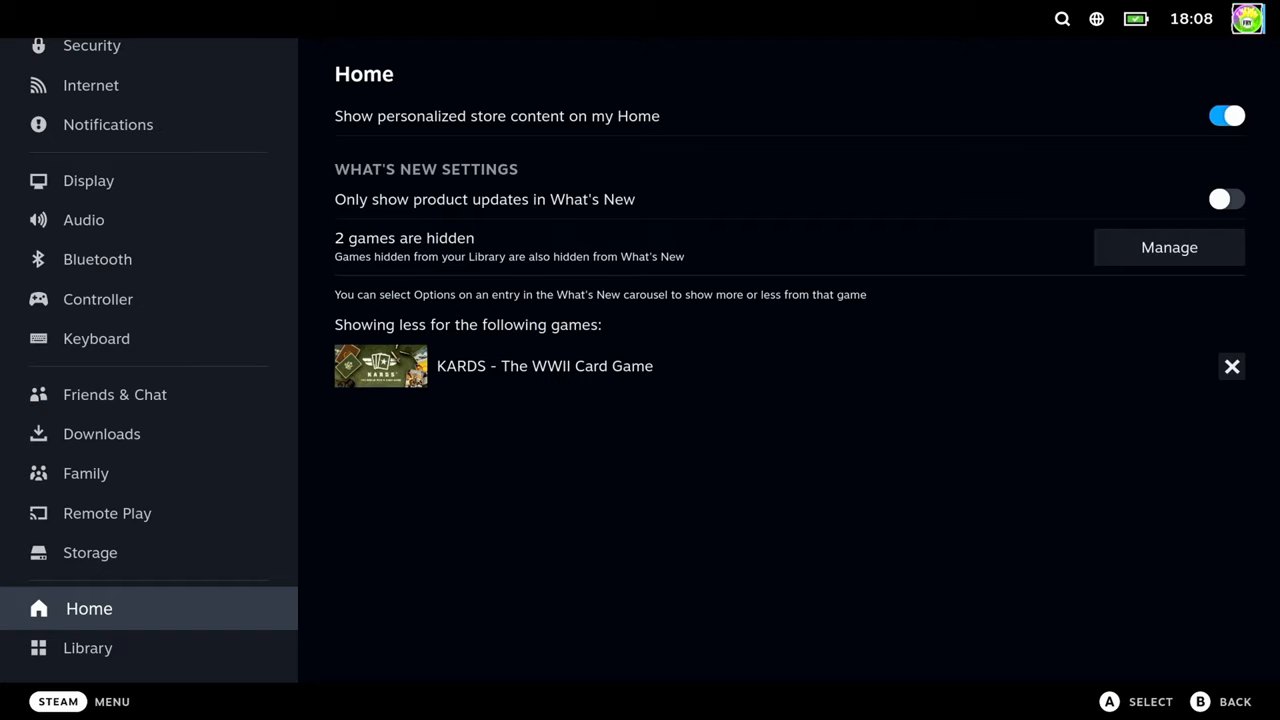
{"action": "left_click", "coordinate": [88, 648]}
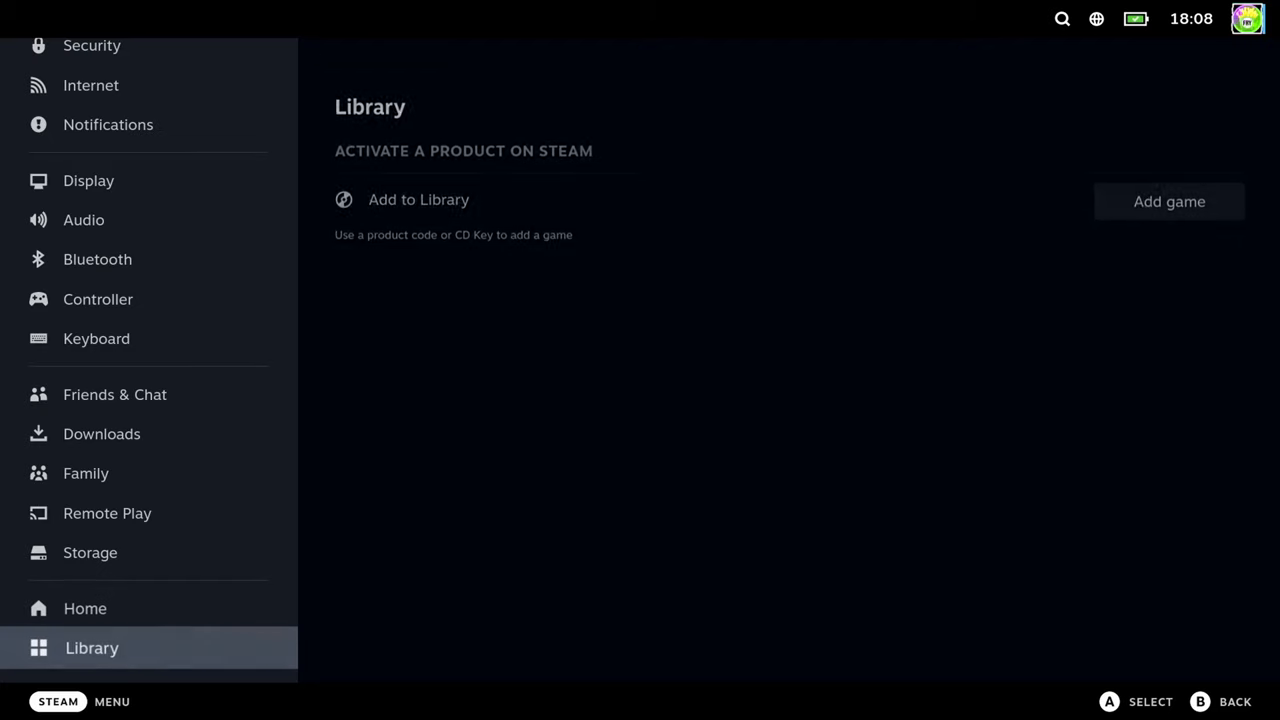
{"action": "left_click", "coordinate": [90, 552]}
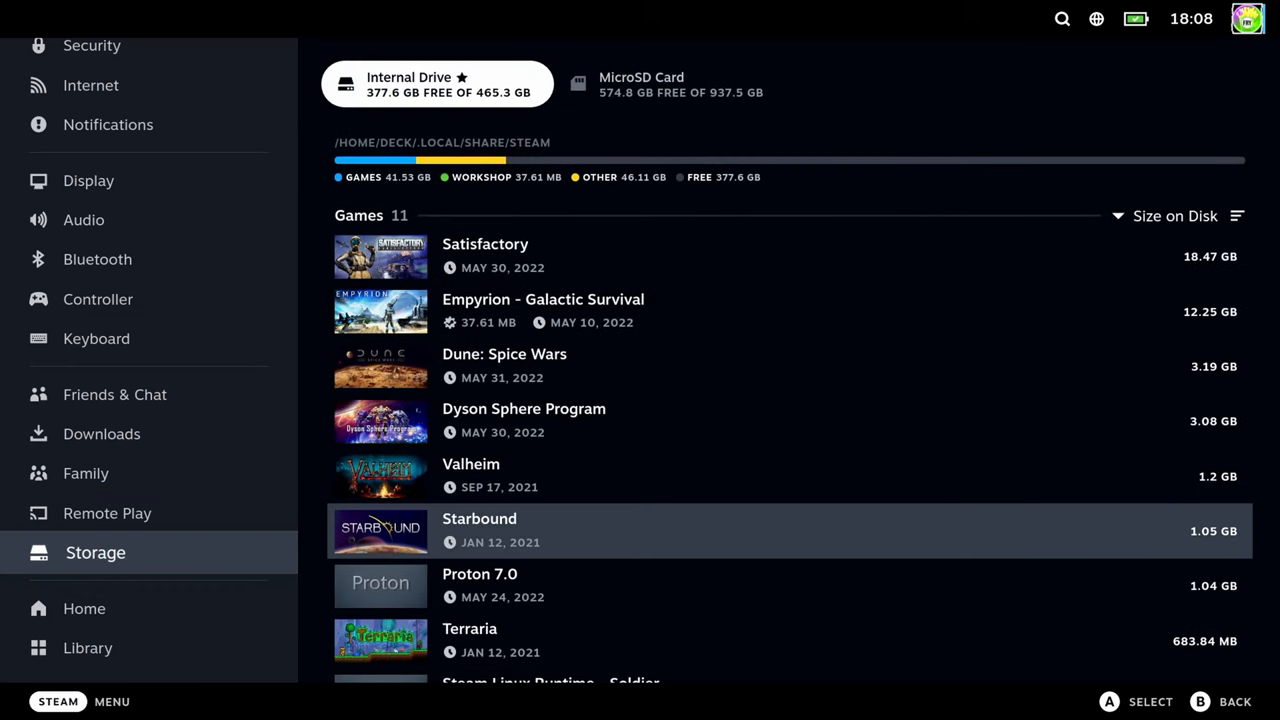
{"action": "left_click", "coordinate": [96, 338]}
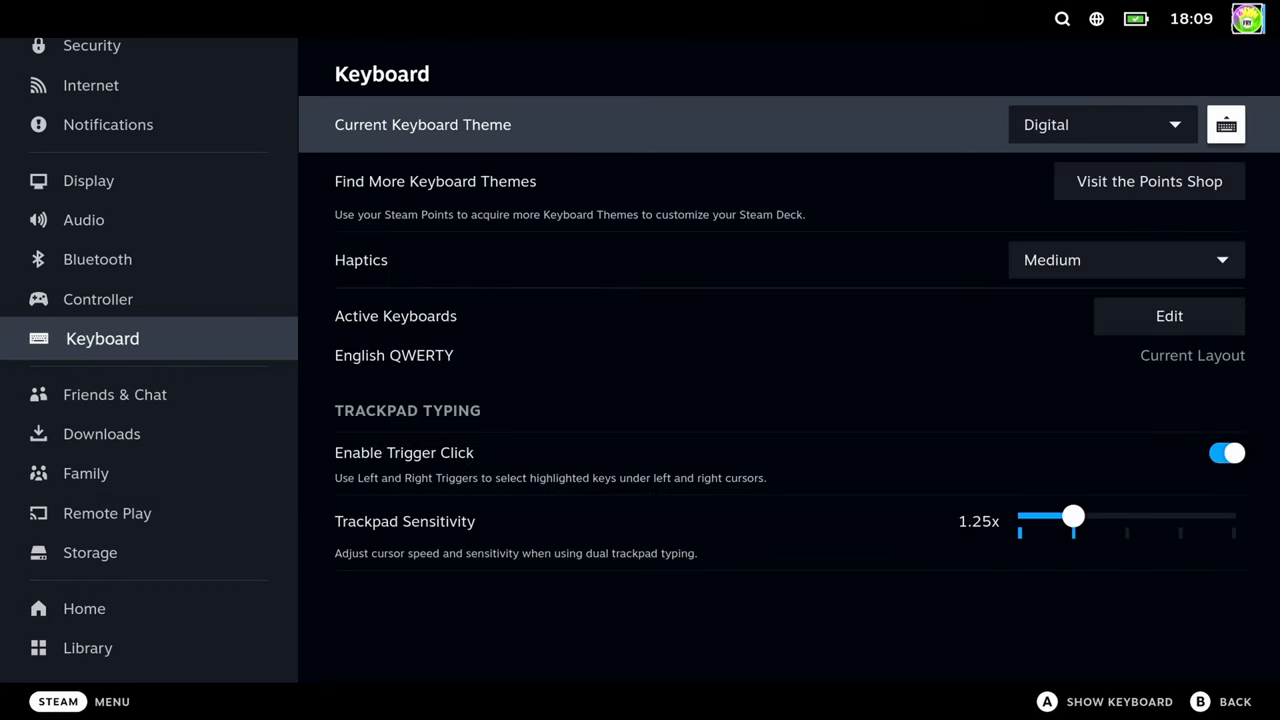
{"action": "left_click", "coordinate": [1050, 702]}
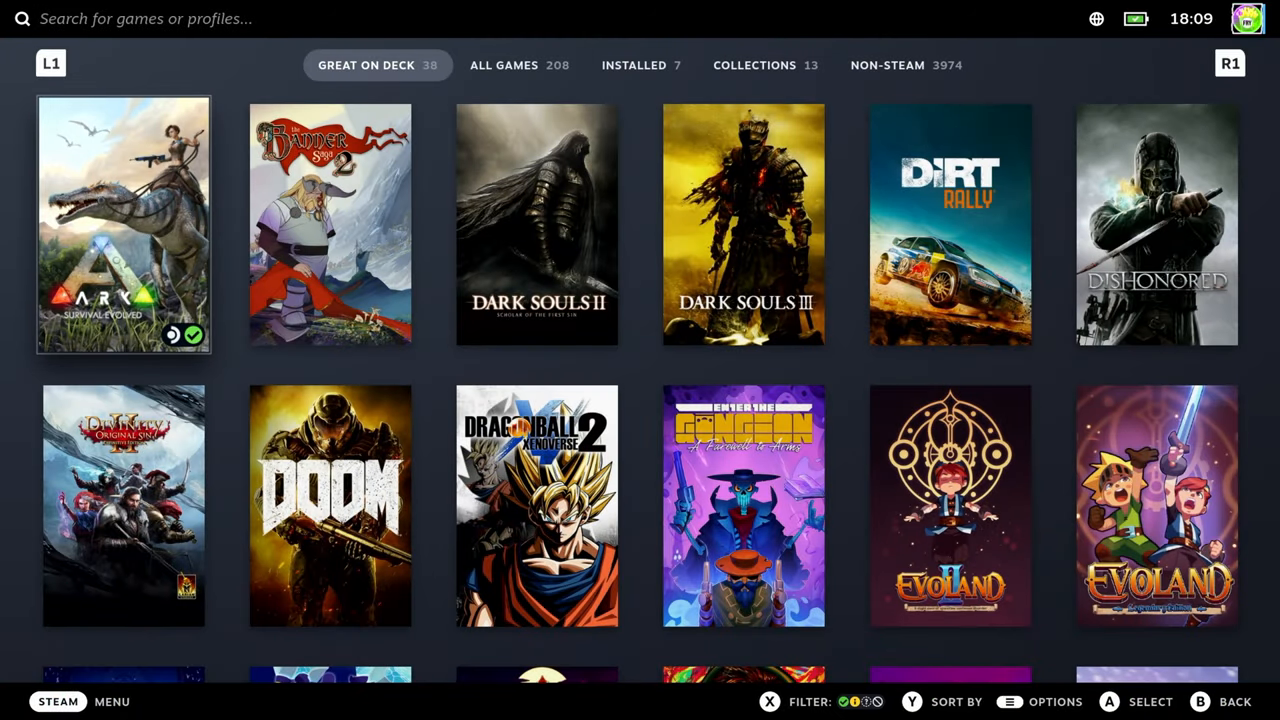
{"action": "left_click", "coordinate": [504, 64]}
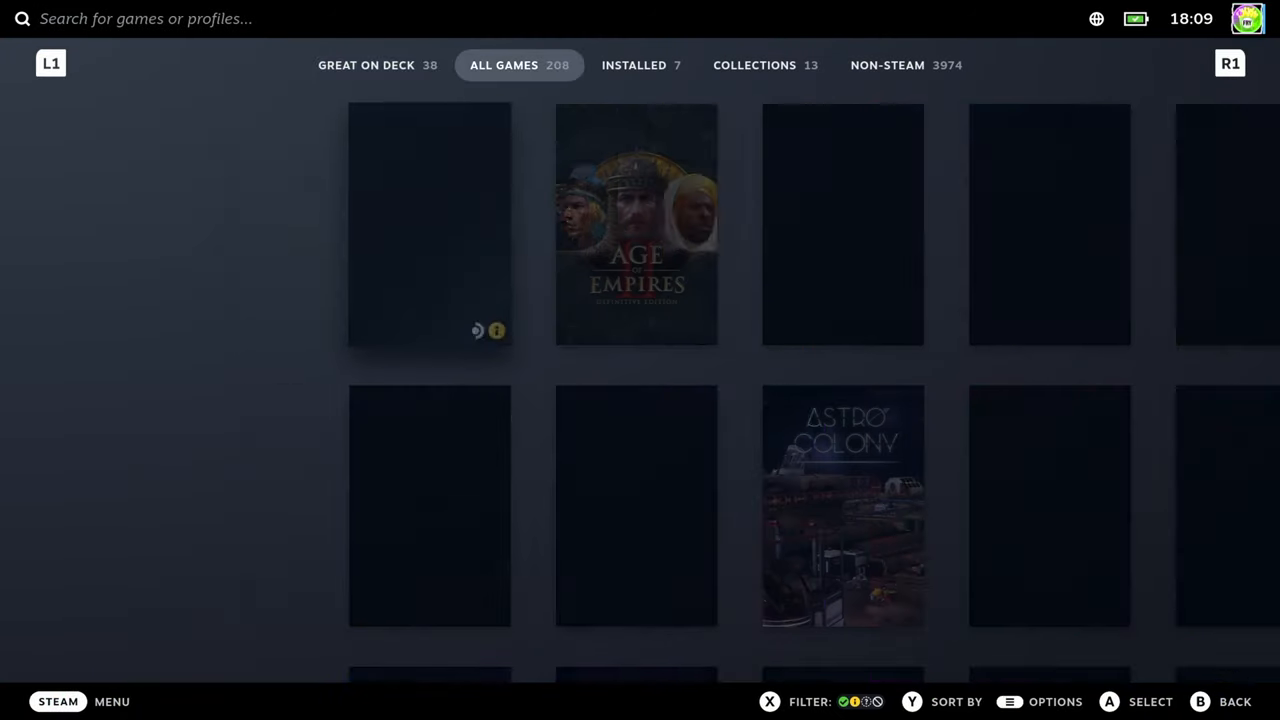